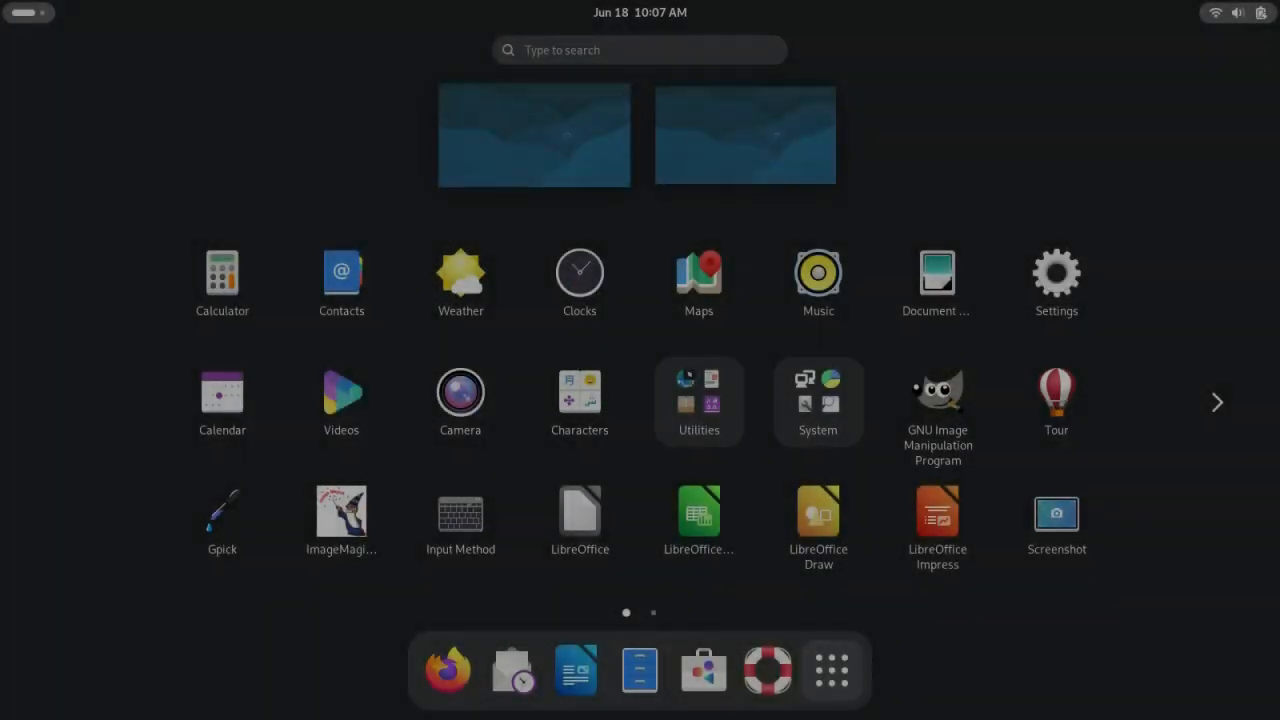
- Launch Firefox from the app grid and bring up YouTube results for 'Survival electronics'
left_click(450, 671)
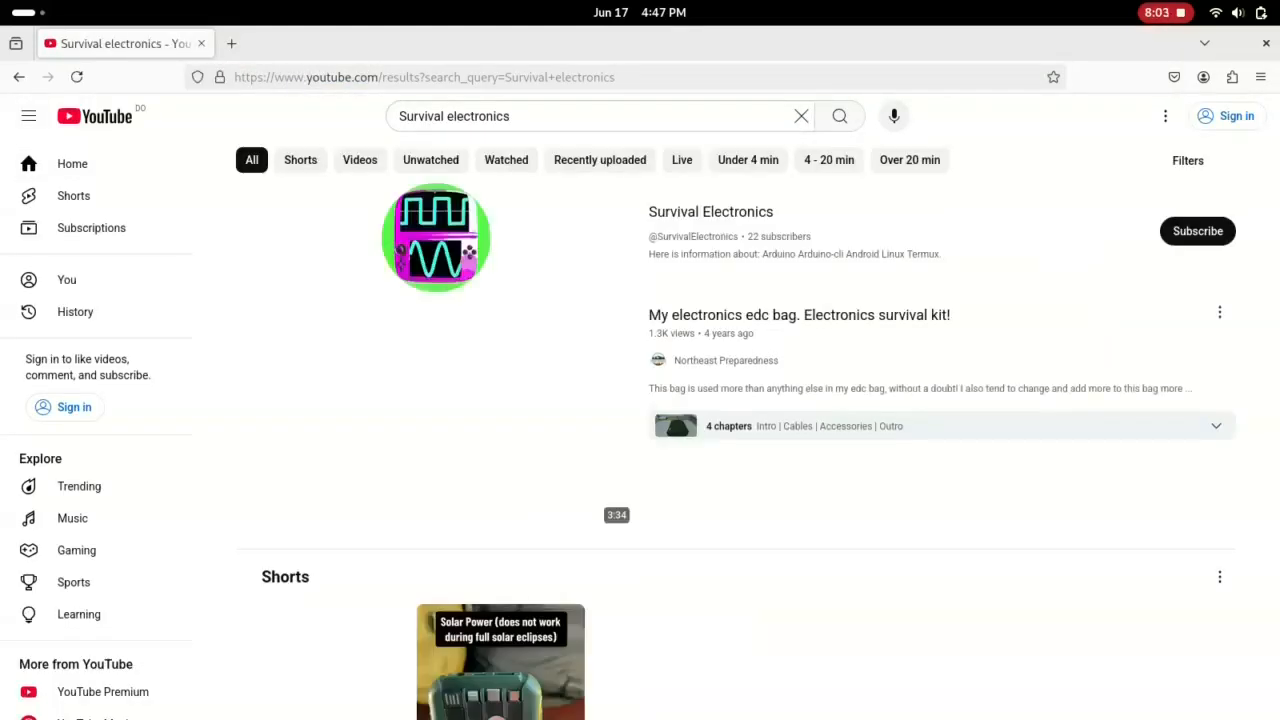
left_click(711, 211)
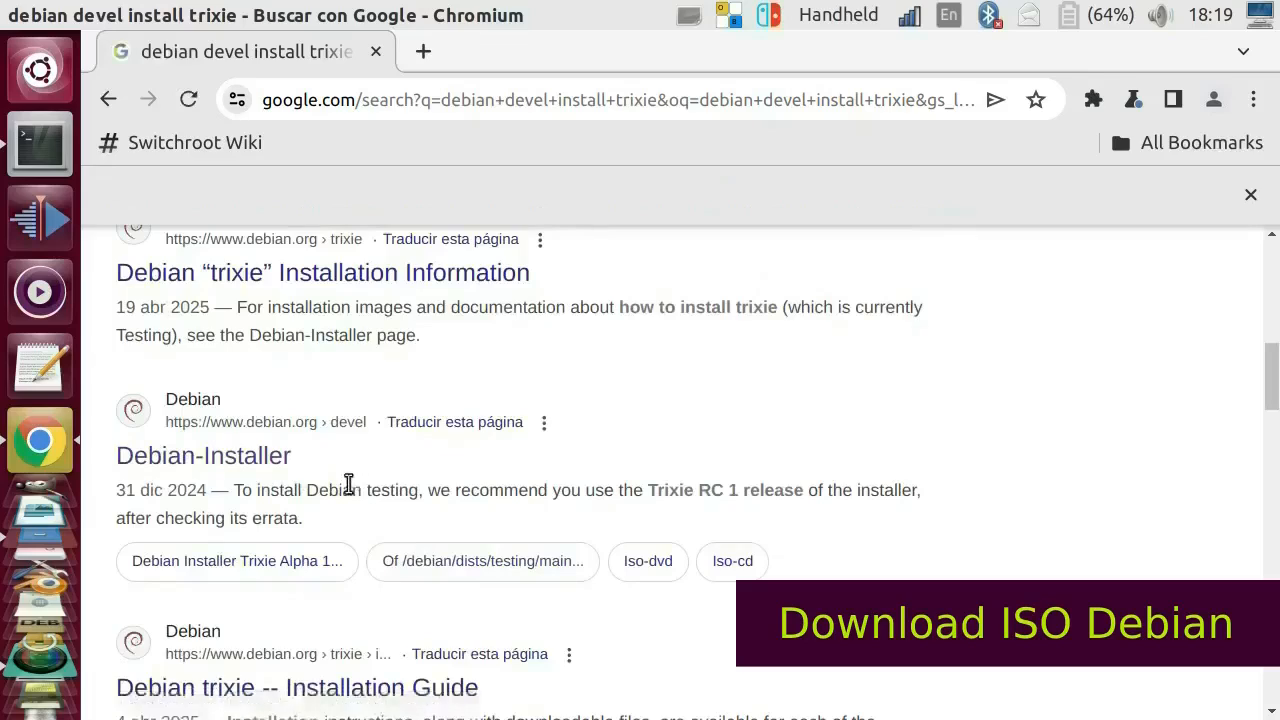
mouse_move(275, 464)
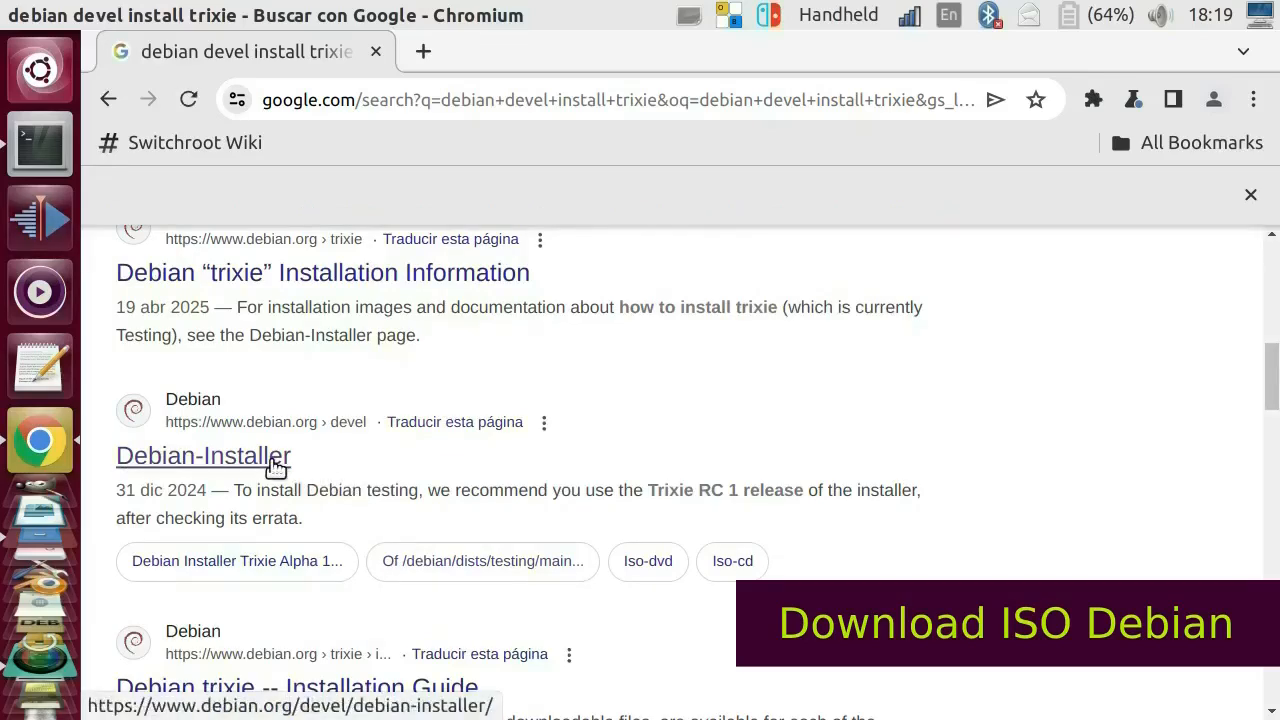
- Download debian-trixie-DI-rc1-amd64-DVD-1.iso from the Debian-Installer amd64 DVD listing
left_click(203, 455)
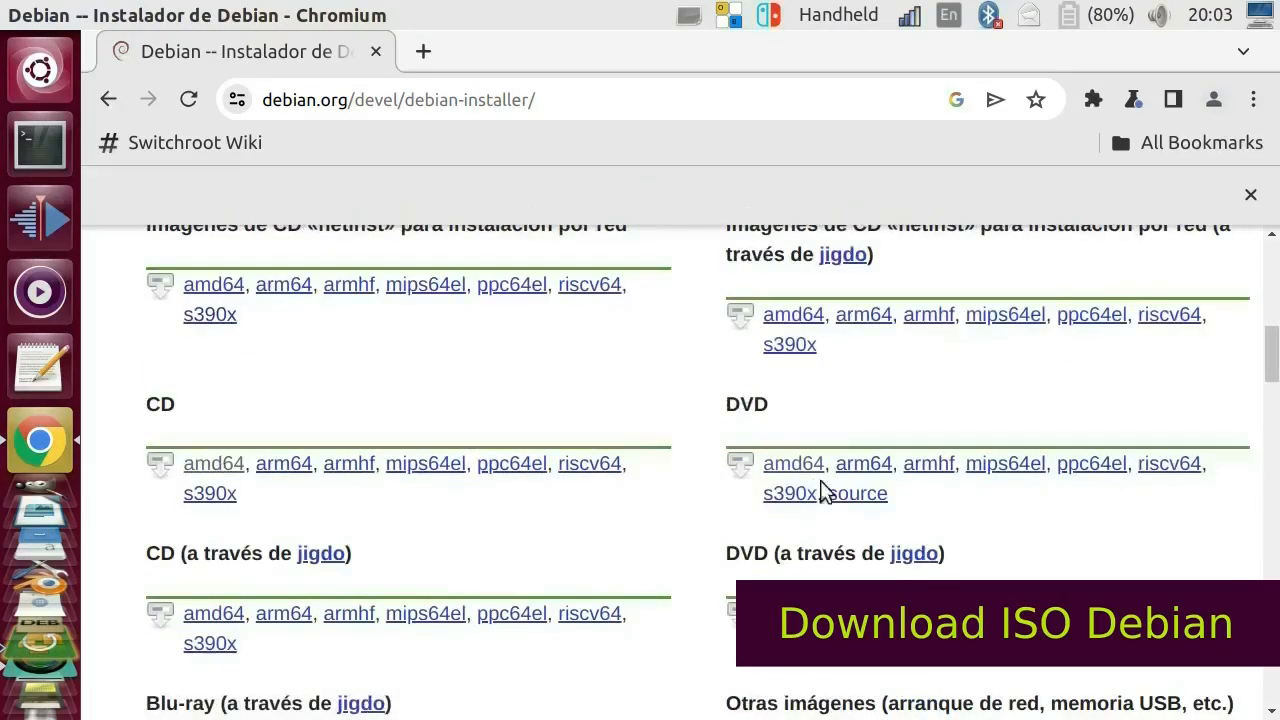
mouse_move(794, 464)
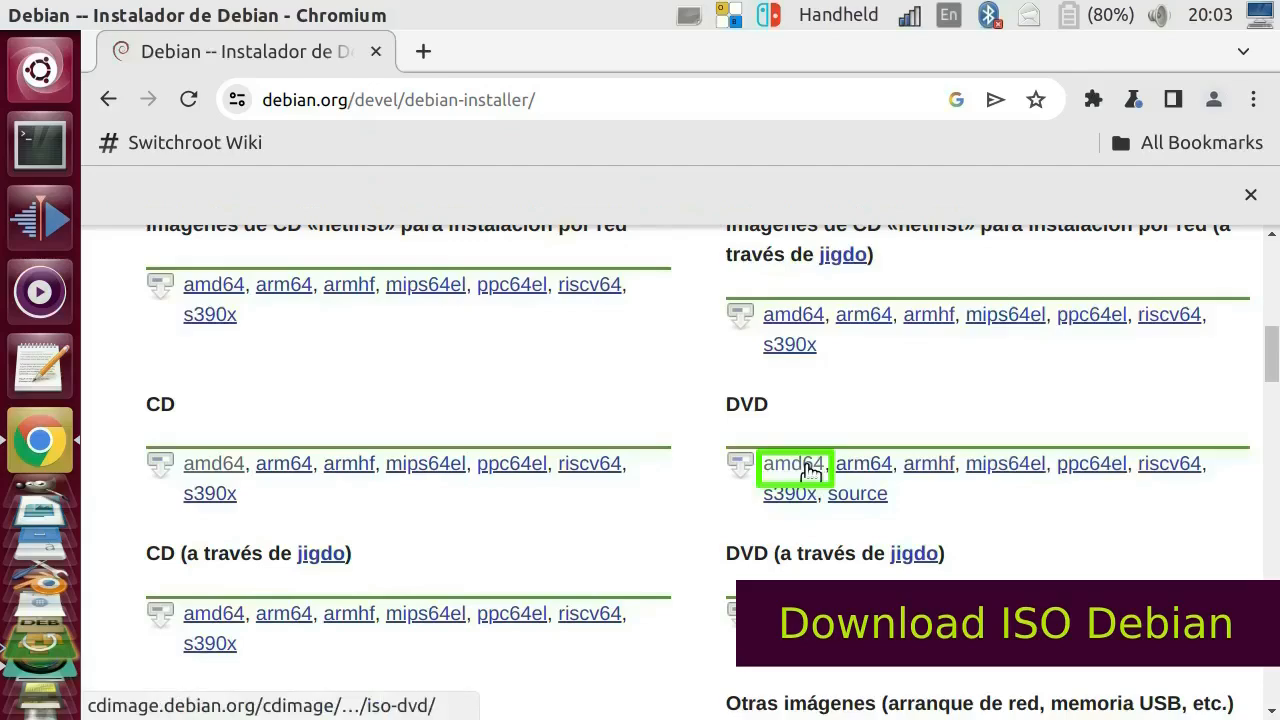
left_click(793, 464)
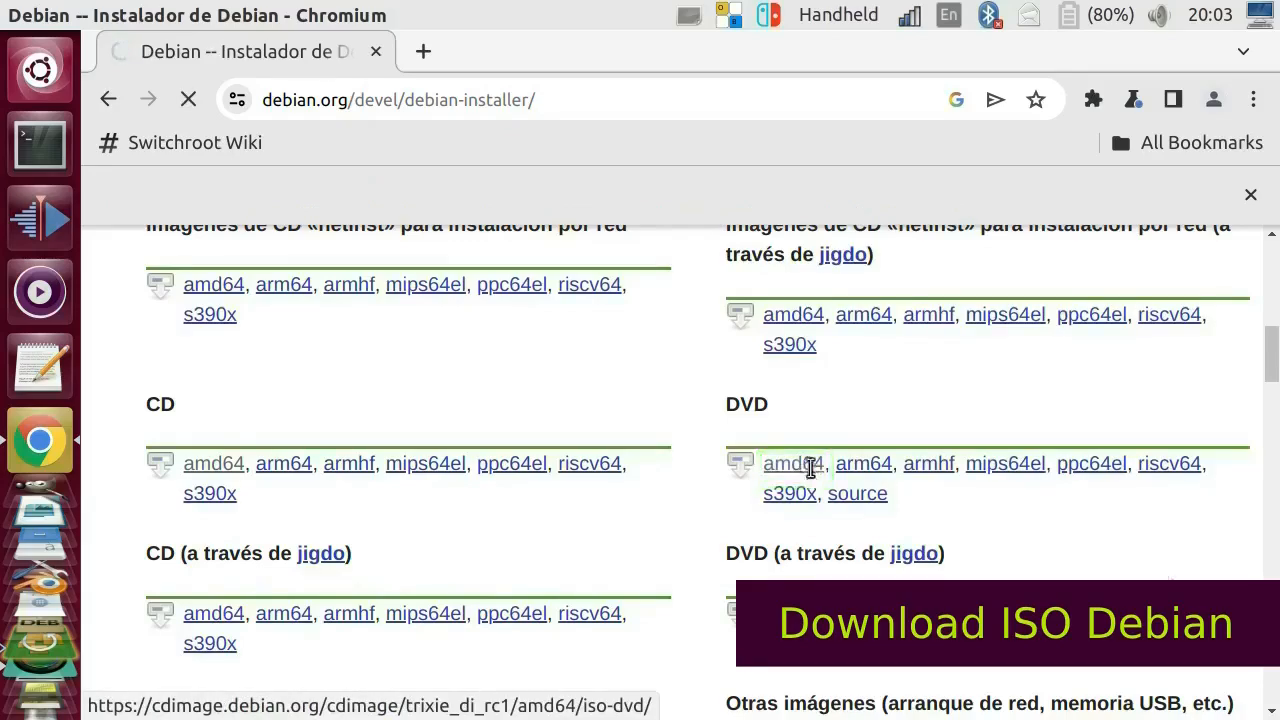
left_click(792, 464)
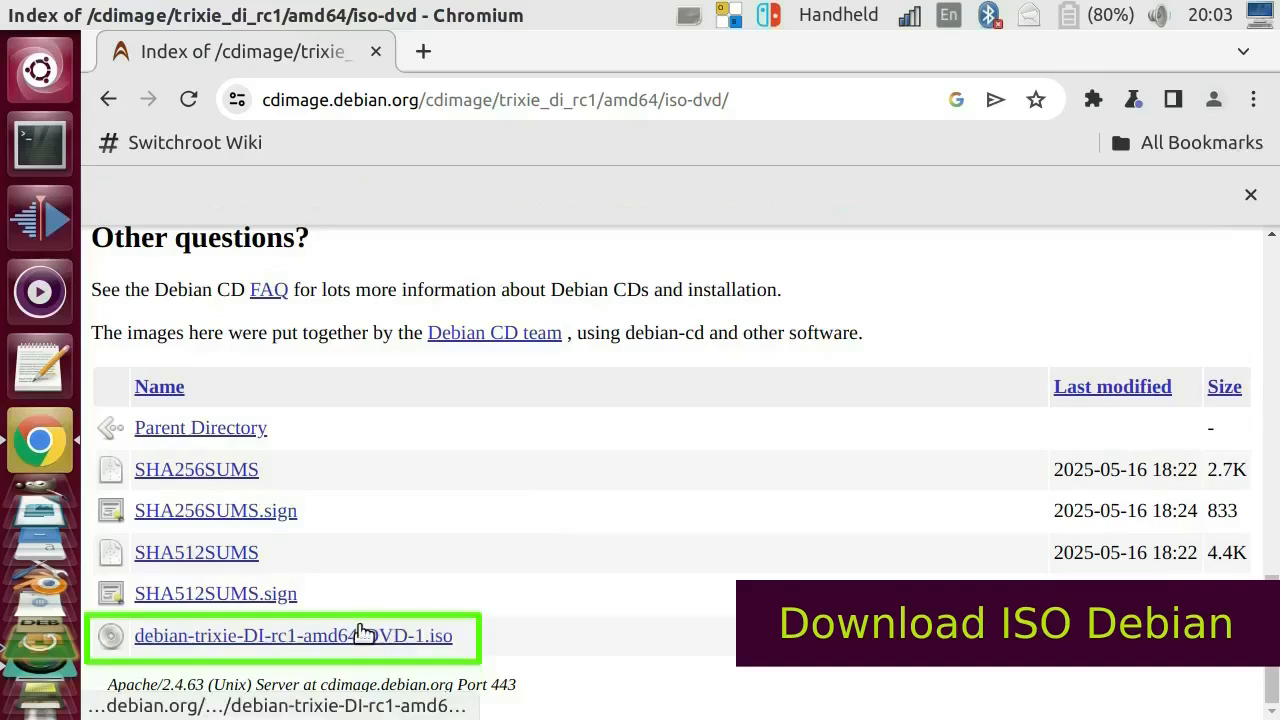
left_click(290, 636)
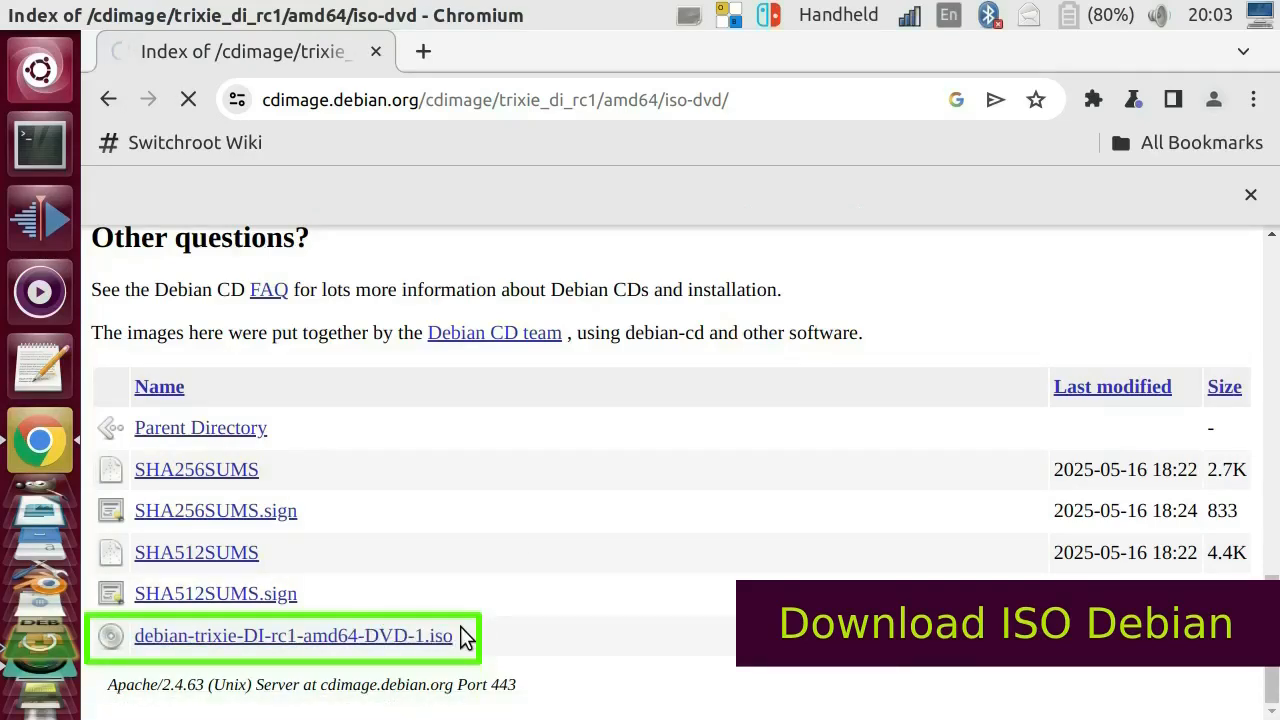
left_click(293, 636)
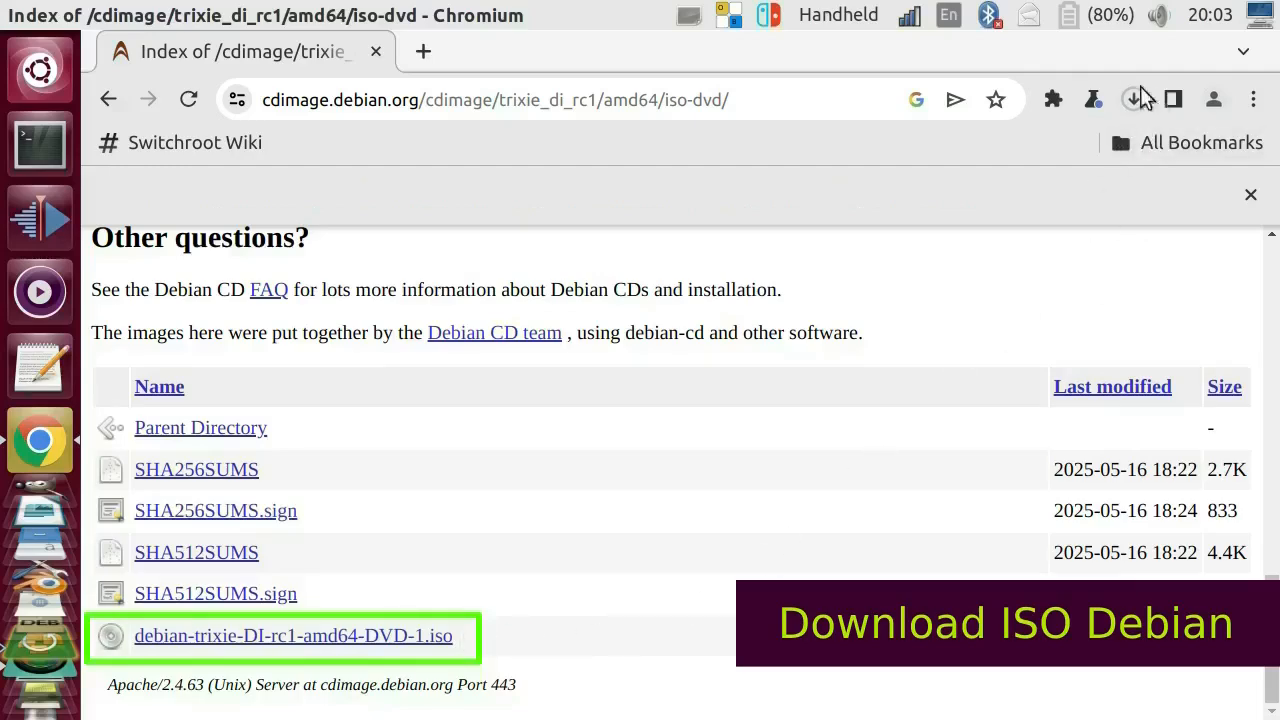
left_click(1132, 99)
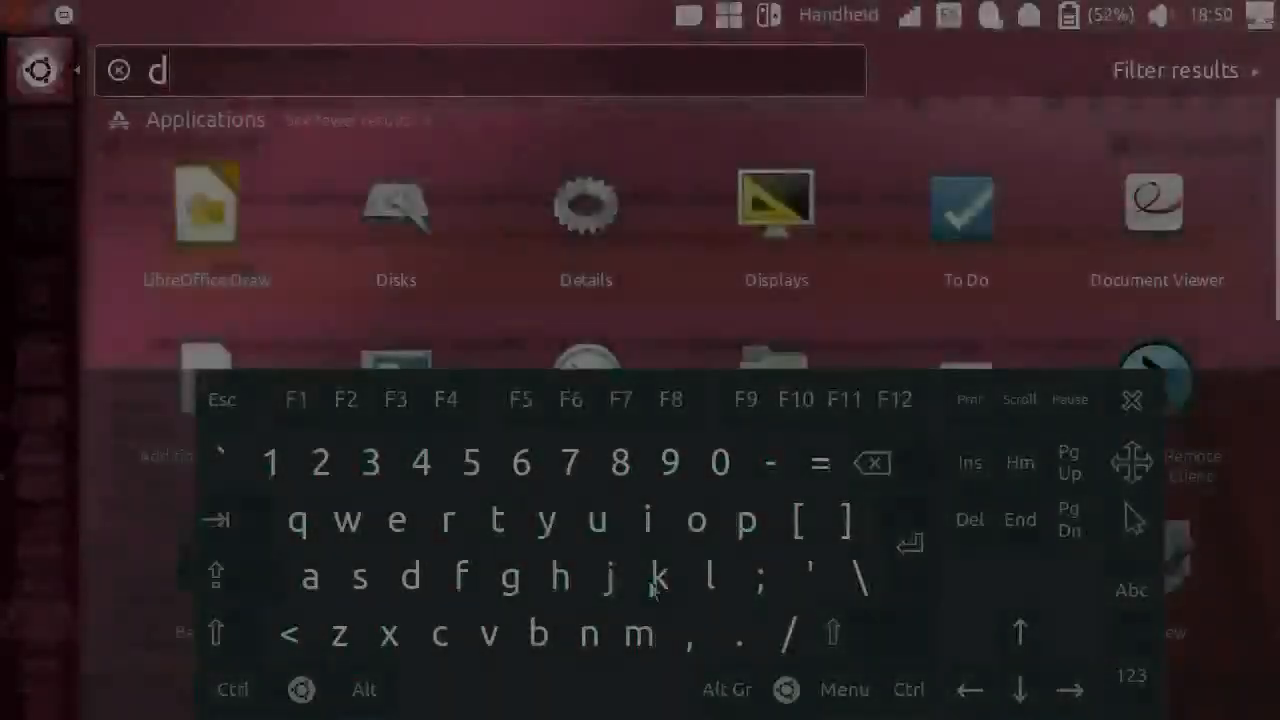
- Search the Dash for 'disks' and launch the Disks utility
type("isk")
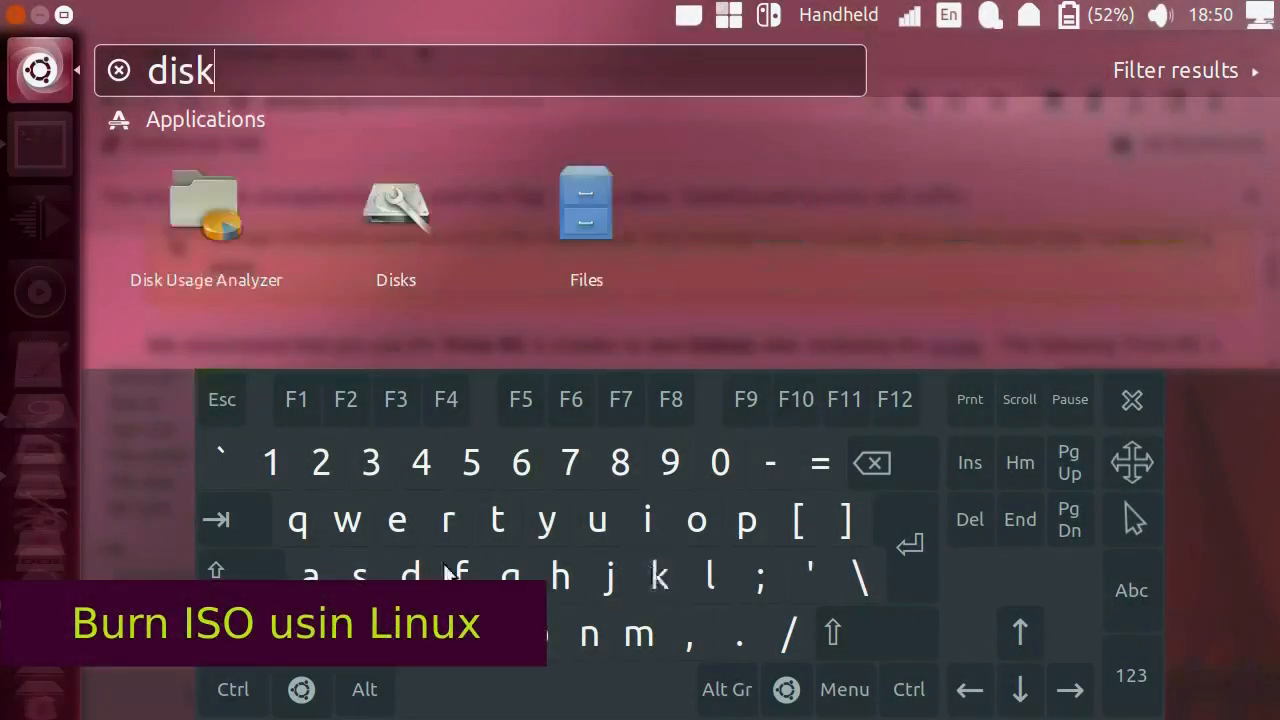
type("s")
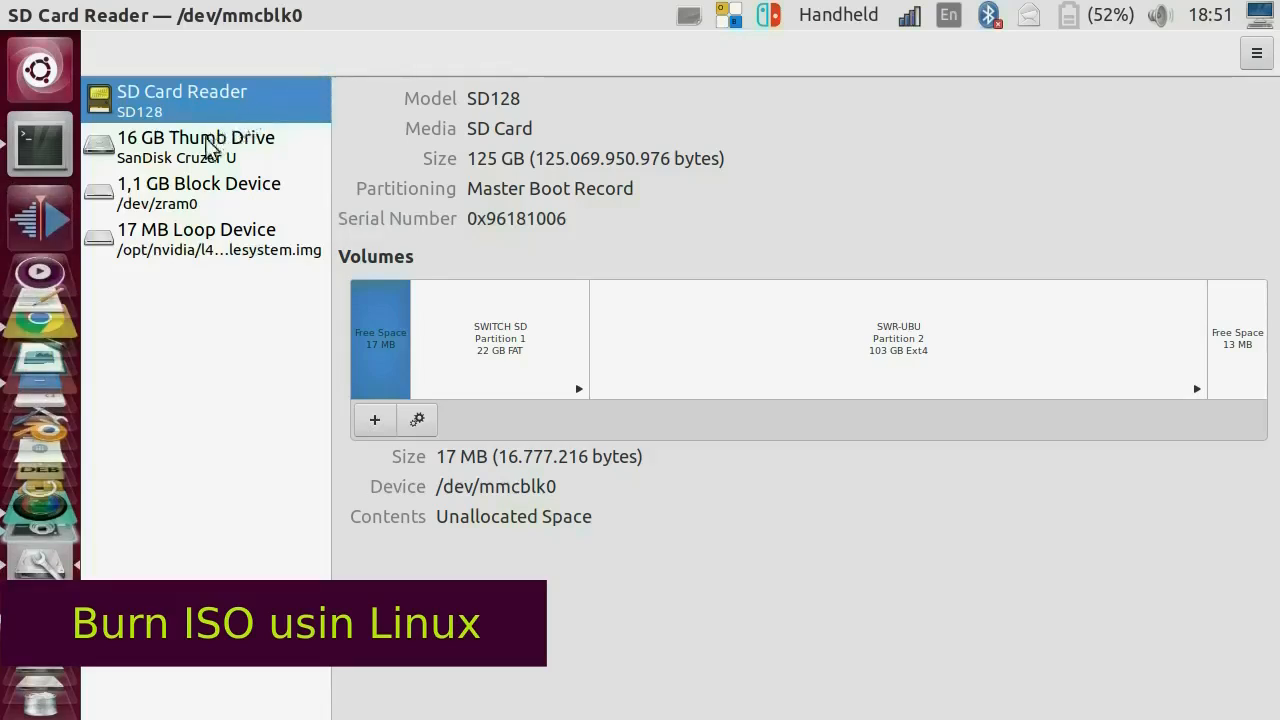
- Select the 16 GB Thumb Drive, run Format Disk and confirm erasing its data
left_click(196, 147)
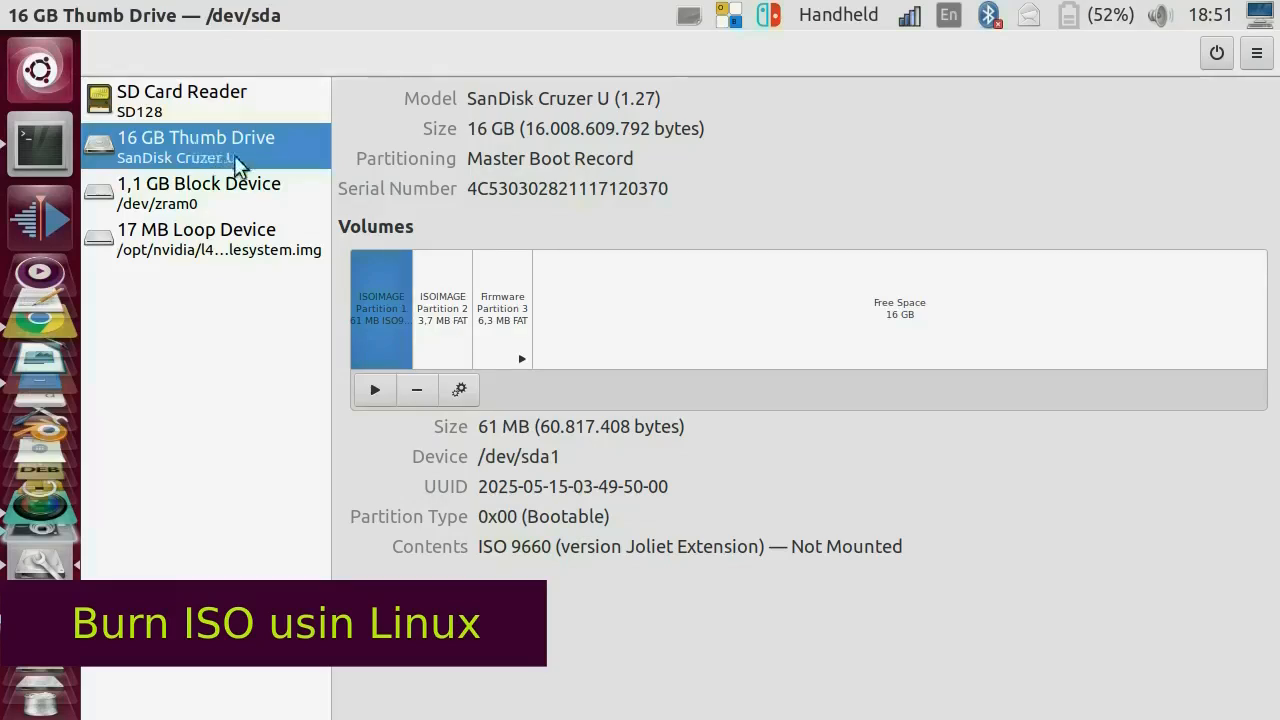
mouse_move(1270, 72)
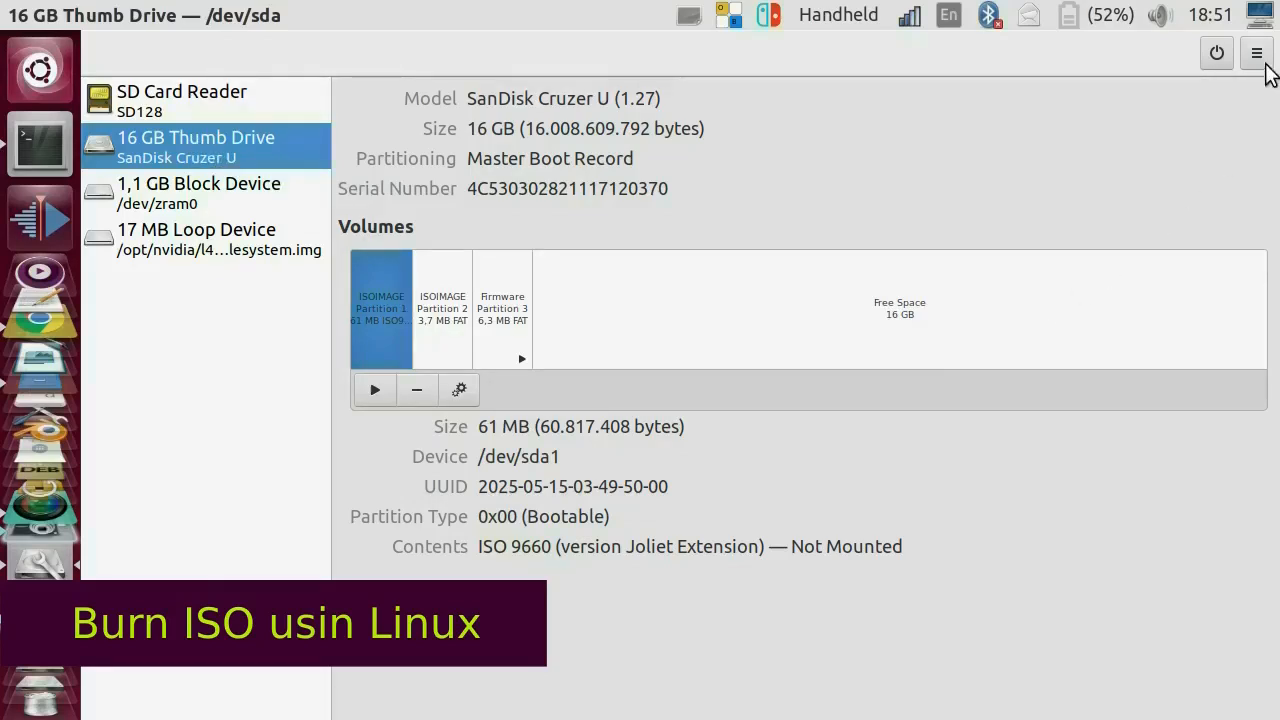
left_click(1256, 53)
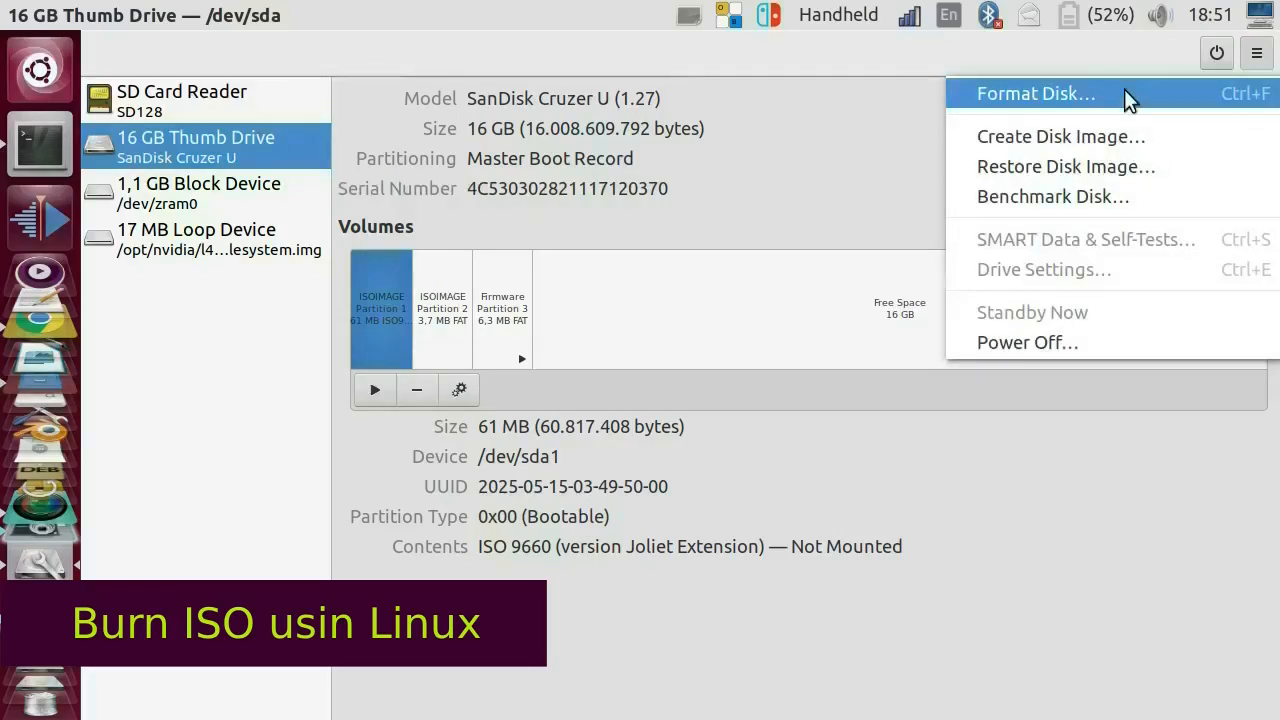
left_click(1038, 93)
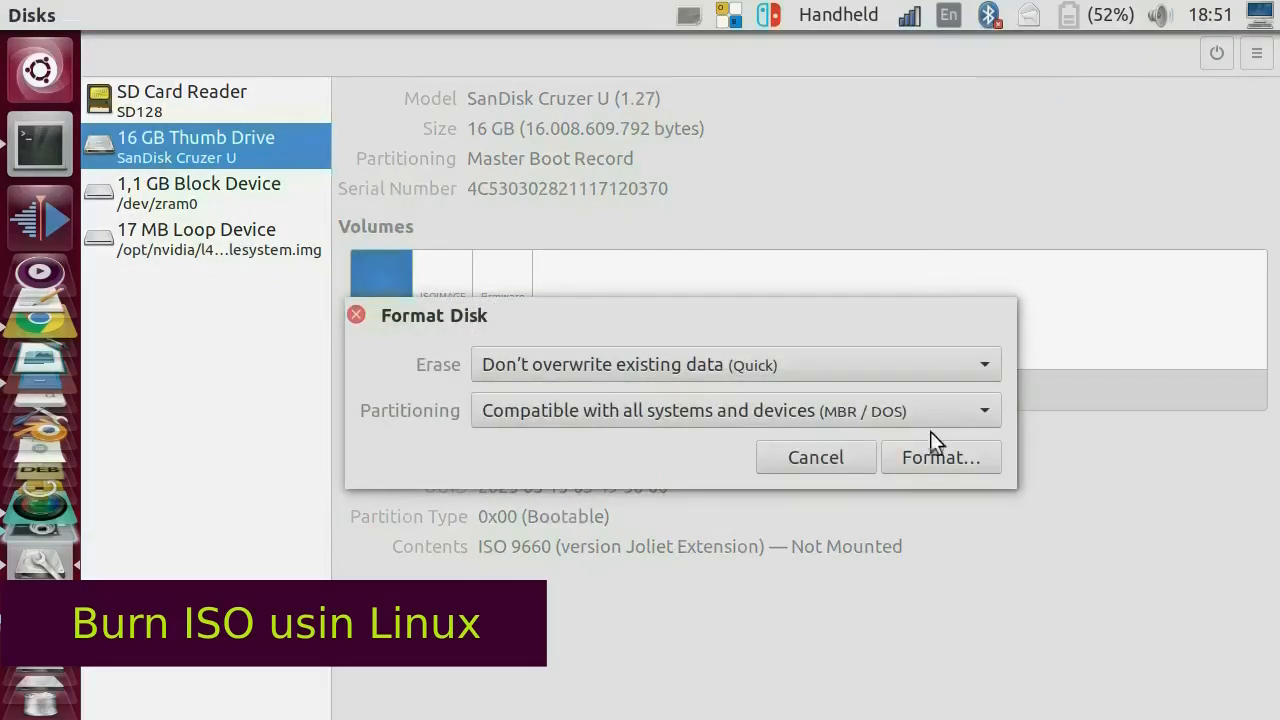
left_click(941, 457)
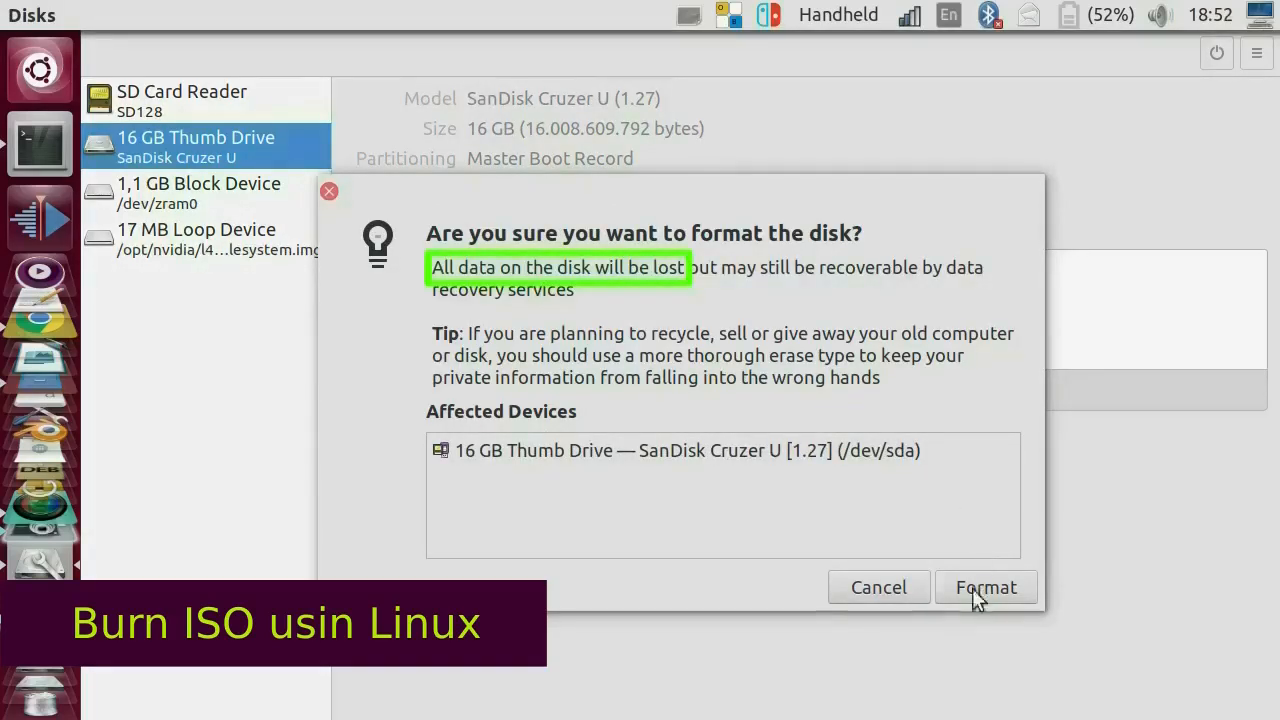
left_click(985, 587)
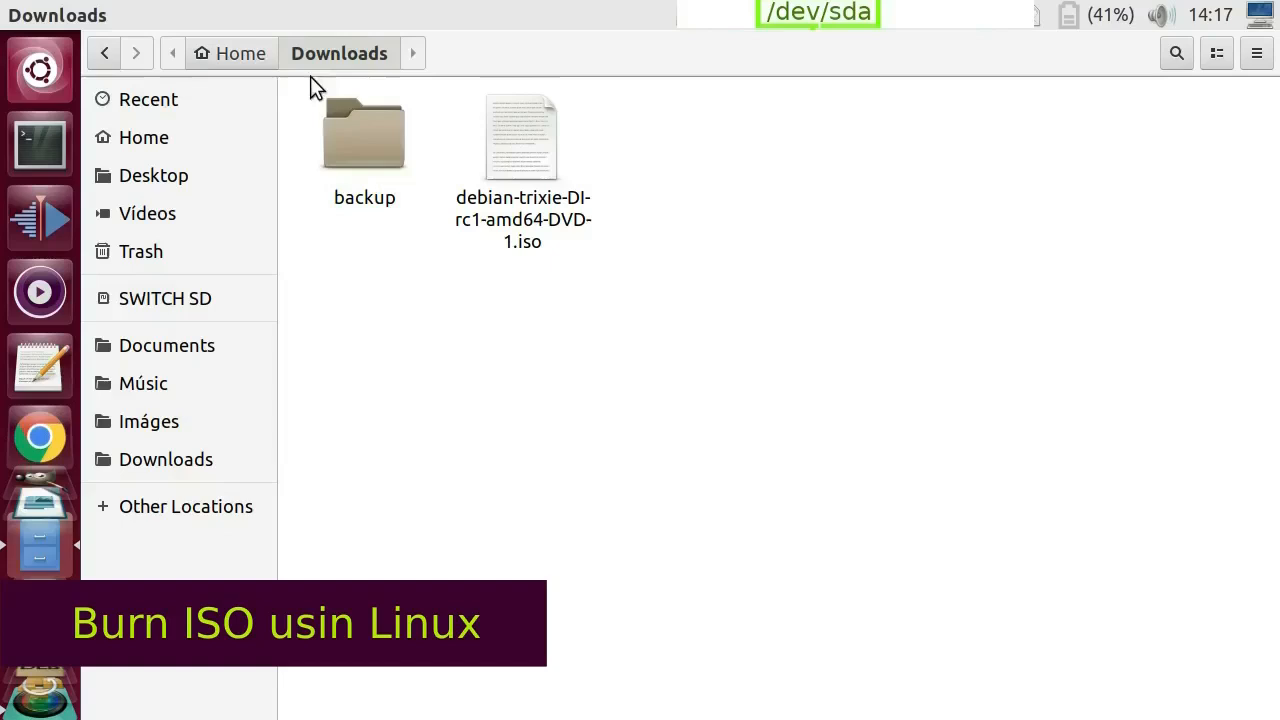
mouse_move(638, 226)
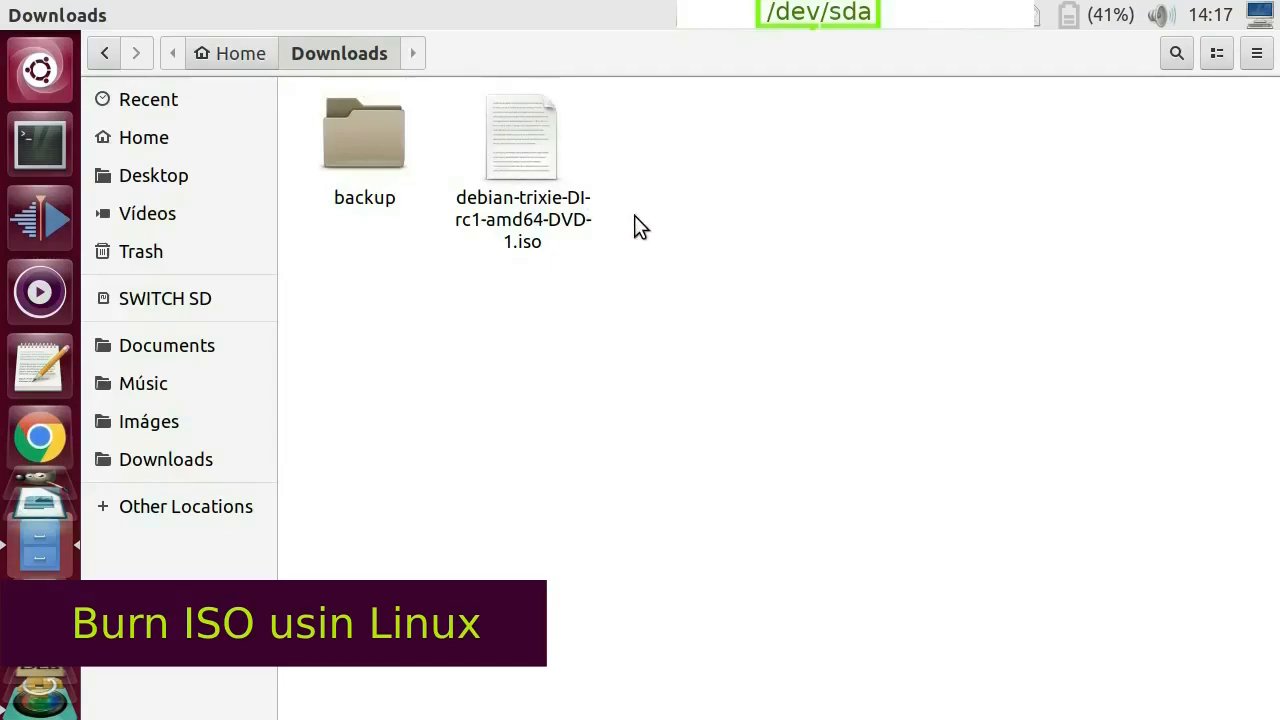
- Open a terminal from the Downloads folder's context menu
right_click(639, 224)
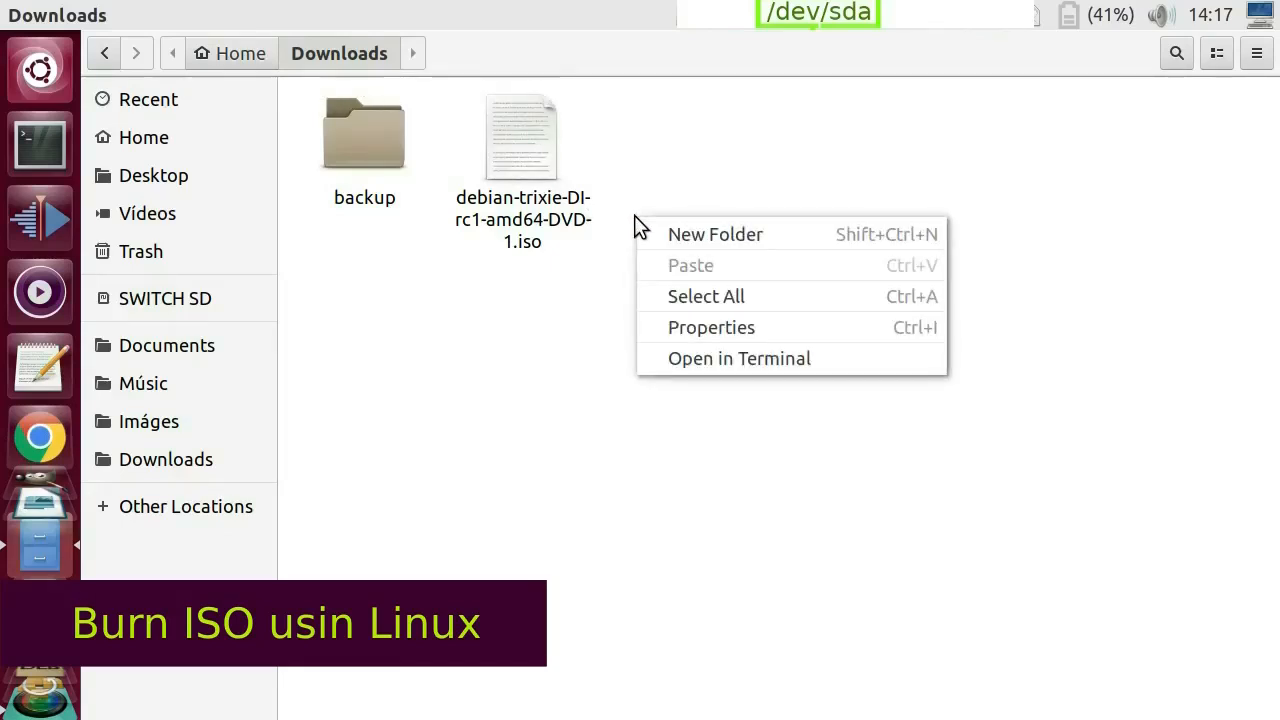
left_click(738, 358)
type("sudo dd if=")
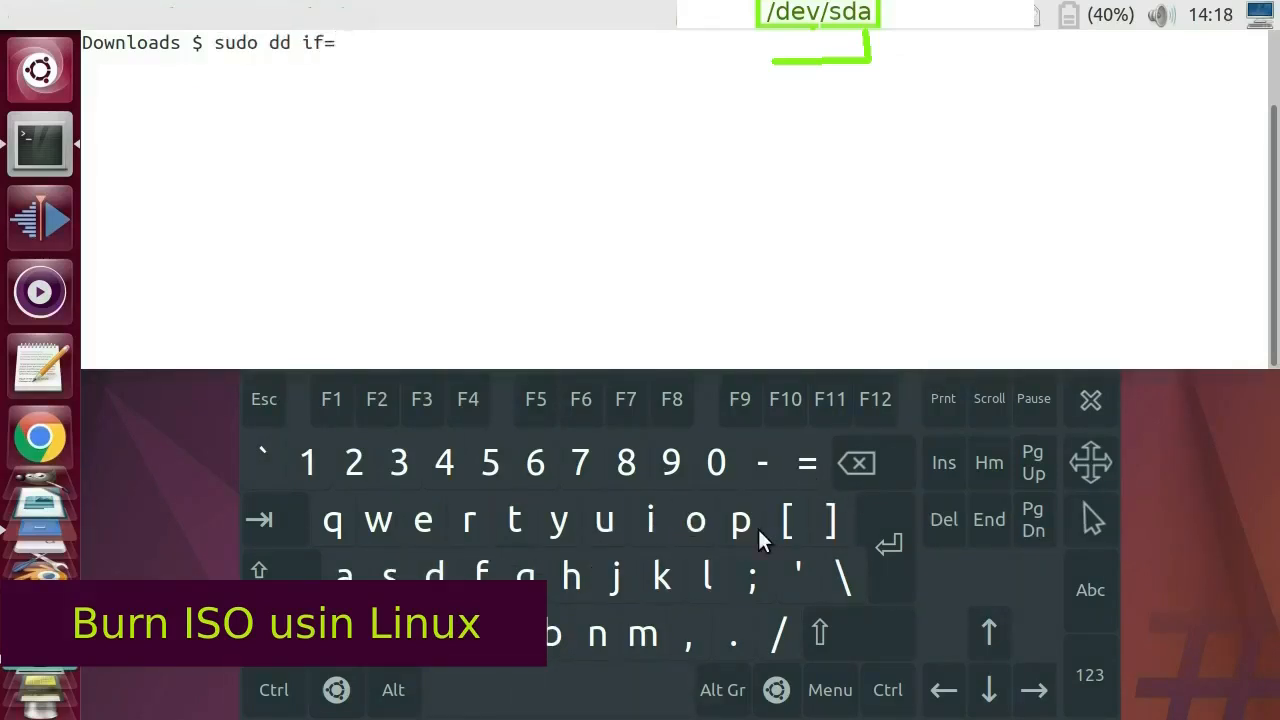
- Run sudo dd writing debian-trixie-DI-rc1-amd64-DVD-1.iso to /dev/sda with bs=1M status=progress
type("debian")
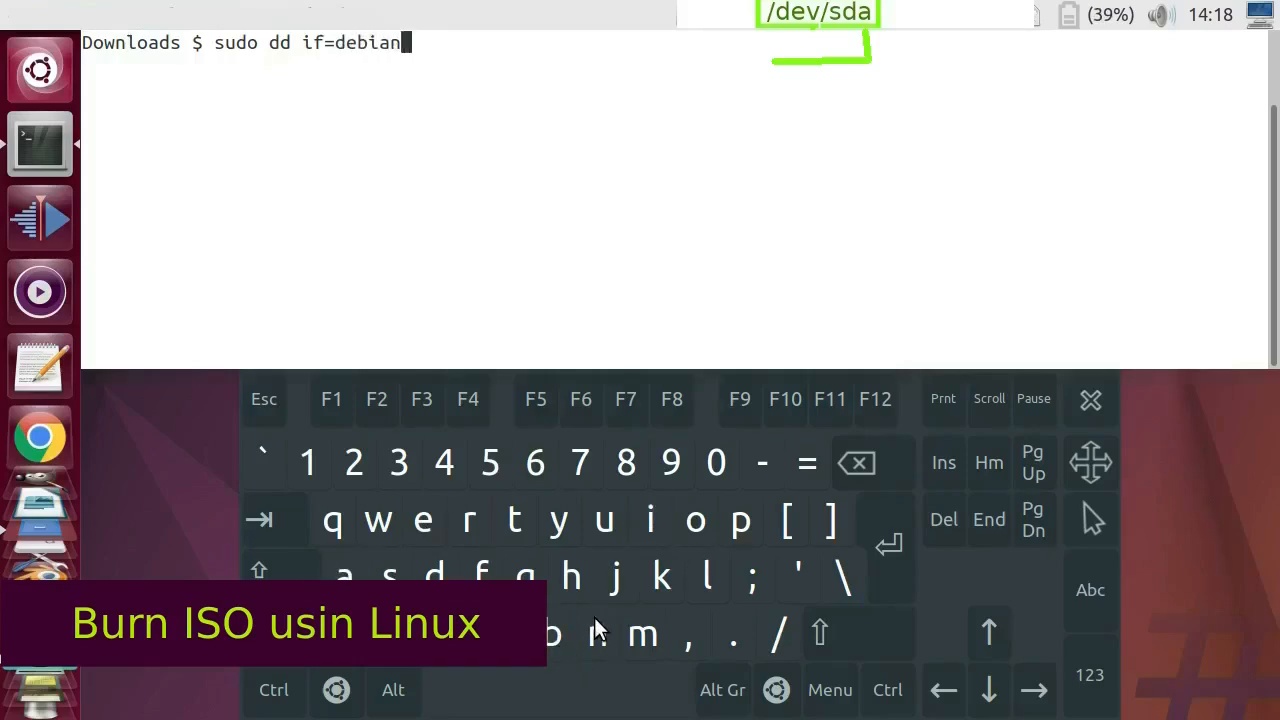
type("-triz")
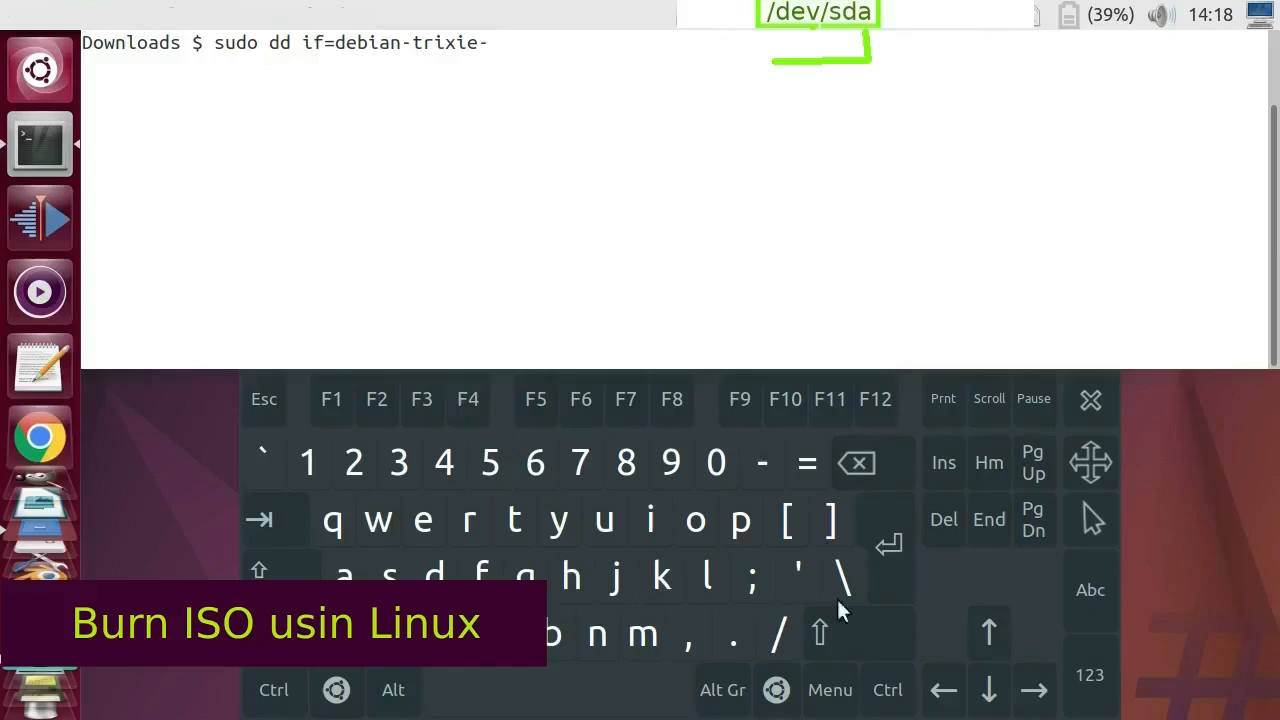
type("DI-rc1-")
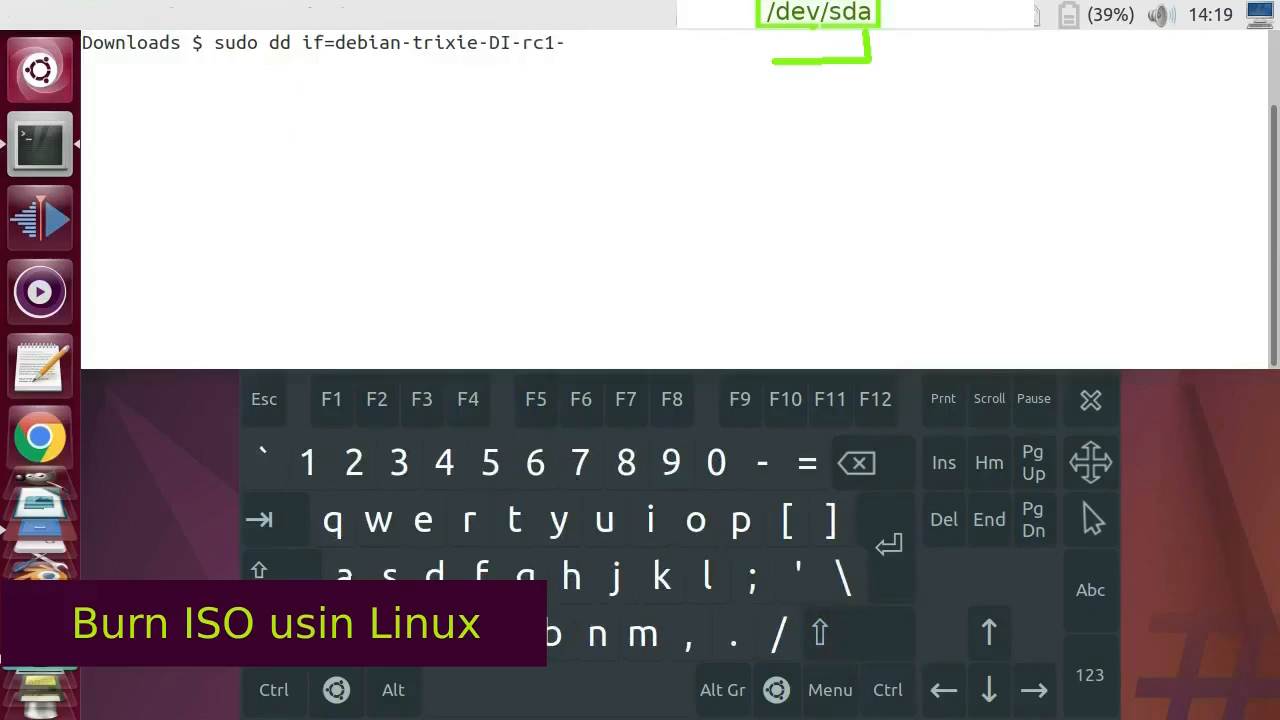
type("amd64-")
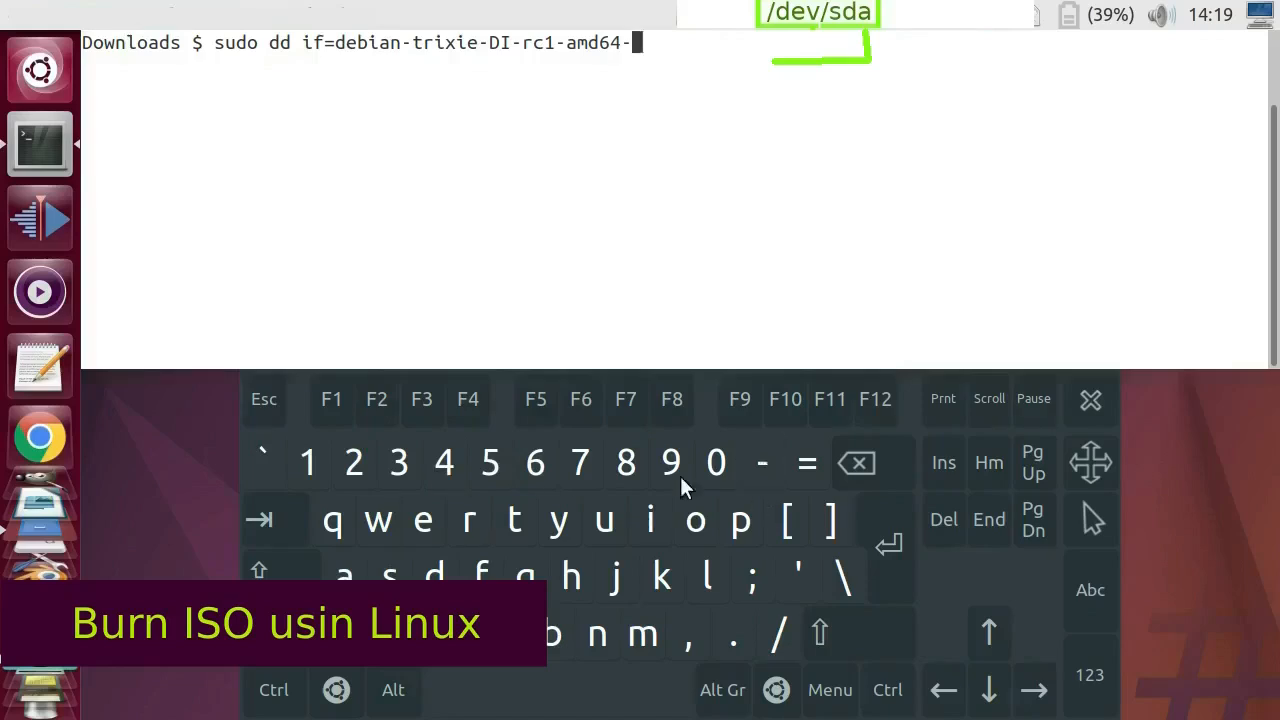
type("DVD-1.iso o")
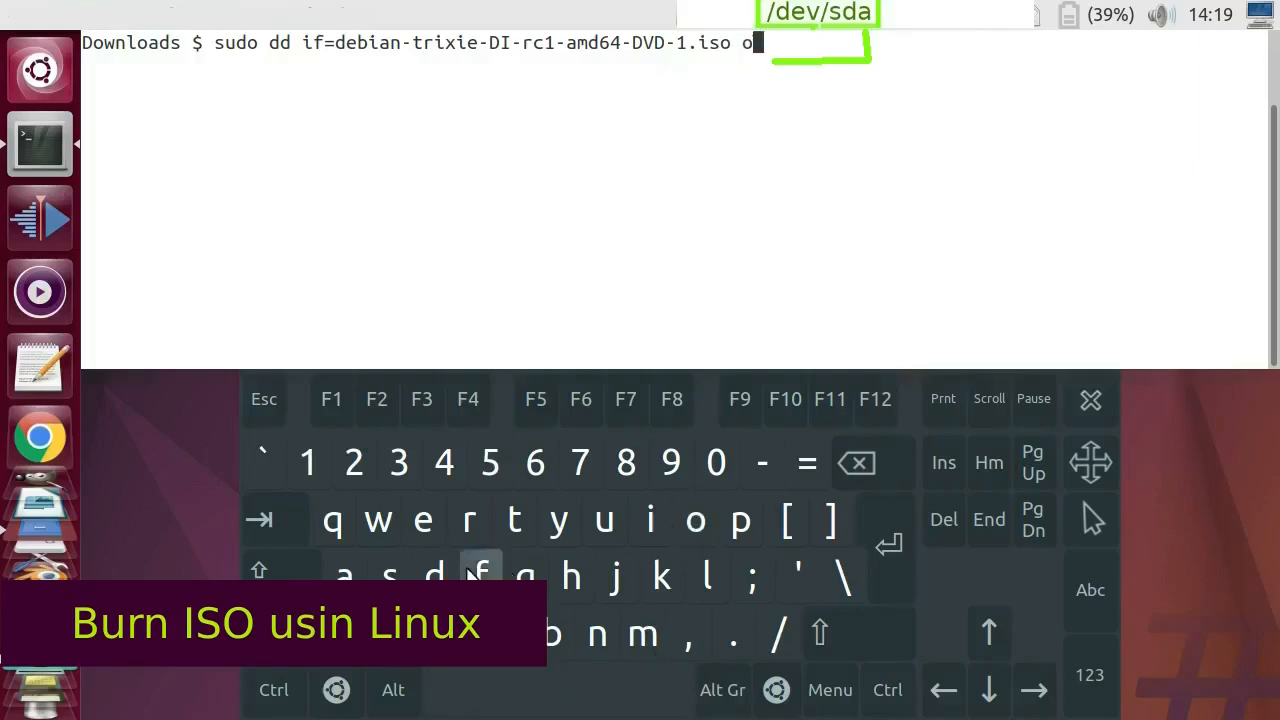
type("f=/dev")
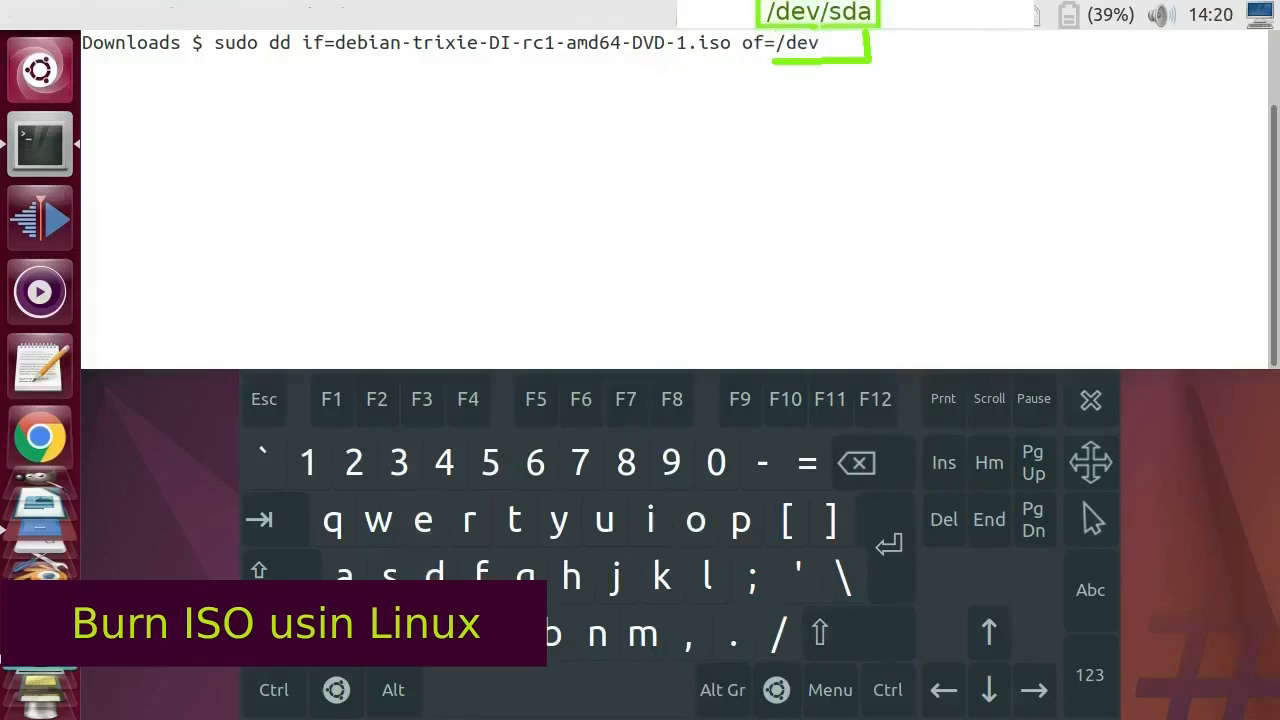
type("sda bs=1M status=")
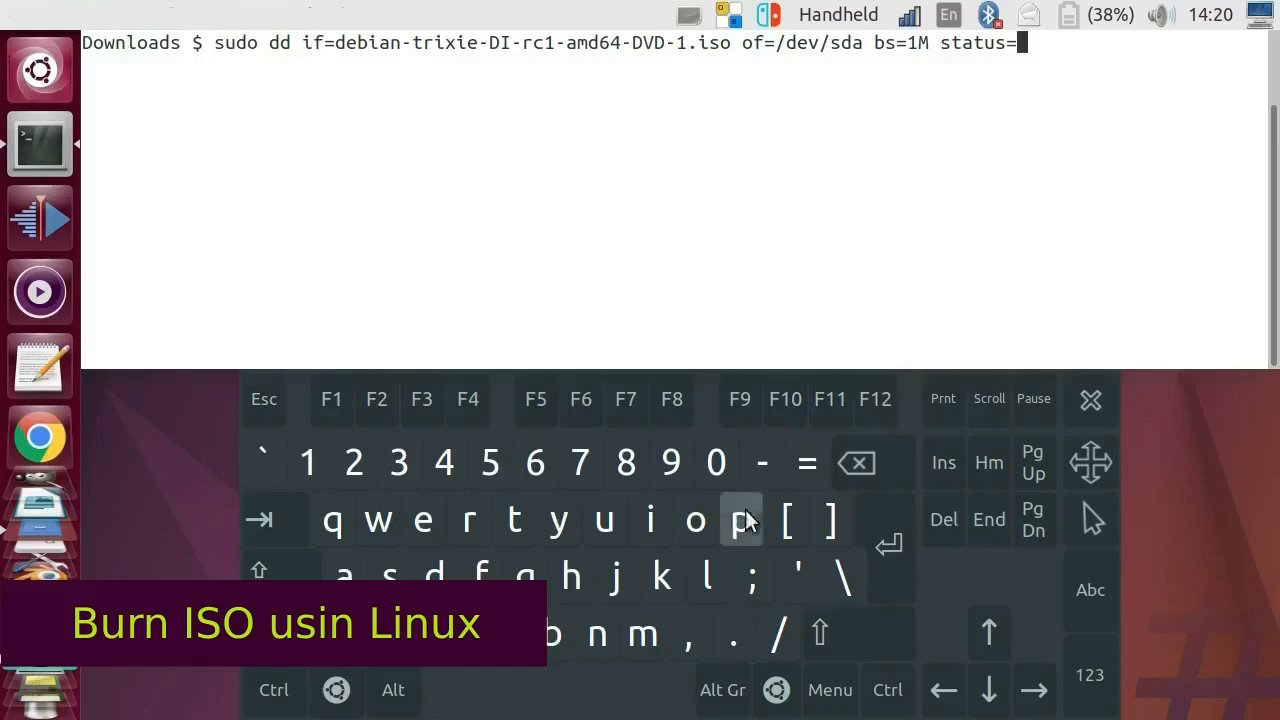
type("progress")
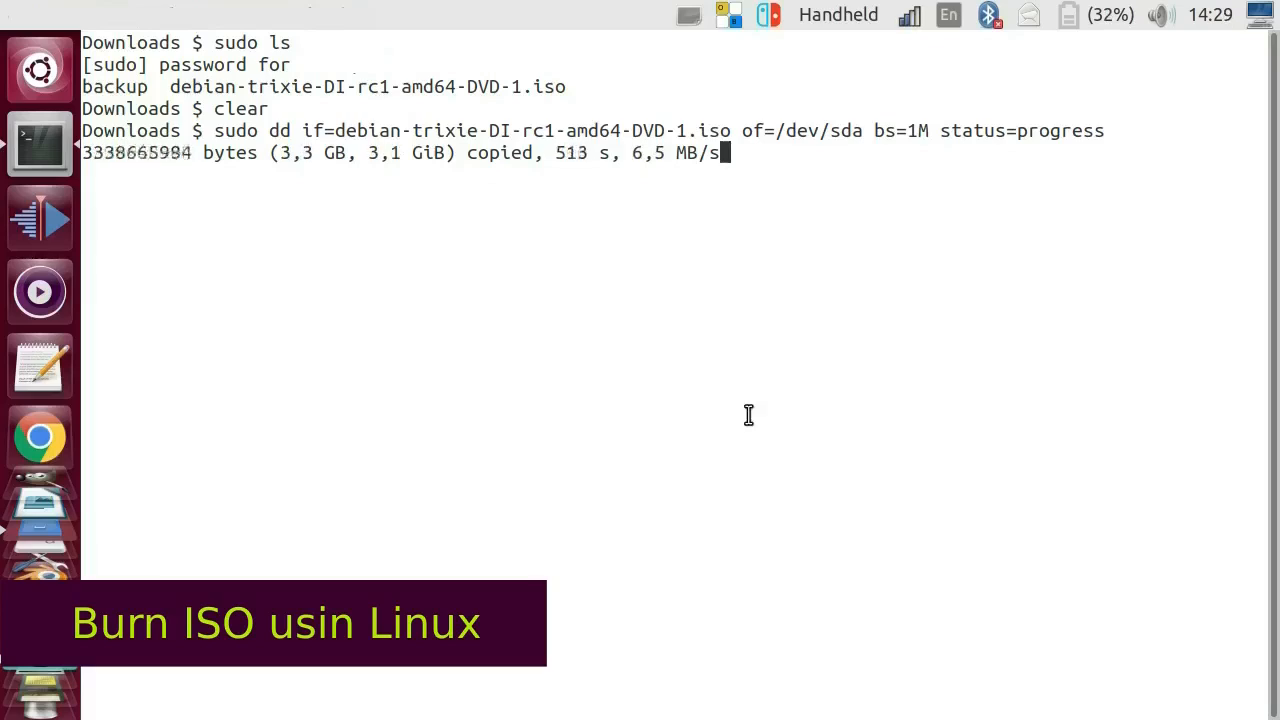
mouse_move(663, 414)
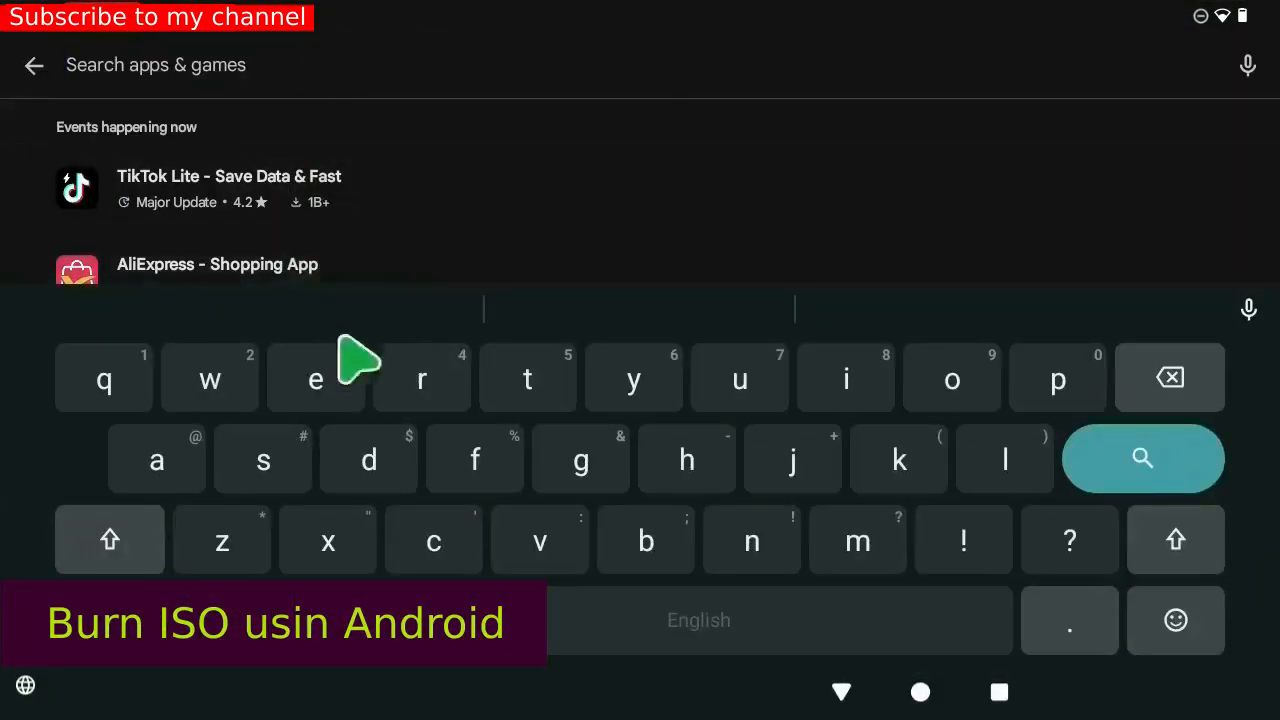
- Search the Play Store for 'iso', install EtchDroid ISO to USB Writer and open it
type("iso USB Linux boot")
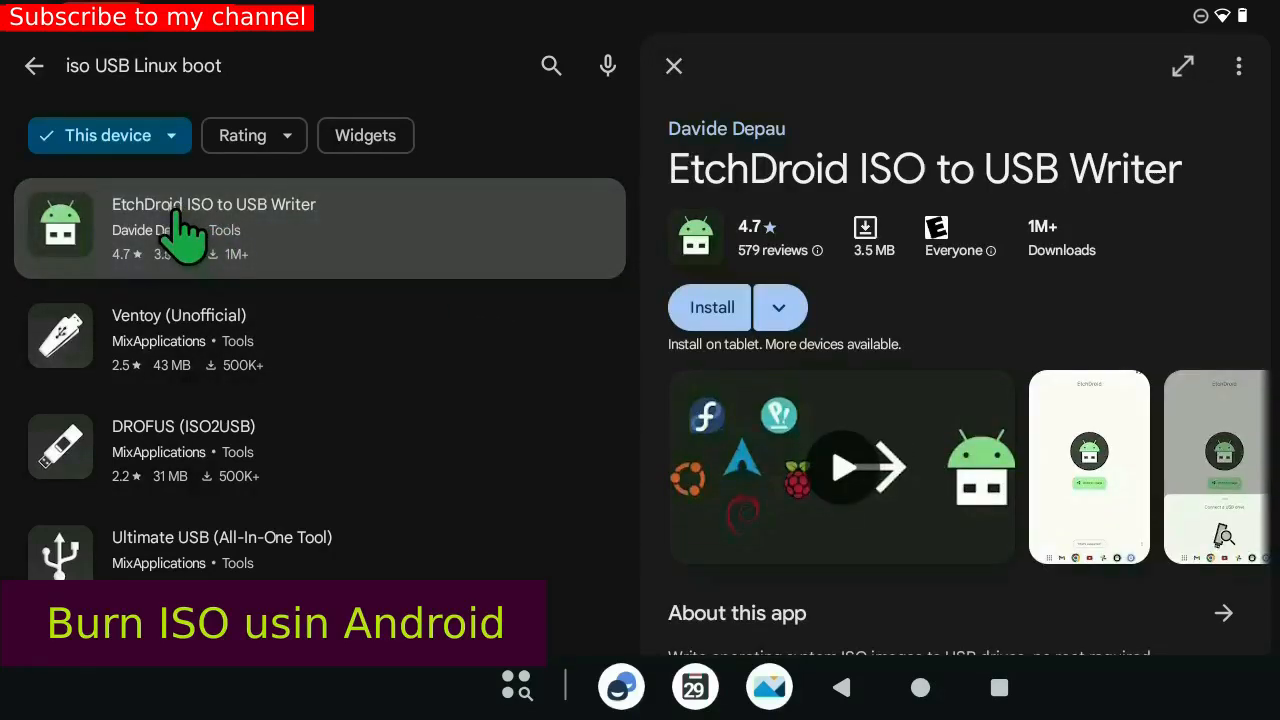
mouse_move(723, 328)
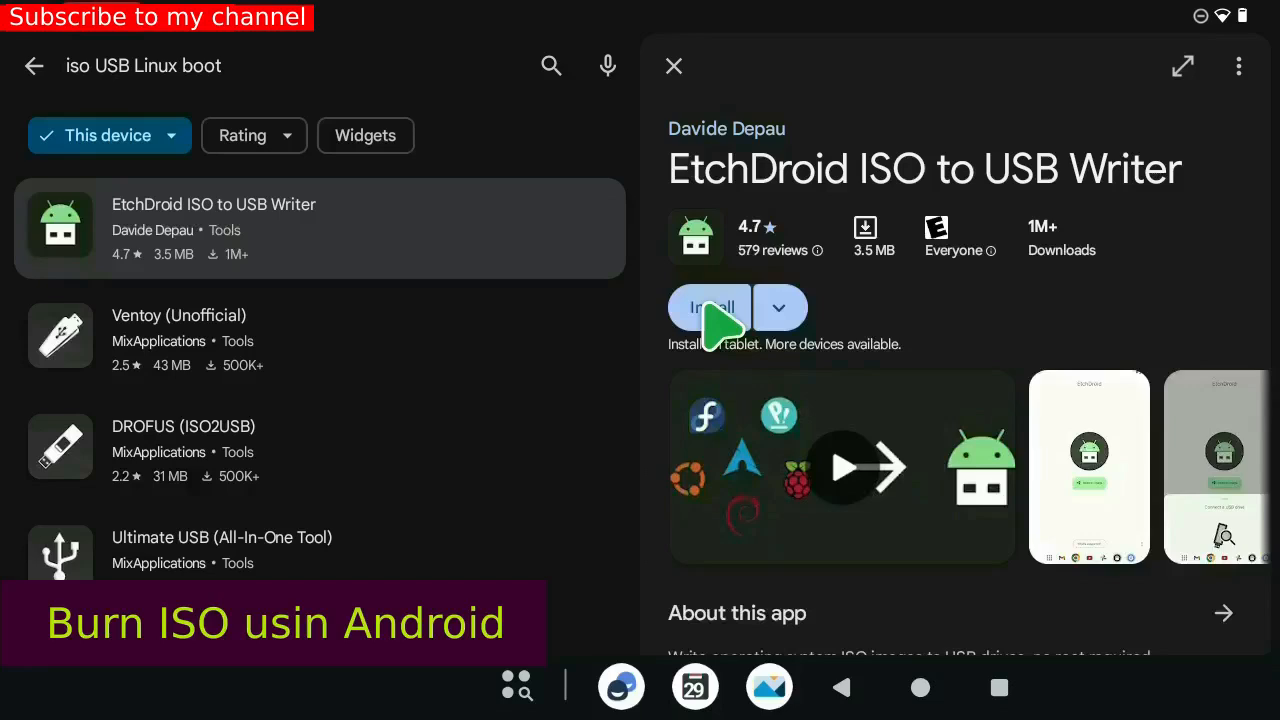
left_click(711, 307)
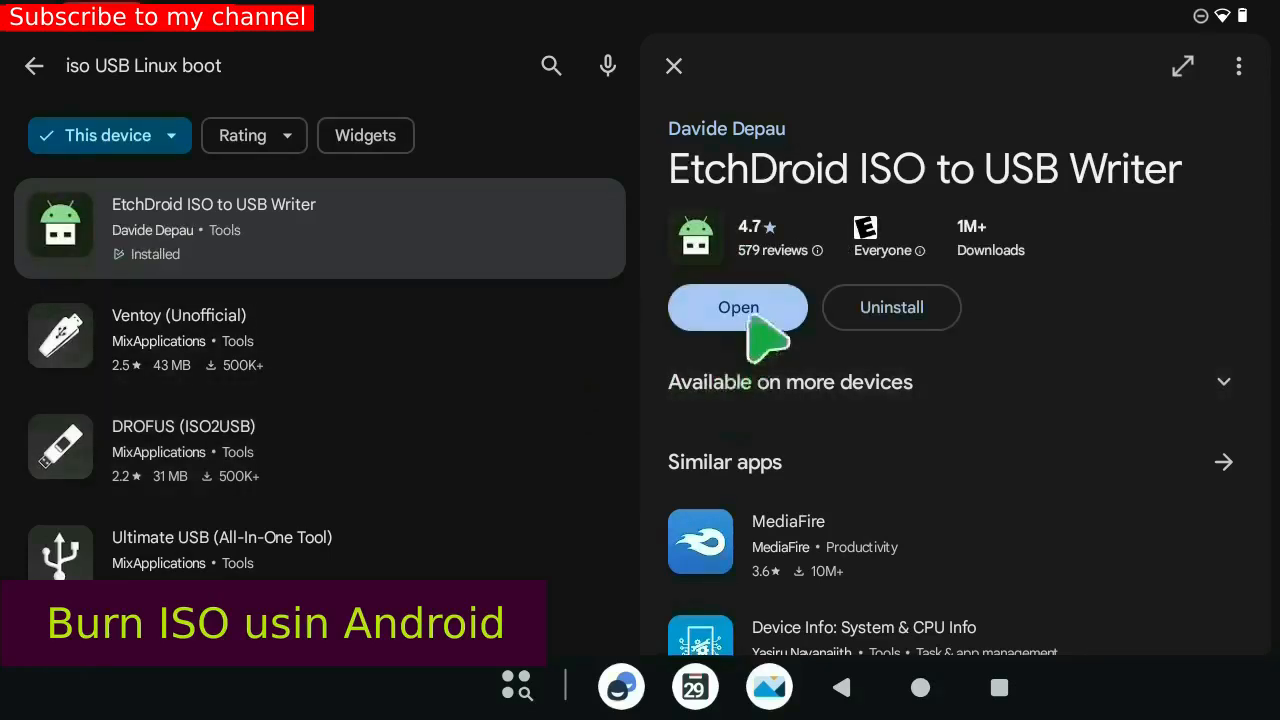
left_click(738, 307)
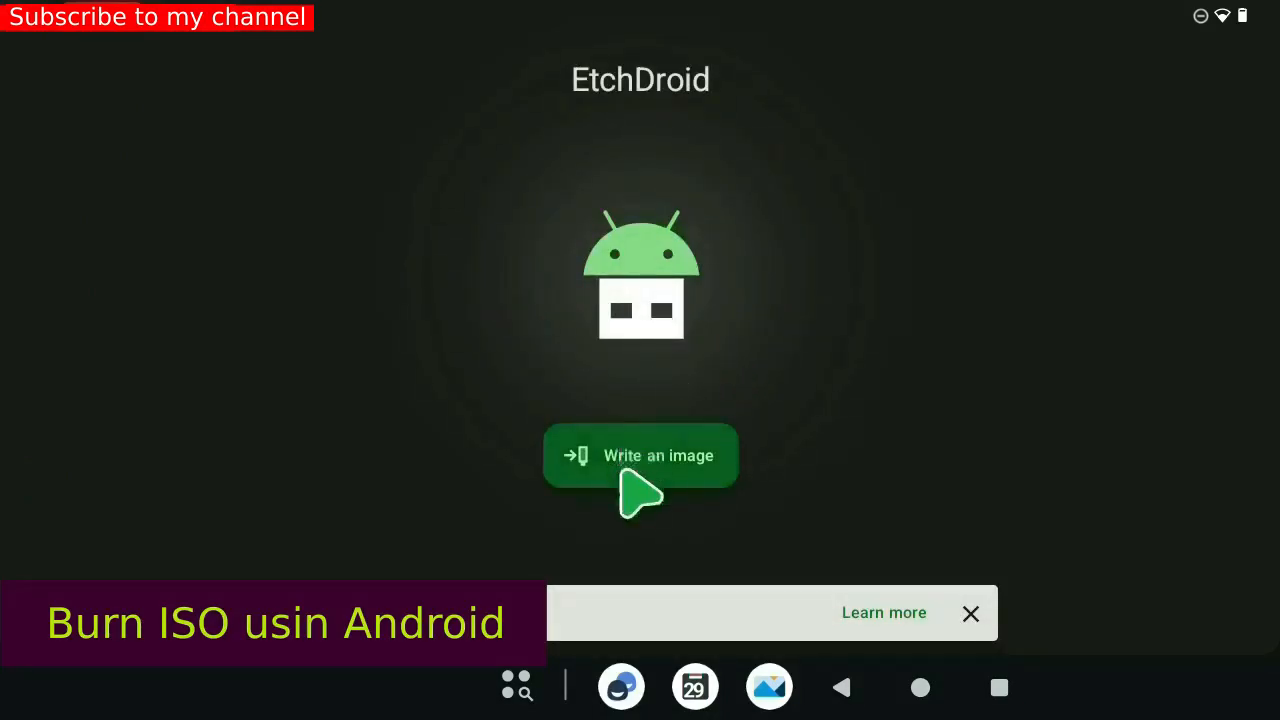
- Choose Write an image and select debian-trixie-DI-rc1-amd64-DVD-1.iso from Recent files
left_click(641, 456)
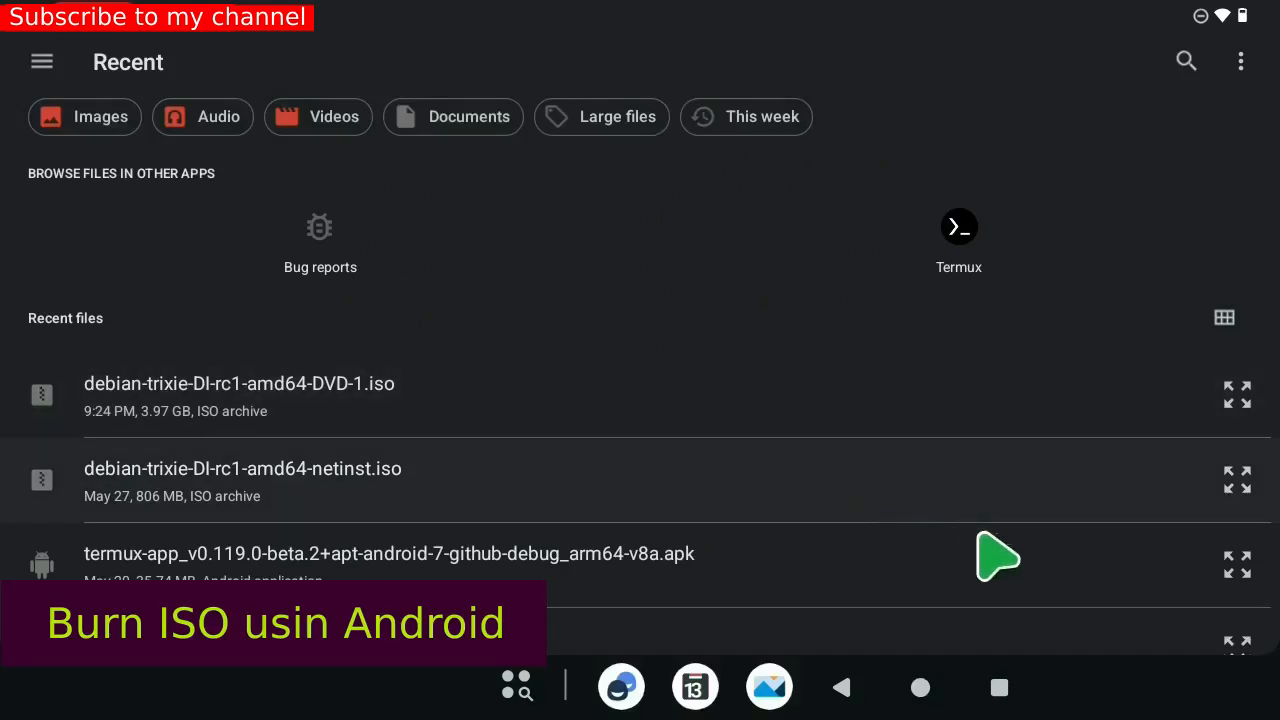
mouse_move(305, 400)
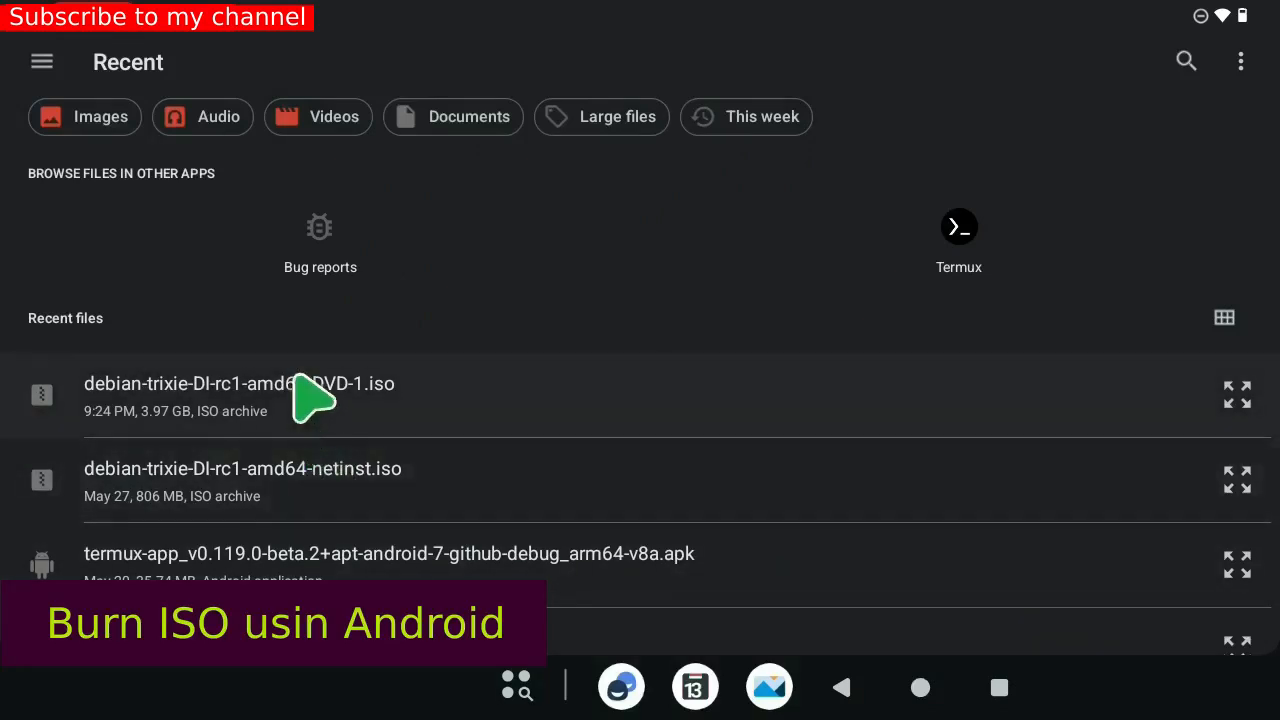
mouse_move(456, 396)
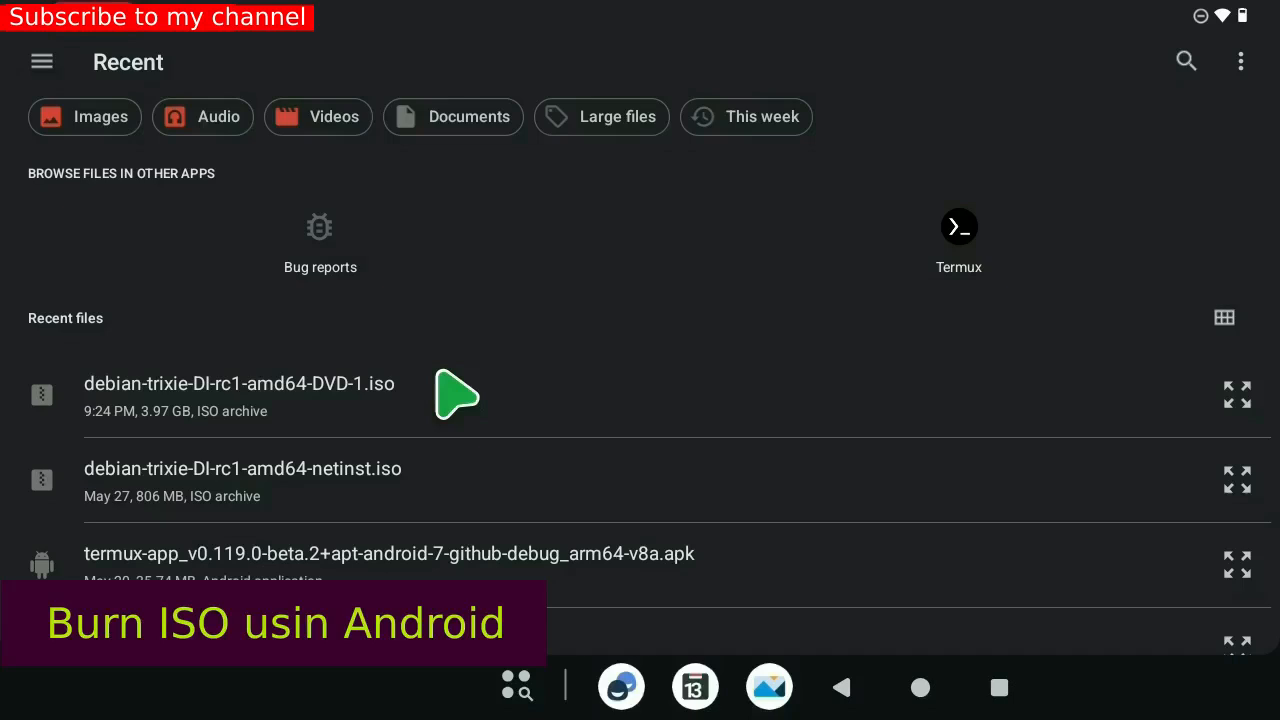
left_click(238, 396)
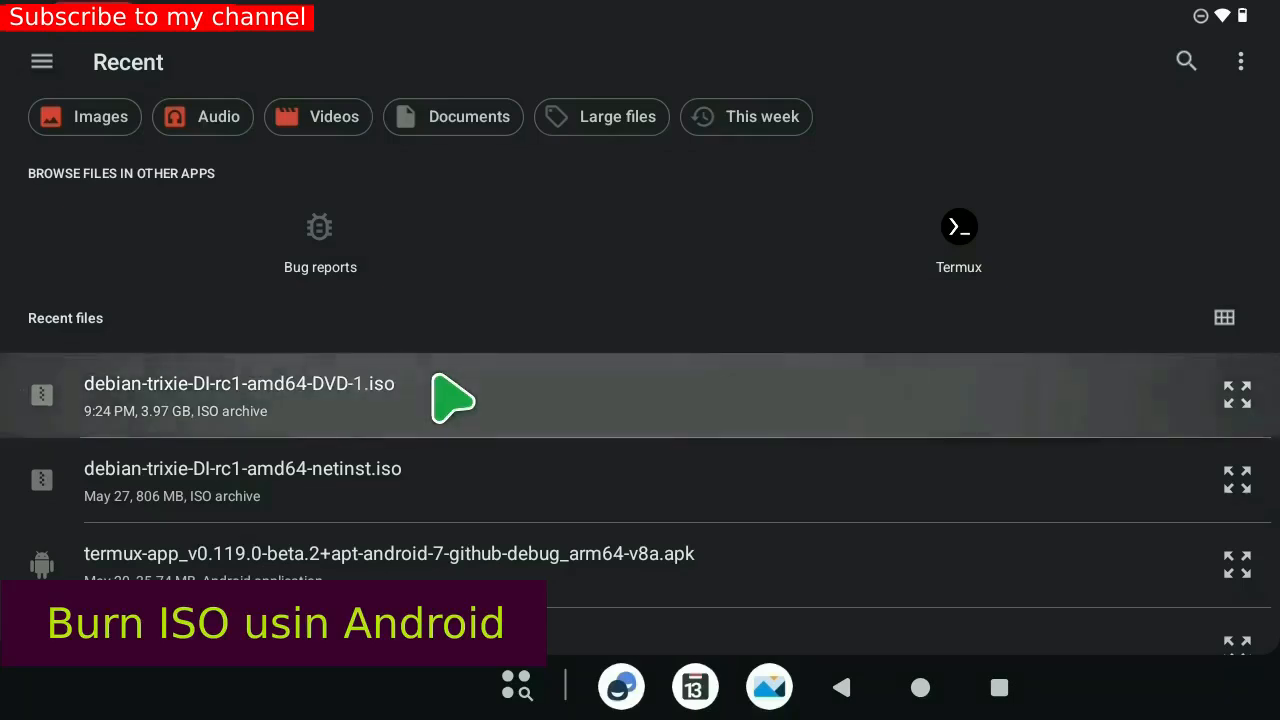
left_click(239, 384)
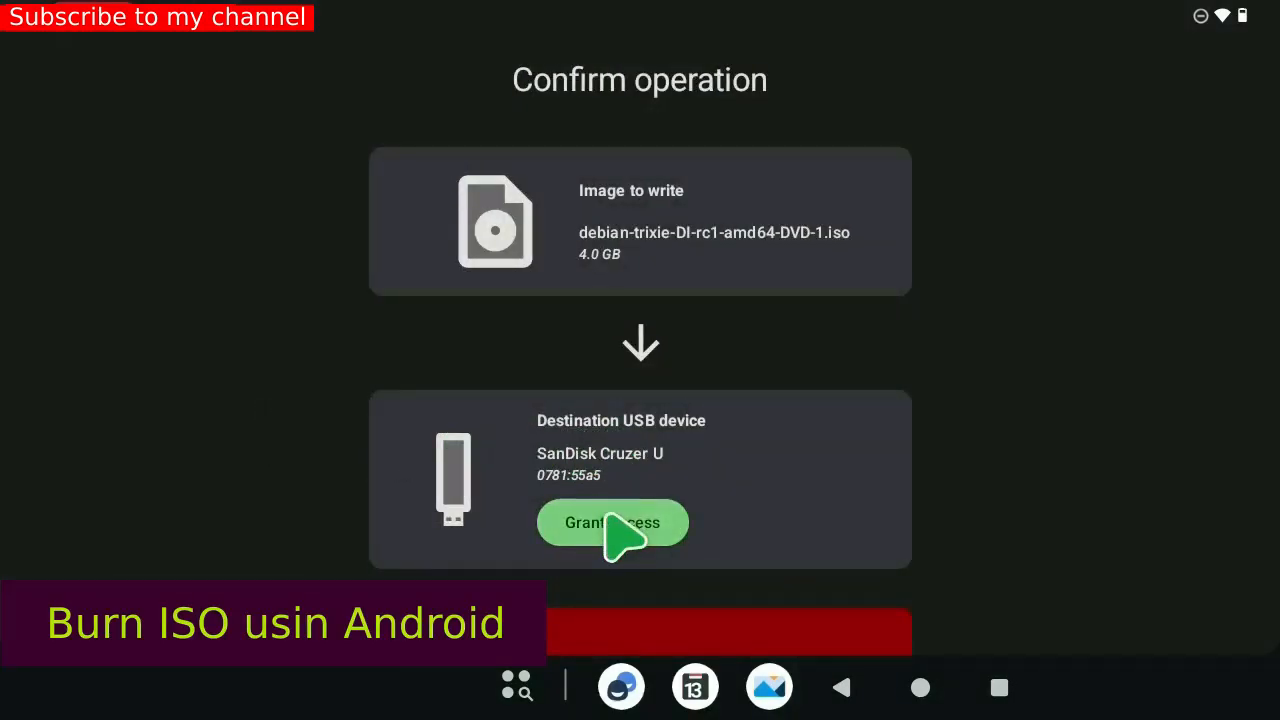
- Grant EtchDroid access to the SanDisk Cruzer U and start writing, skipping the lay-flat prompt
left_click(612, 522)
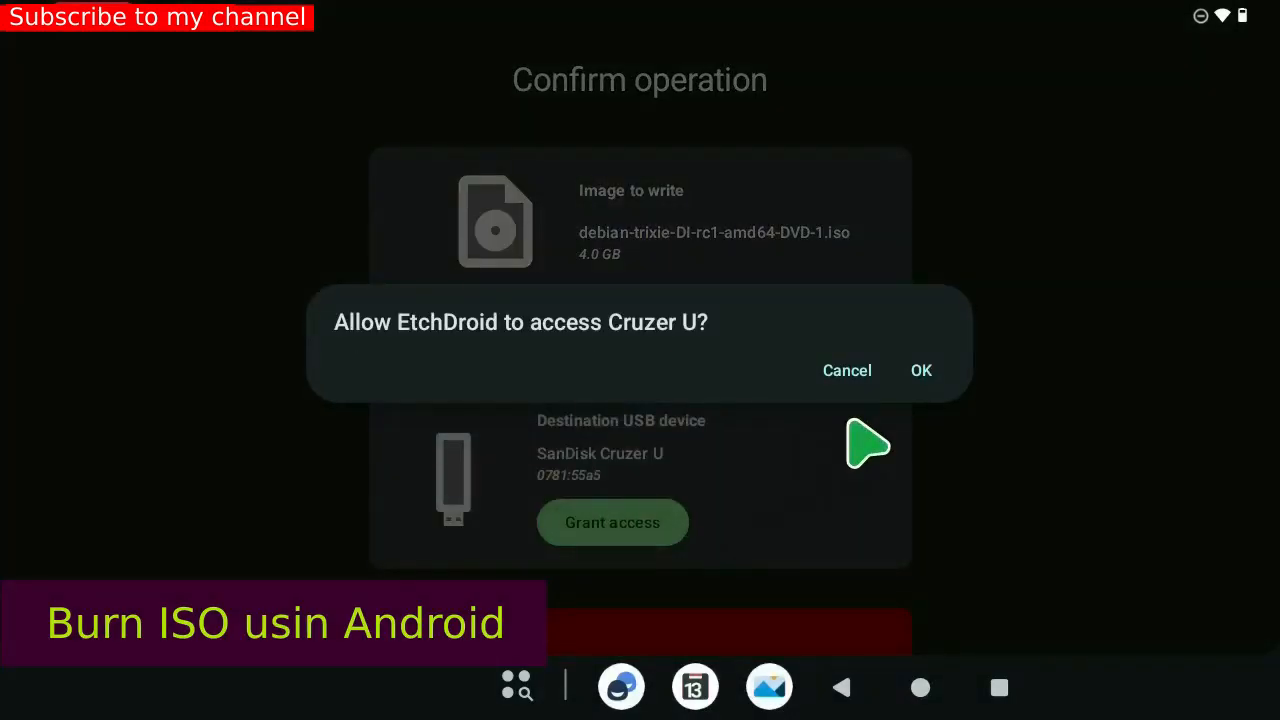
left_click(920, 370)
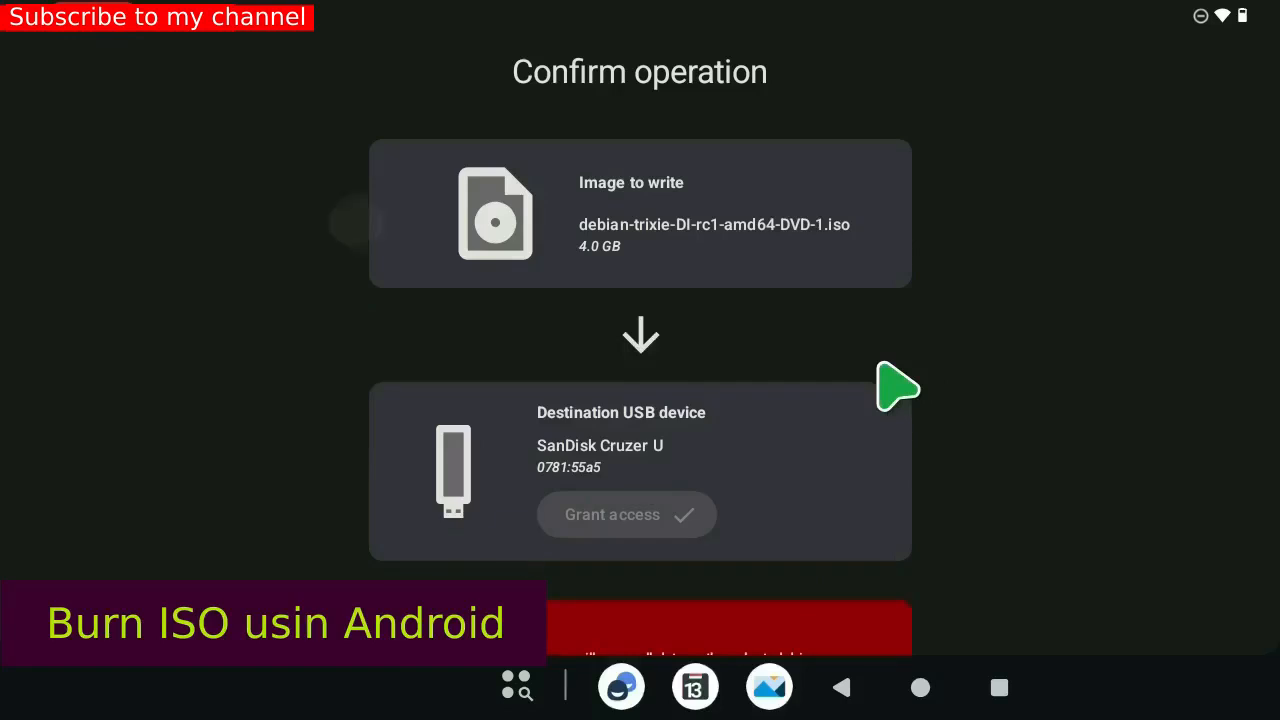
scroll("down", 3)
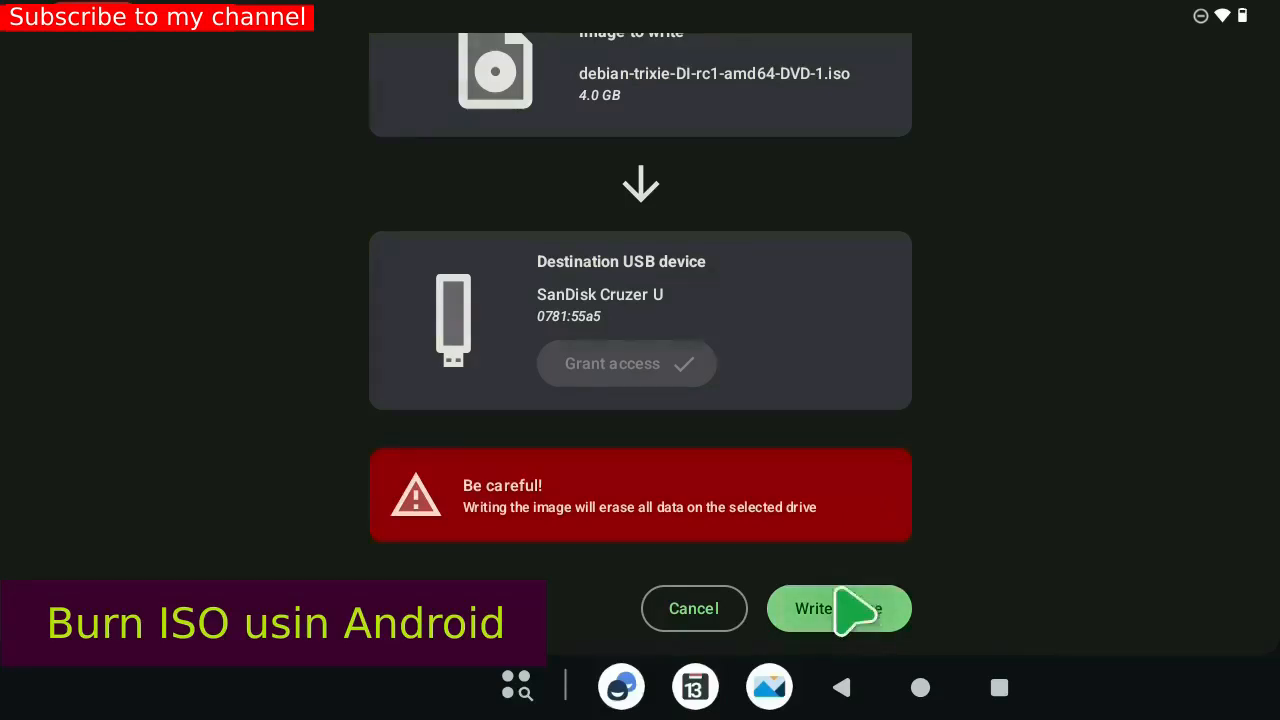
left_click(838, 609)
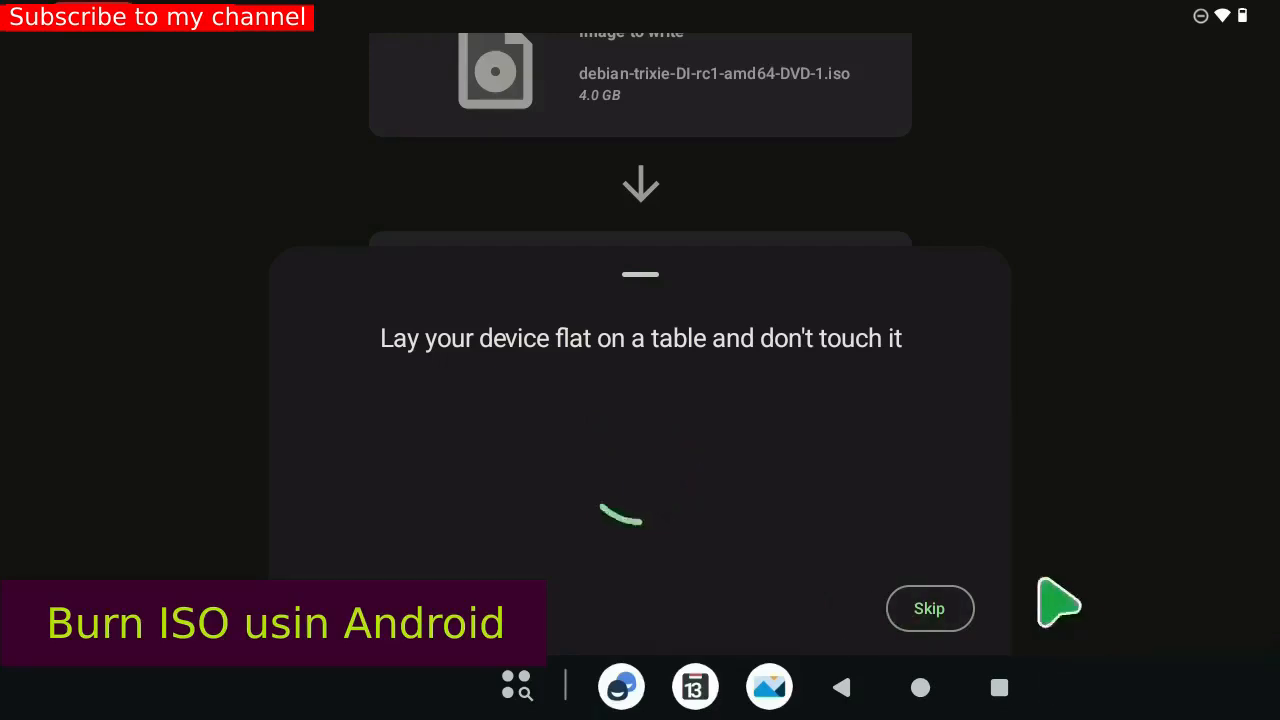
left_click(929, 608)
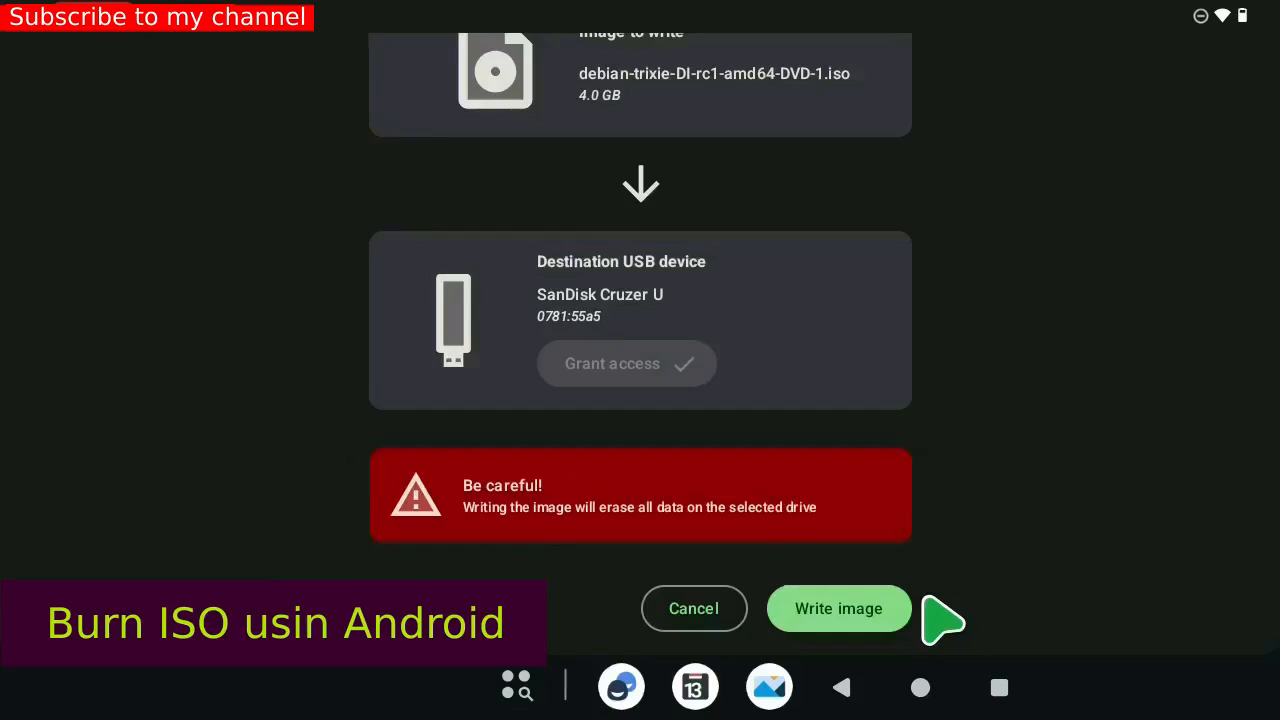
left_click(838, 608)
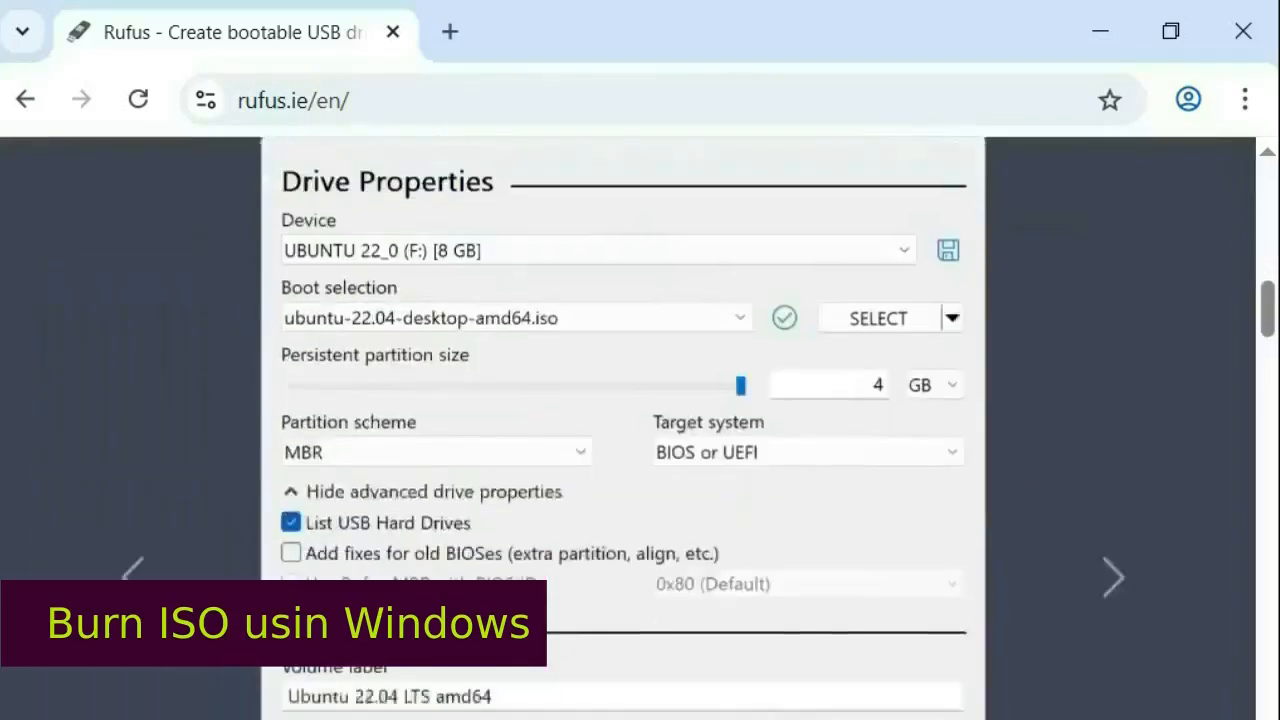
- Download rufus-4.7_x86.exe from rufus.ie's Latest releases and check the downloads list
scroll("down", 3)
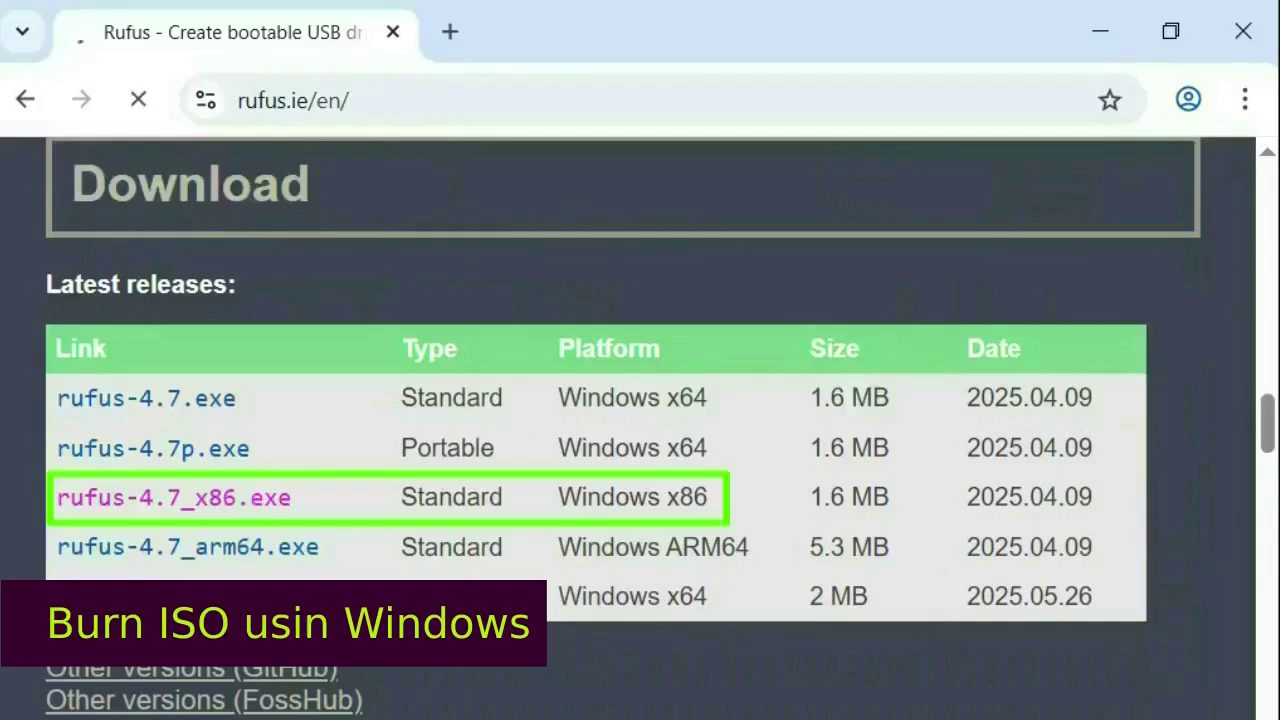
left_click(173, 497)
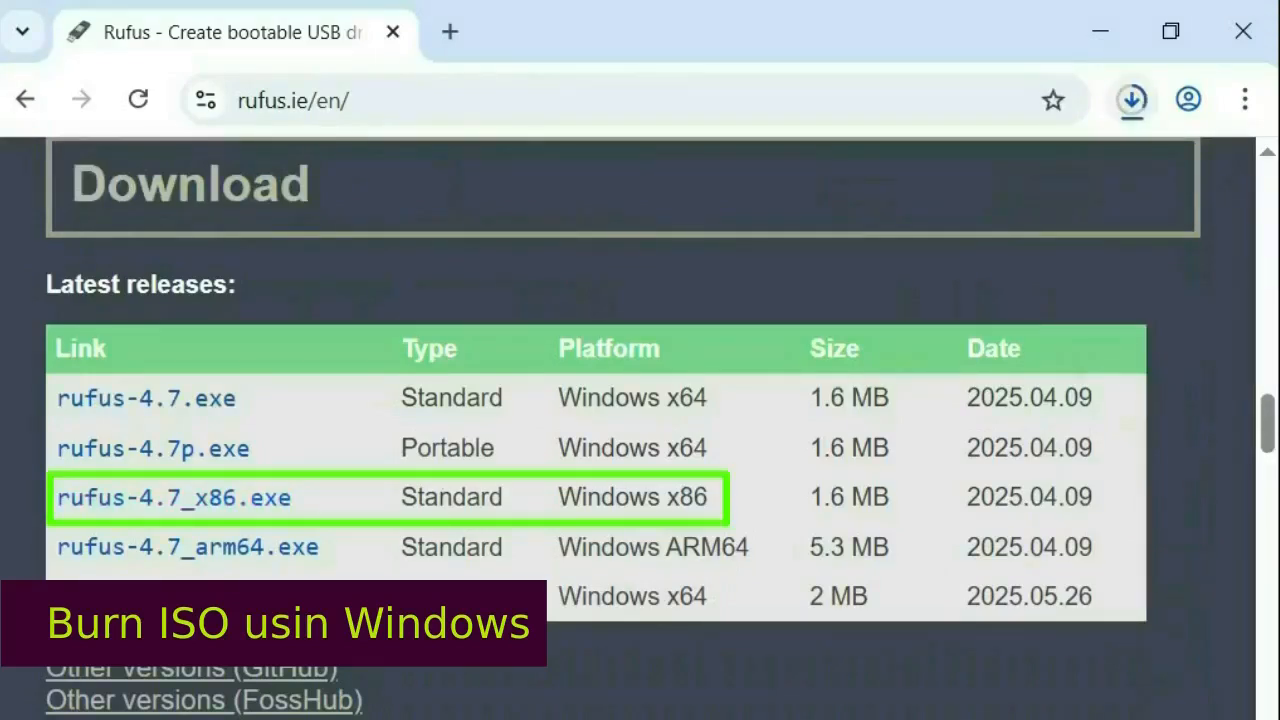
left_click(1129, 99)
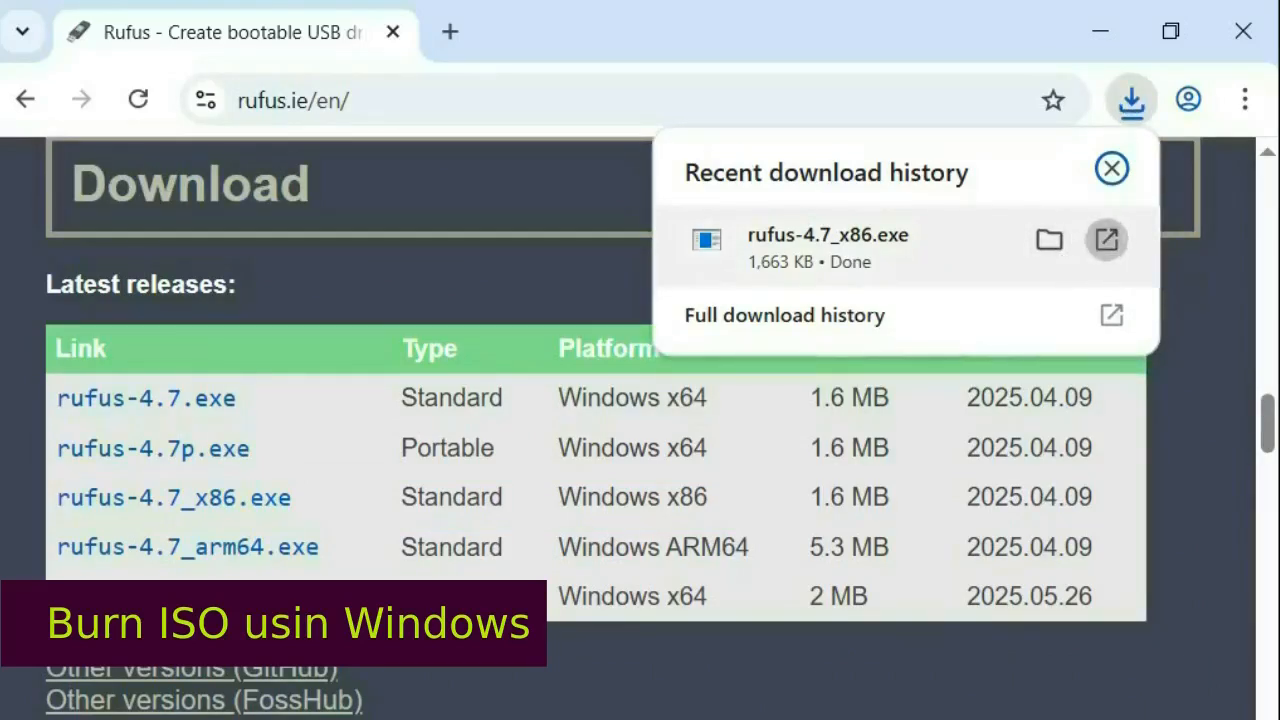
- Launch Rufus and load the debian-trixie-DI-rc1-amd64-DVD-1 ISO for the CRUZER U drive
left_click(1112, 239)
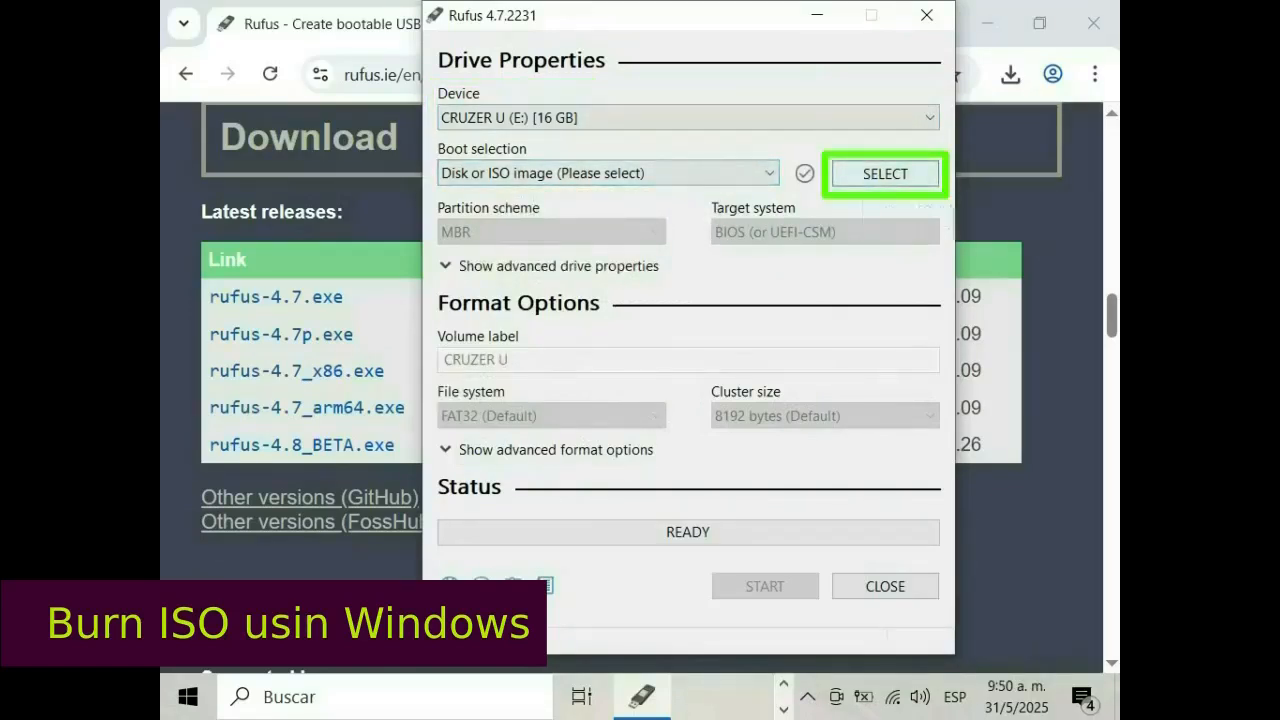
left_click(885, 173)
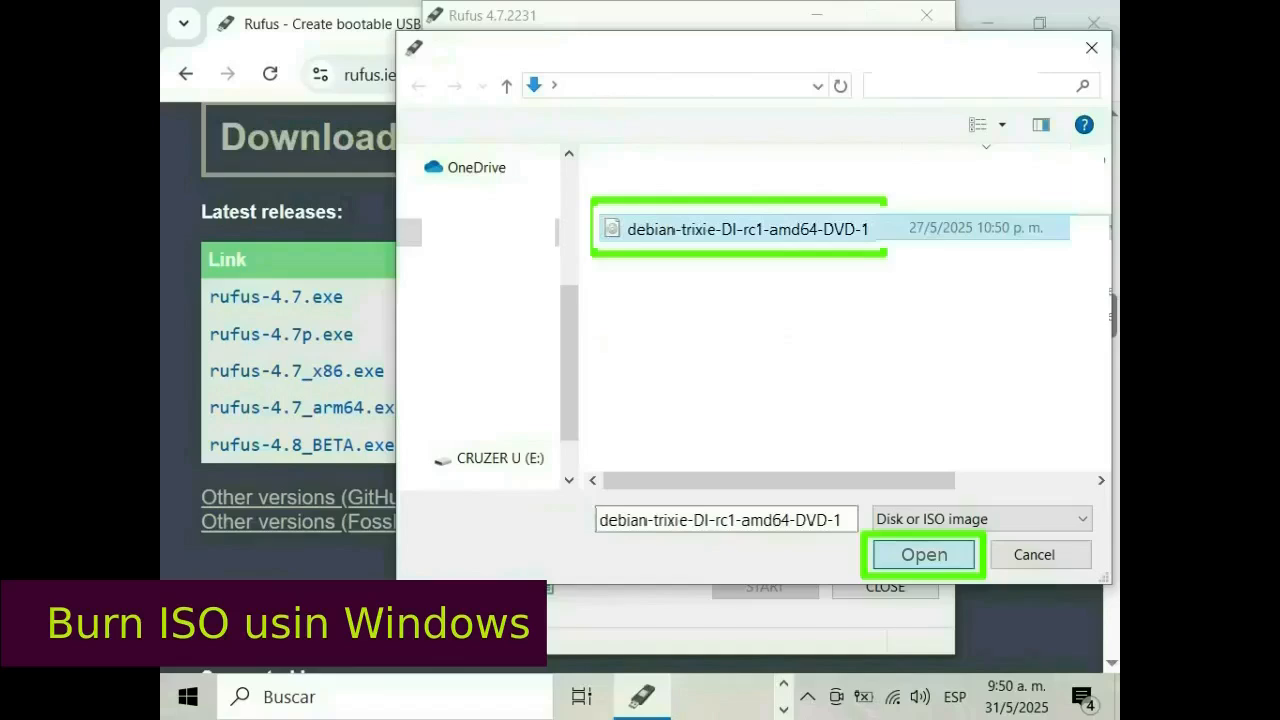
left_click(922, 554)
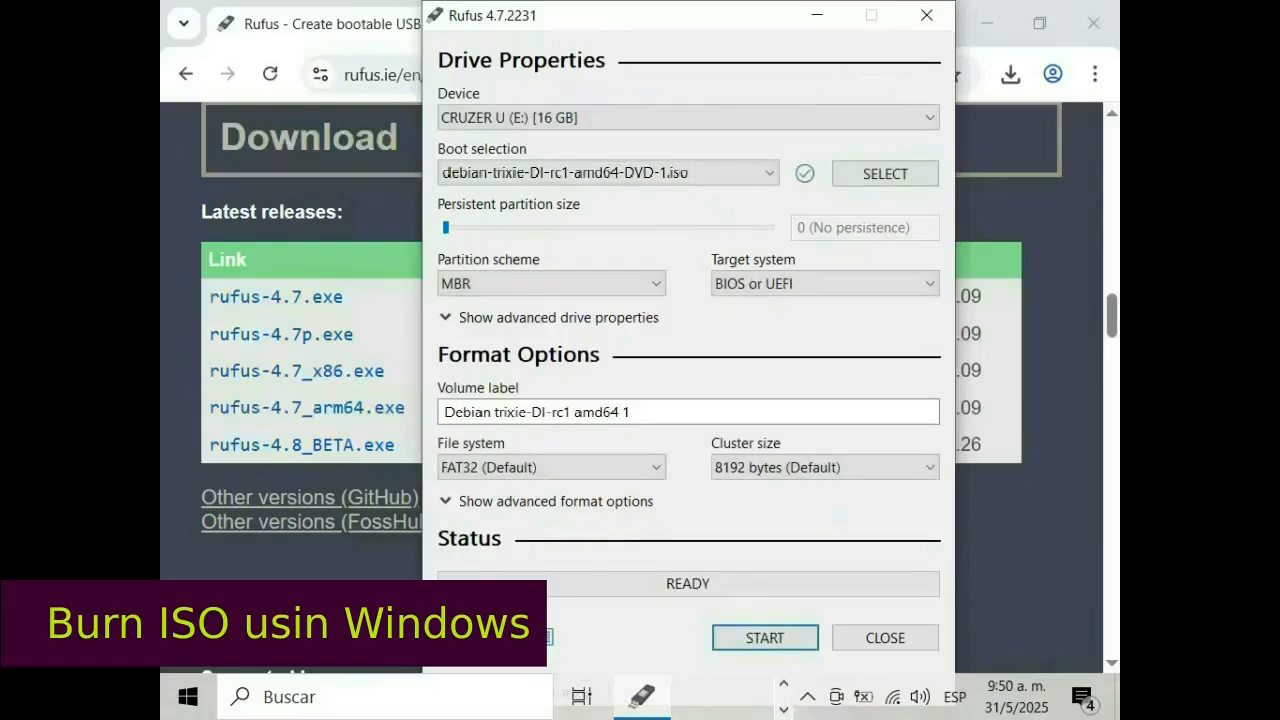
mouse_move(764, 637)
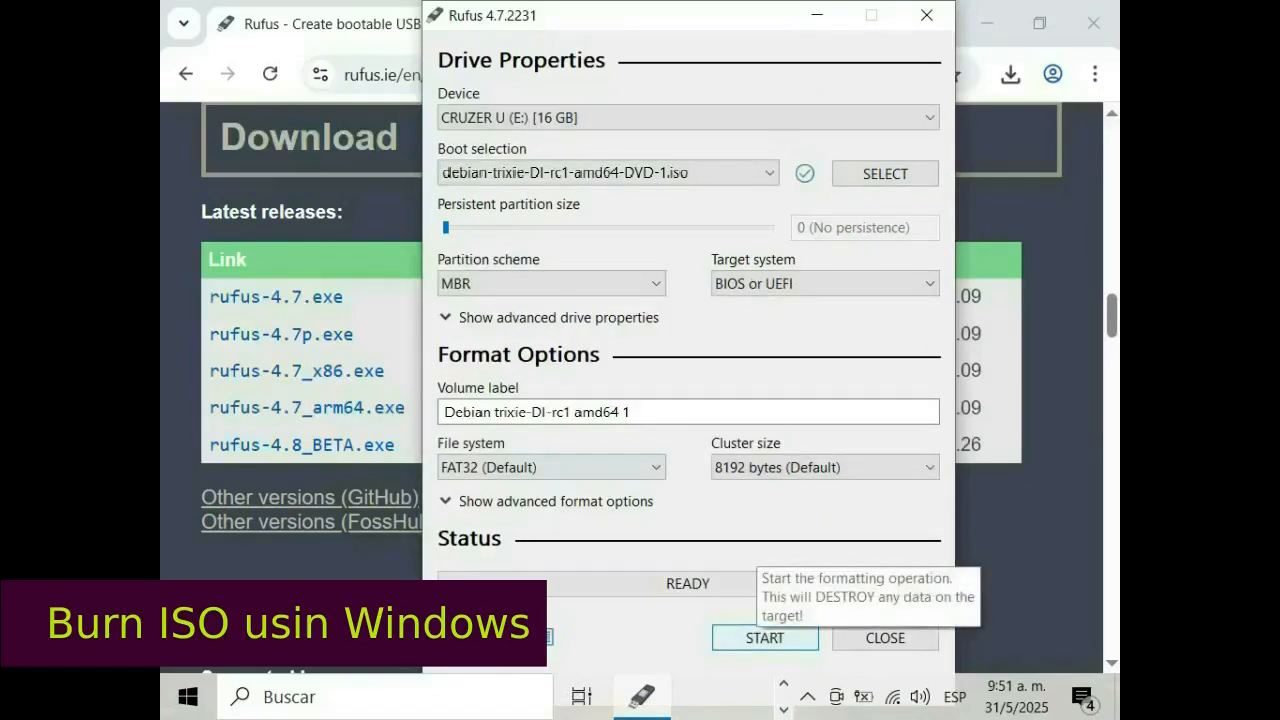
- Write in ISO image mode, download the Syslinux files, and accept erasing CRUZER U
left_click(764, 638)
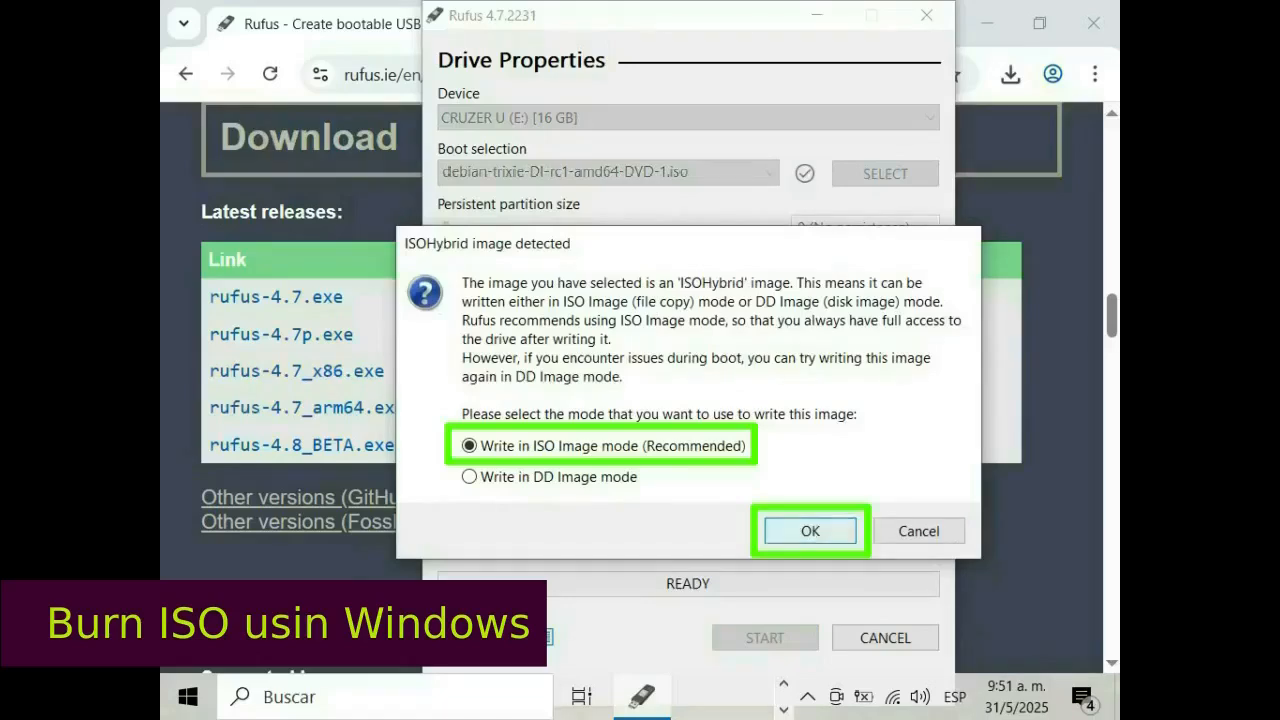
left_click(809, 530)
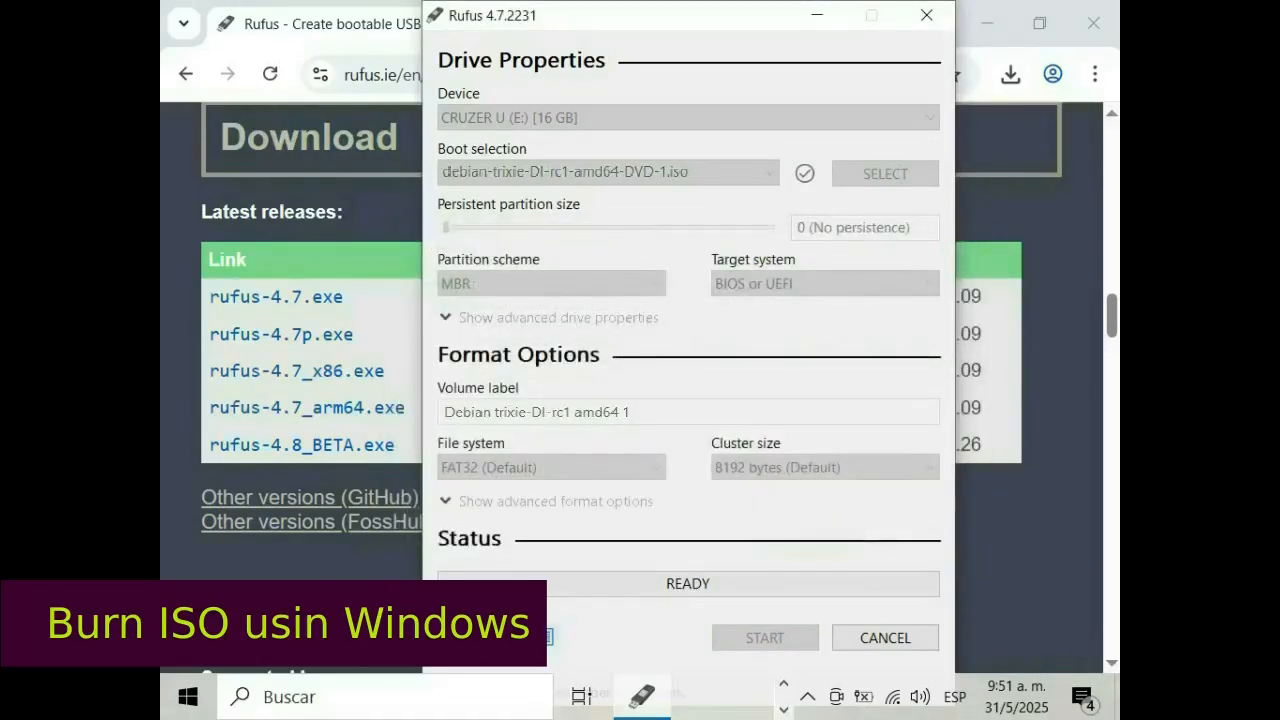
left_click(764, 637)
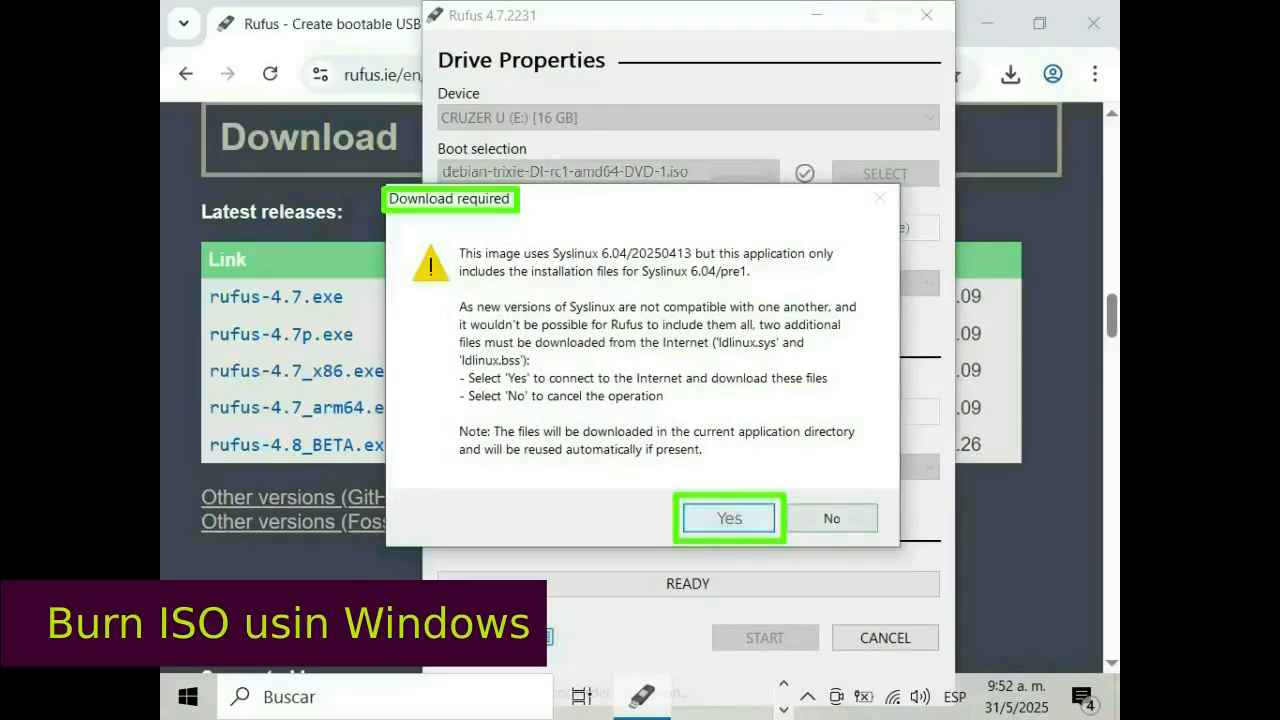
left_click(728, 518)
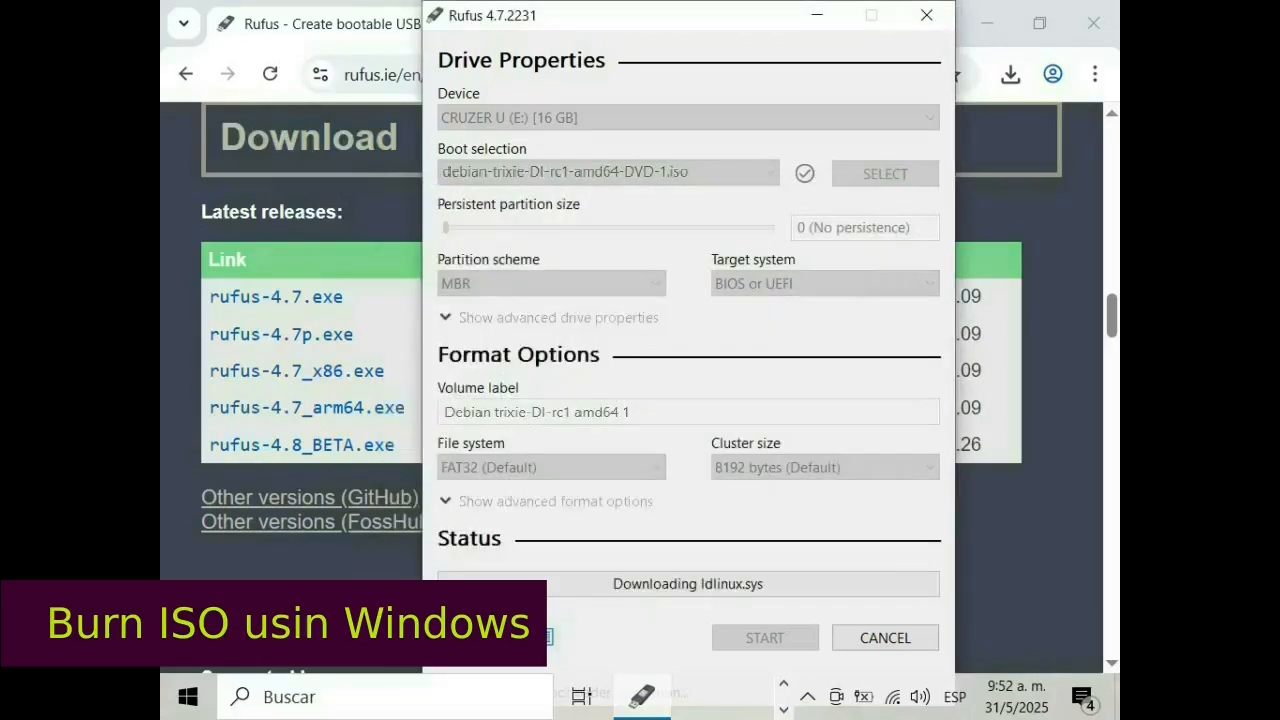
left_click(764, 637)
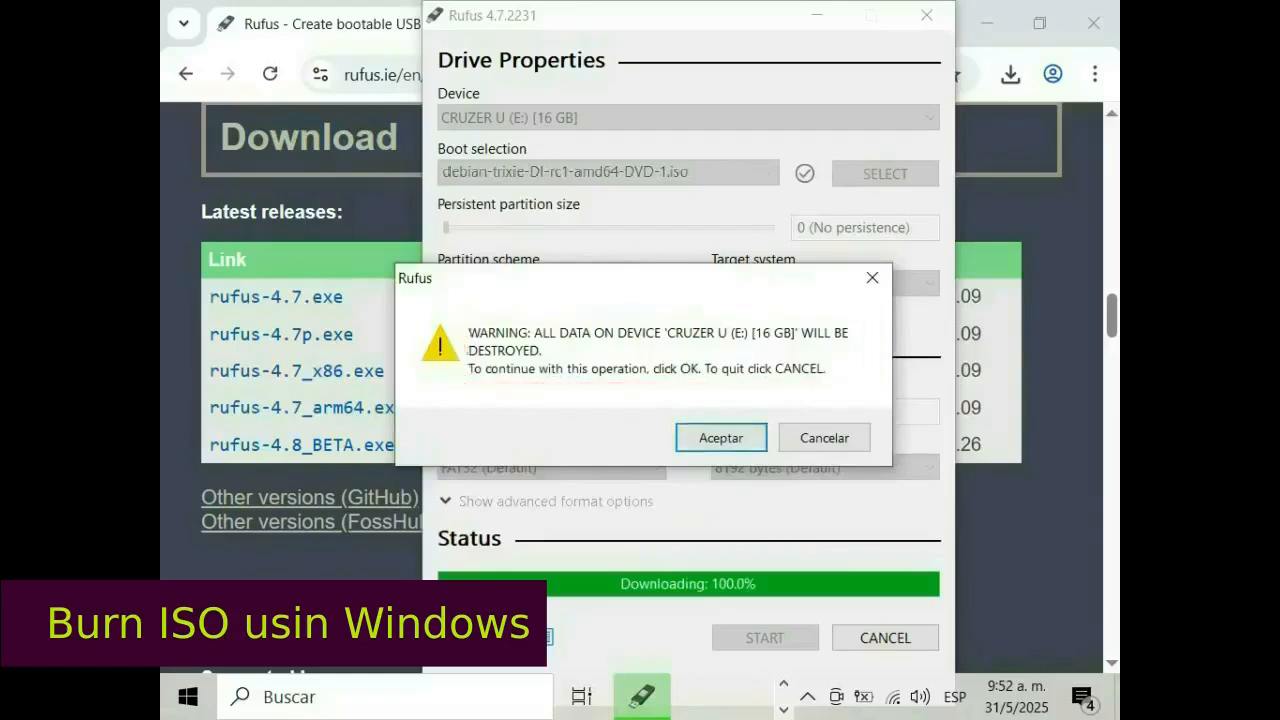
left_click(721, 437)
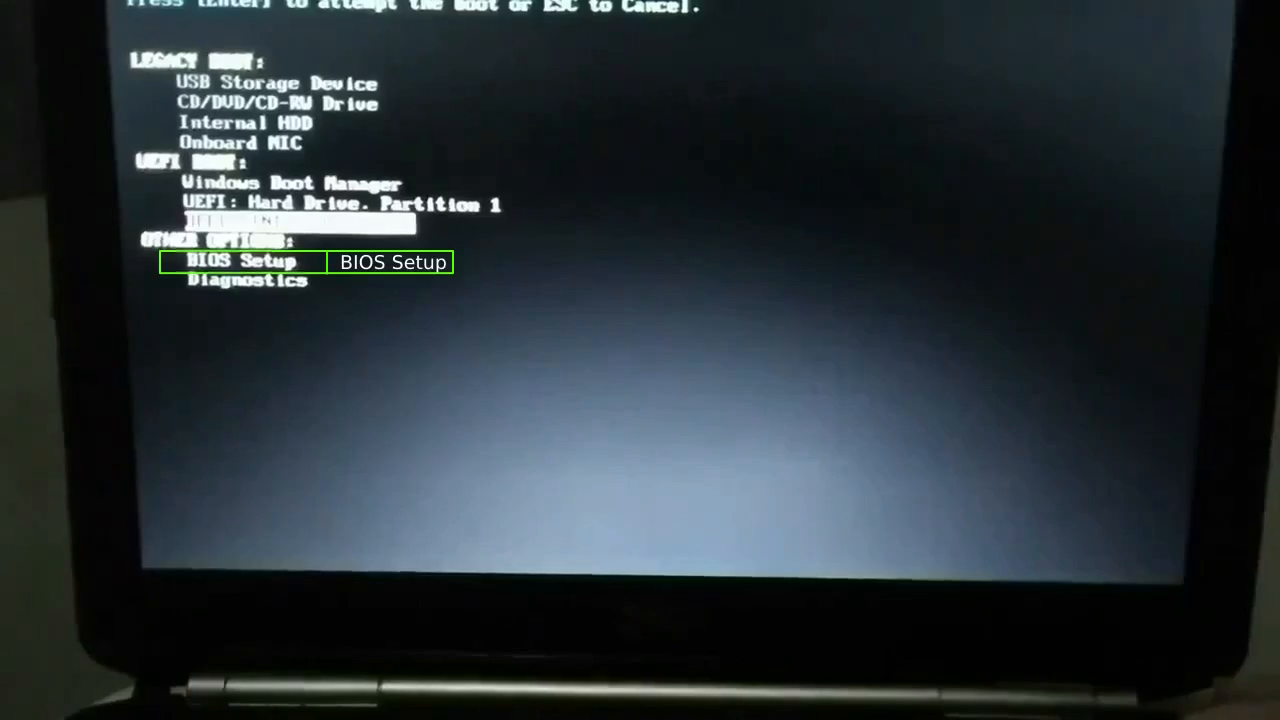
- Boot the laptop from the USB Storage Device entry in the boot menu
left_click(237, 261)
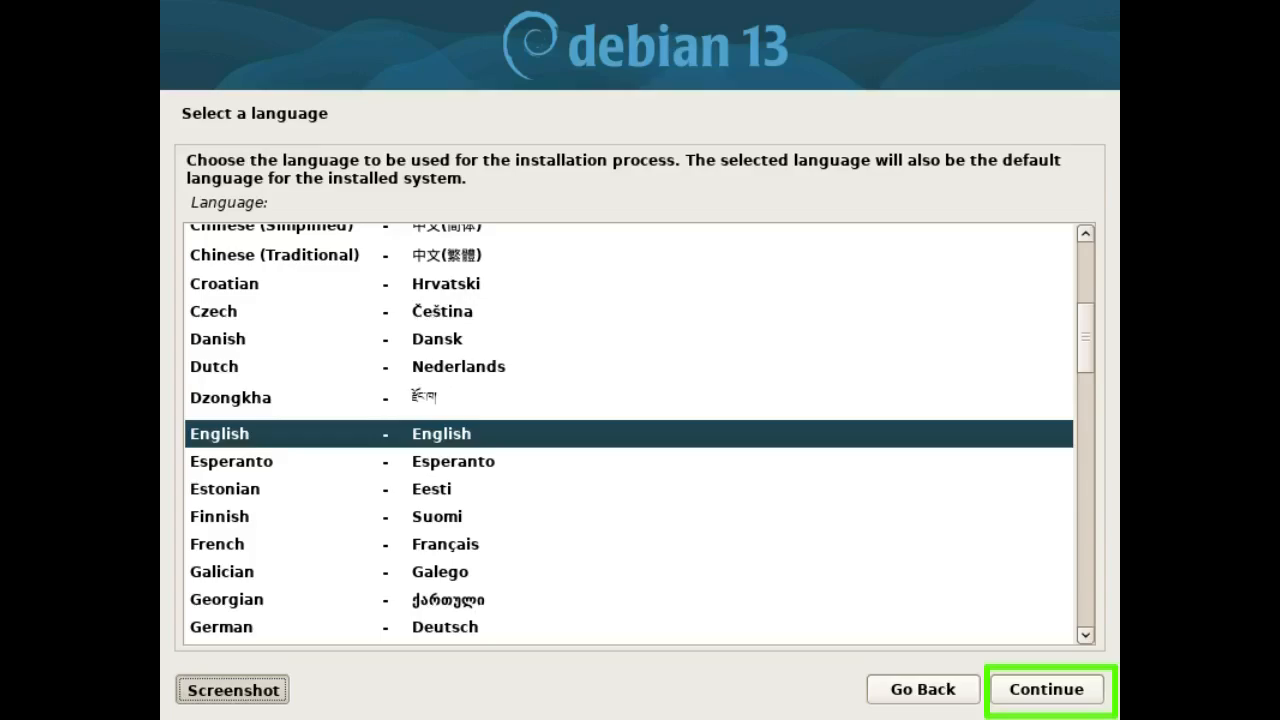
- Confirm English as the installer language and continue through location to locales
left_click(1046, 689)
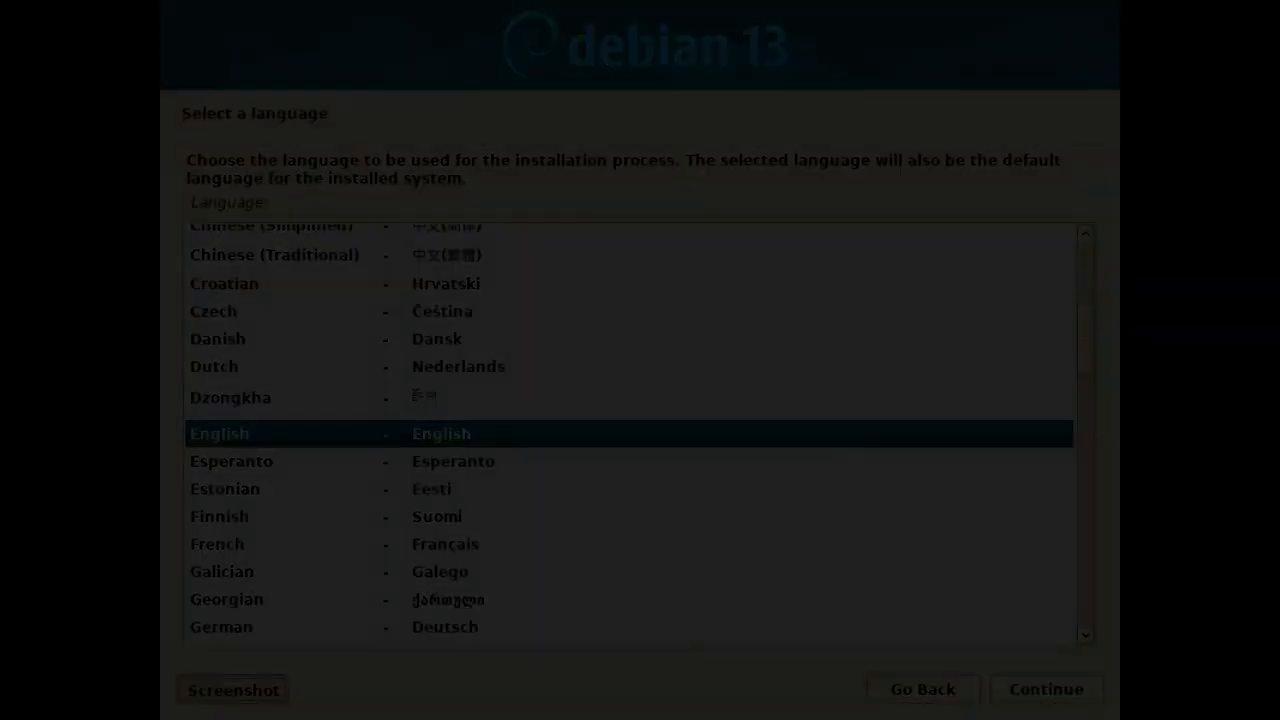
left_click(1045, 689)
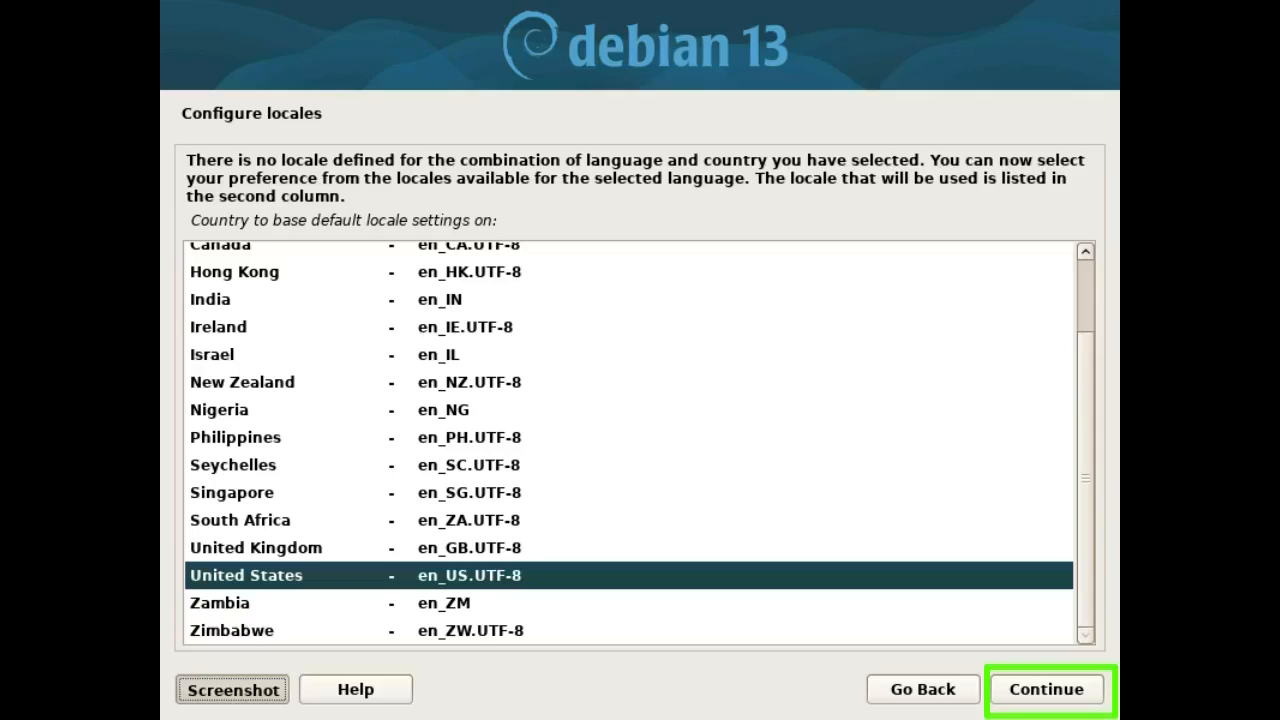
- Confirm the en_US.UTF-8 locale, American English keymap, and wireless interface wlp2s0
left_click(1047, 690)
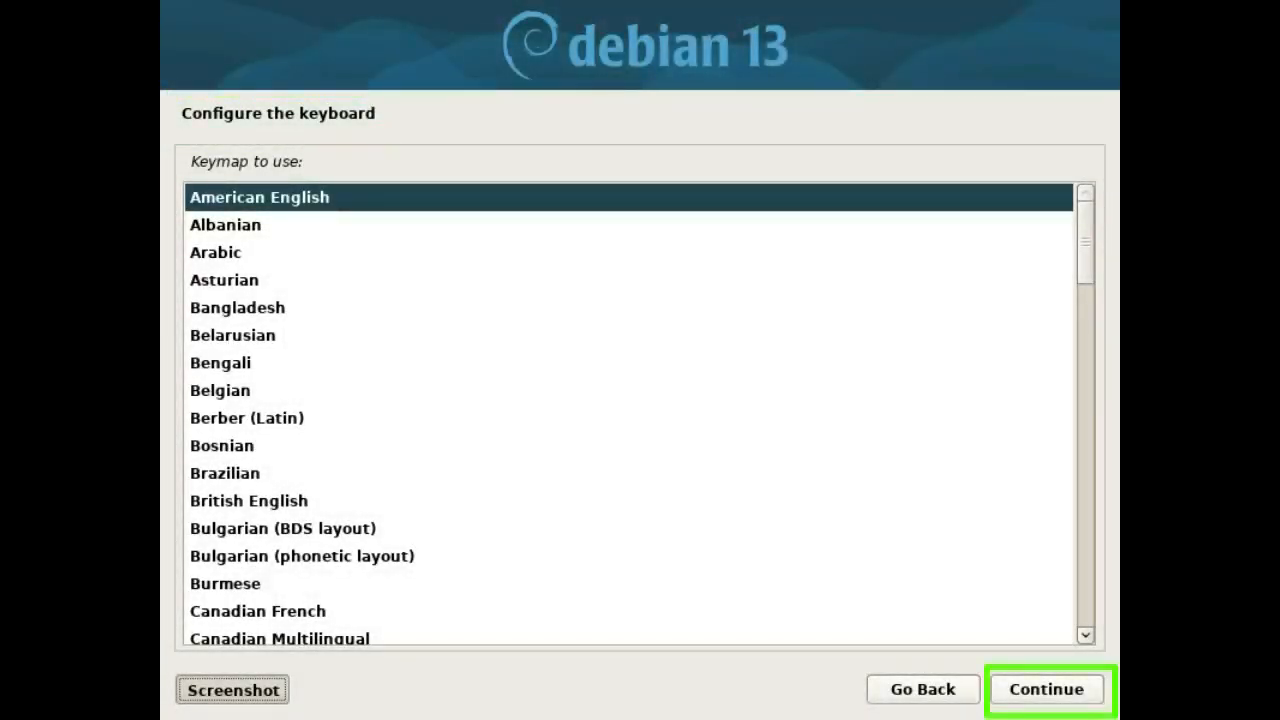
left_click(1047, 689)
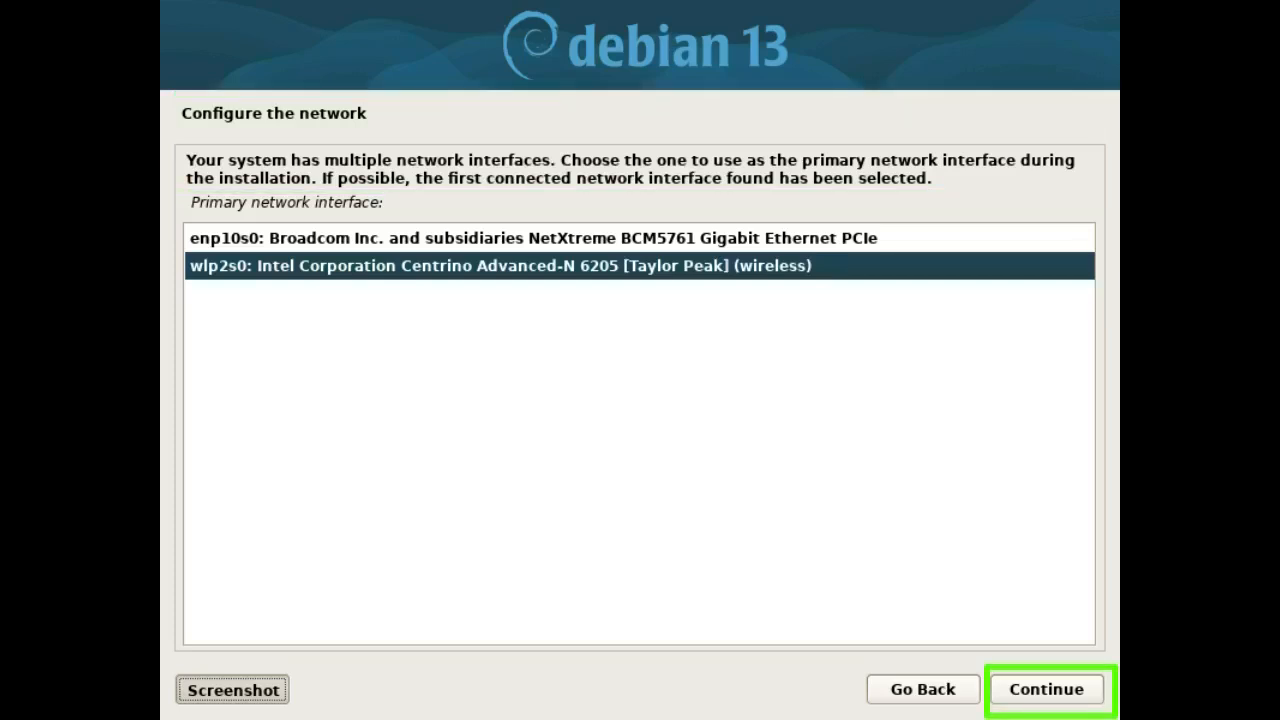
left_click(1046, 690)
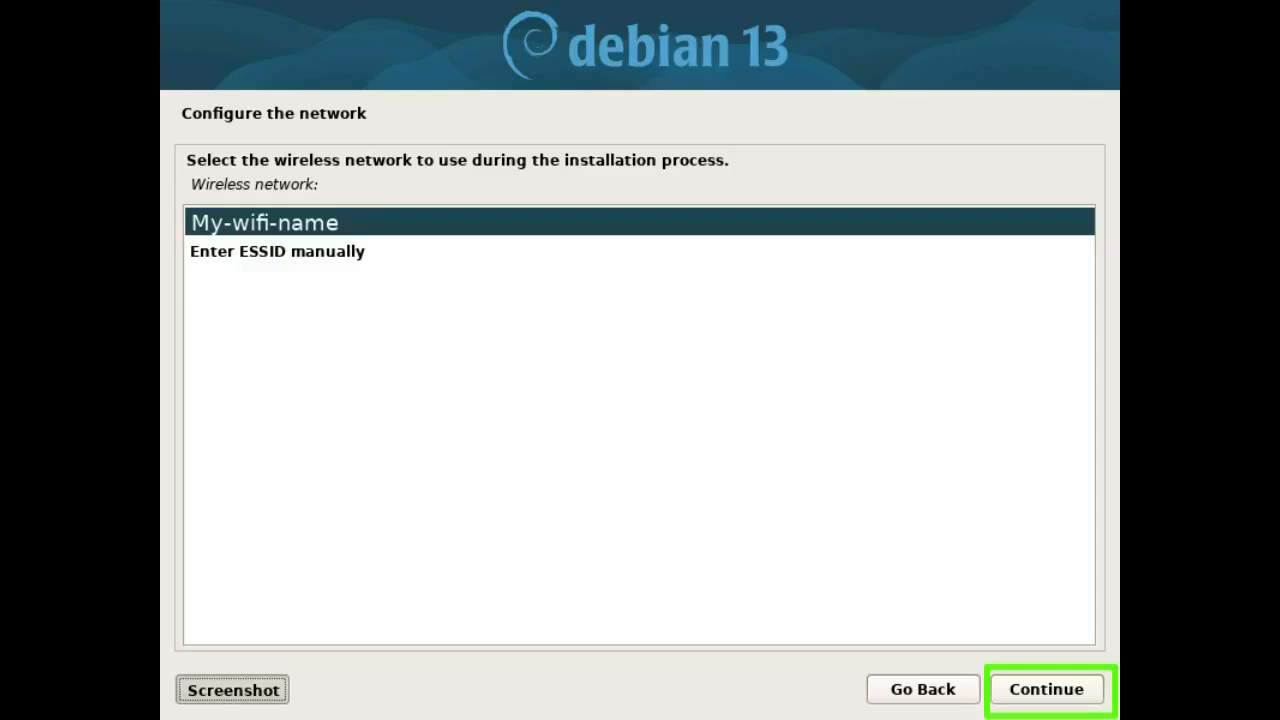
- Join My-wifi-name using WPA/WPA2 PSK security and submit its passphrase
left_click(1046, 689)
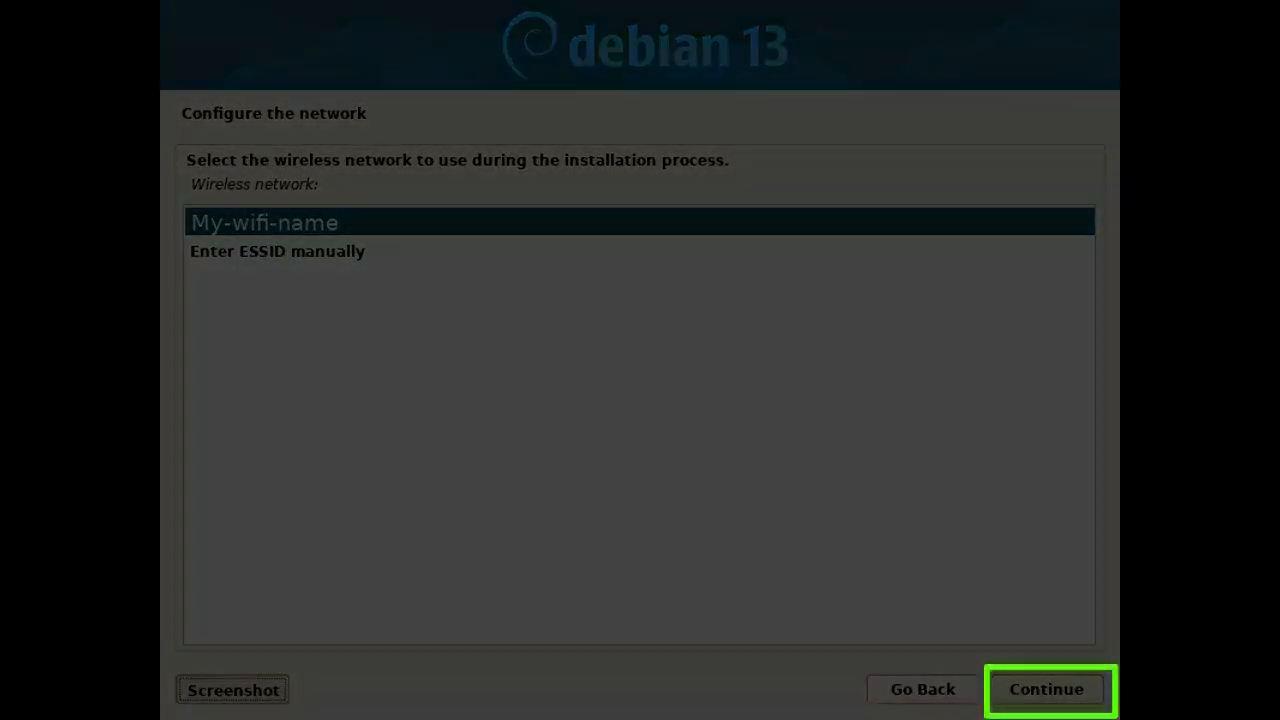
left_click(1046, 688)
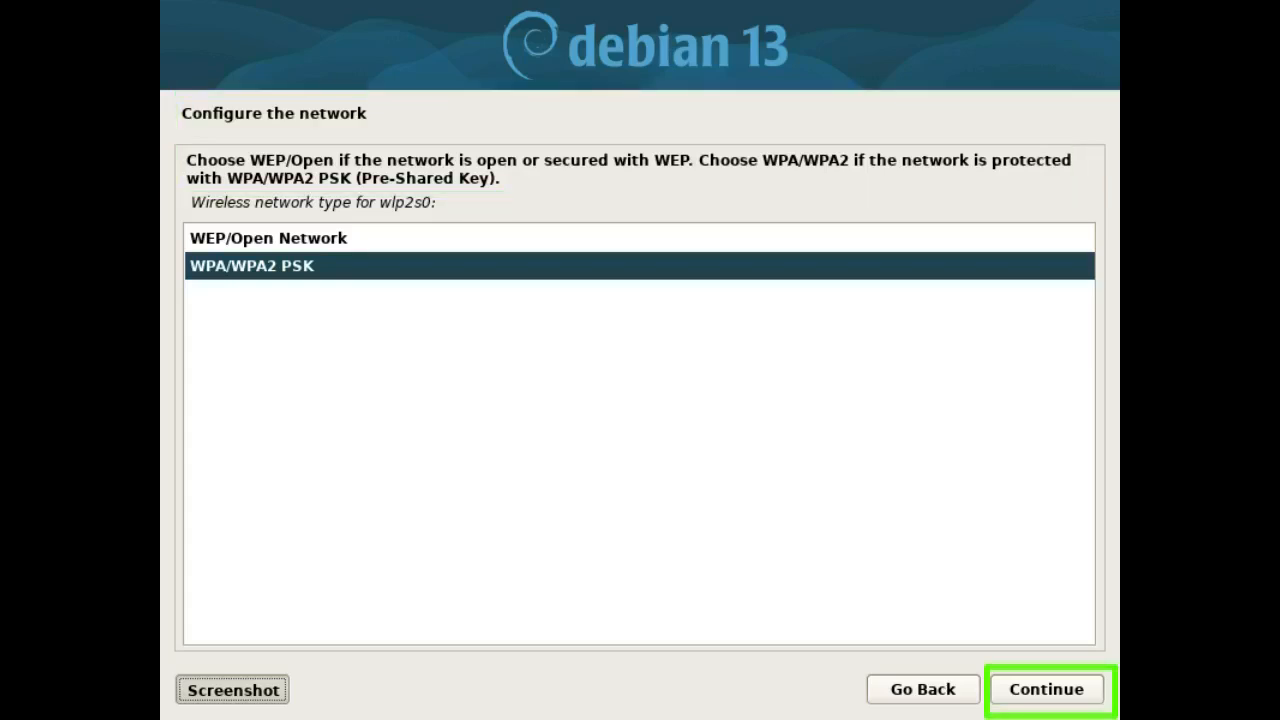
left_click(1047, 689)
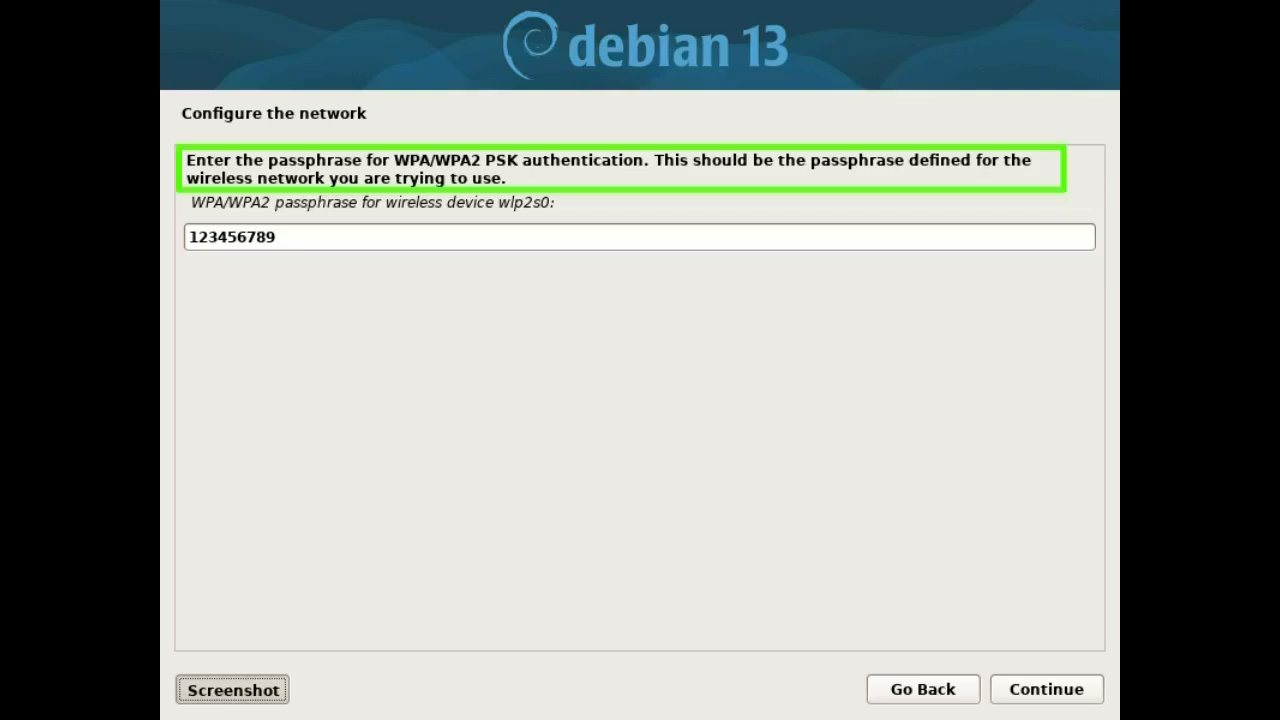
left_click(1046, 689)
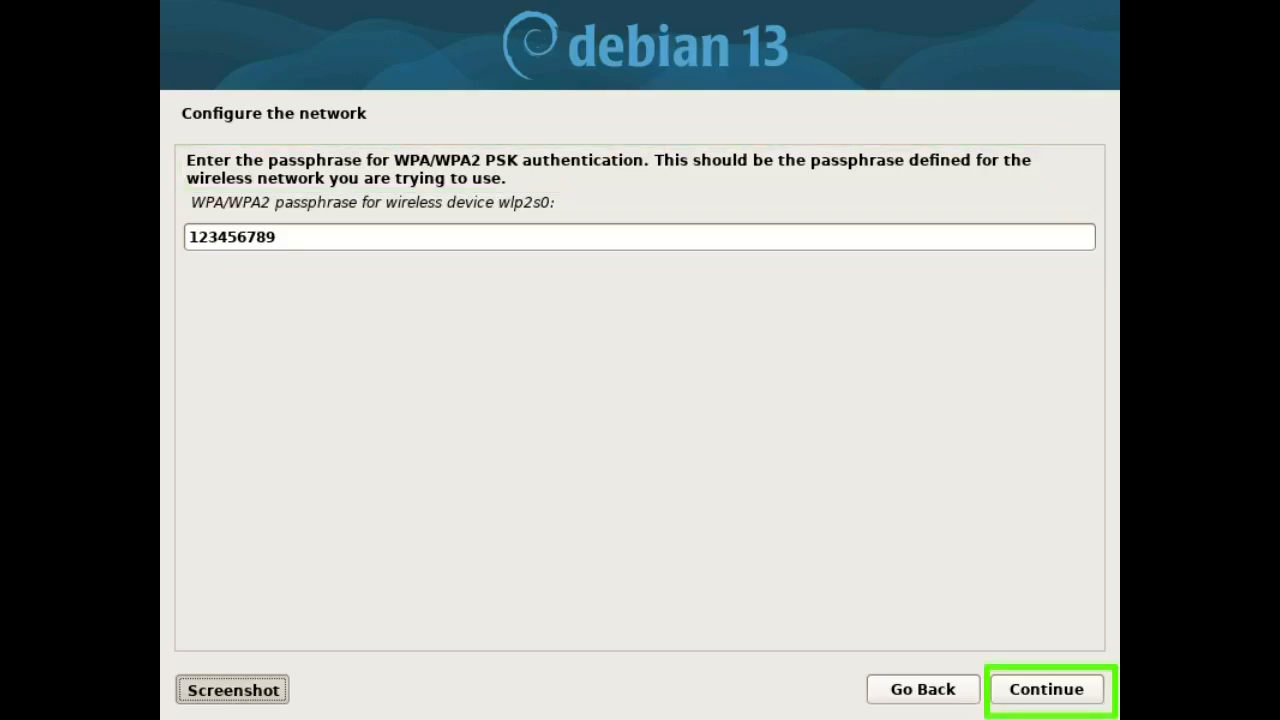
left_click(1046, 689)
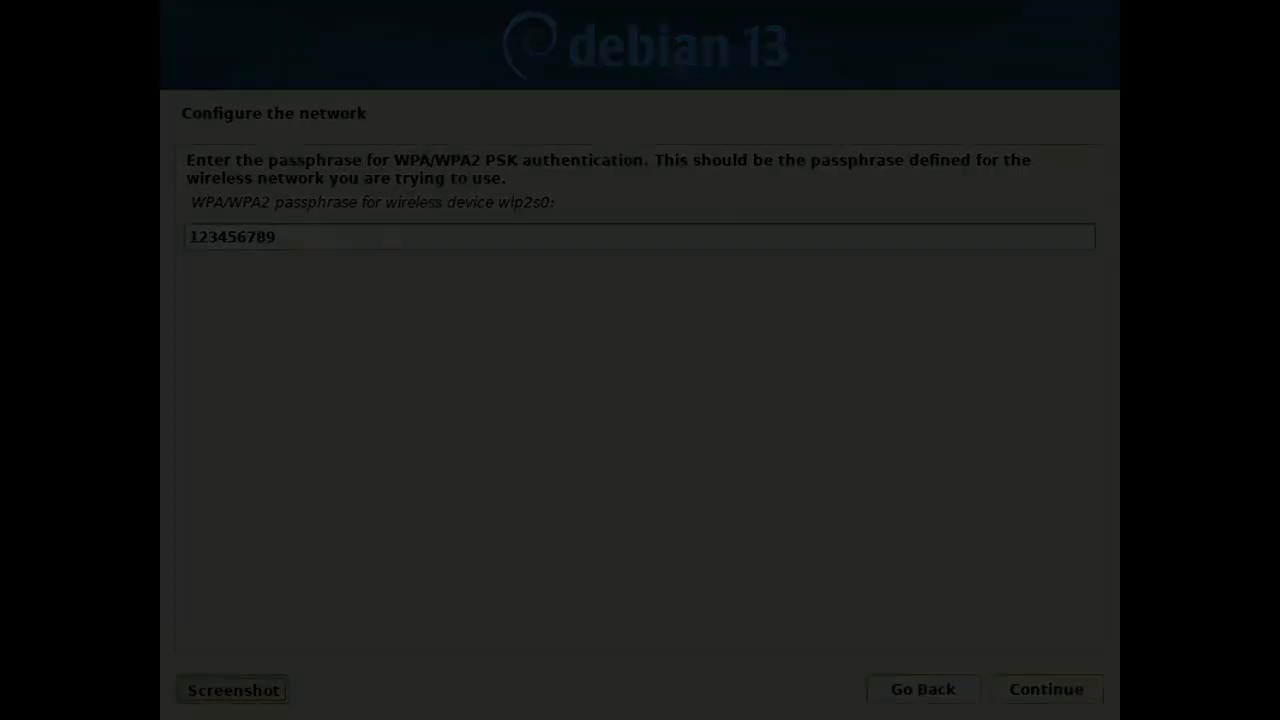
left_click(1045, 689)
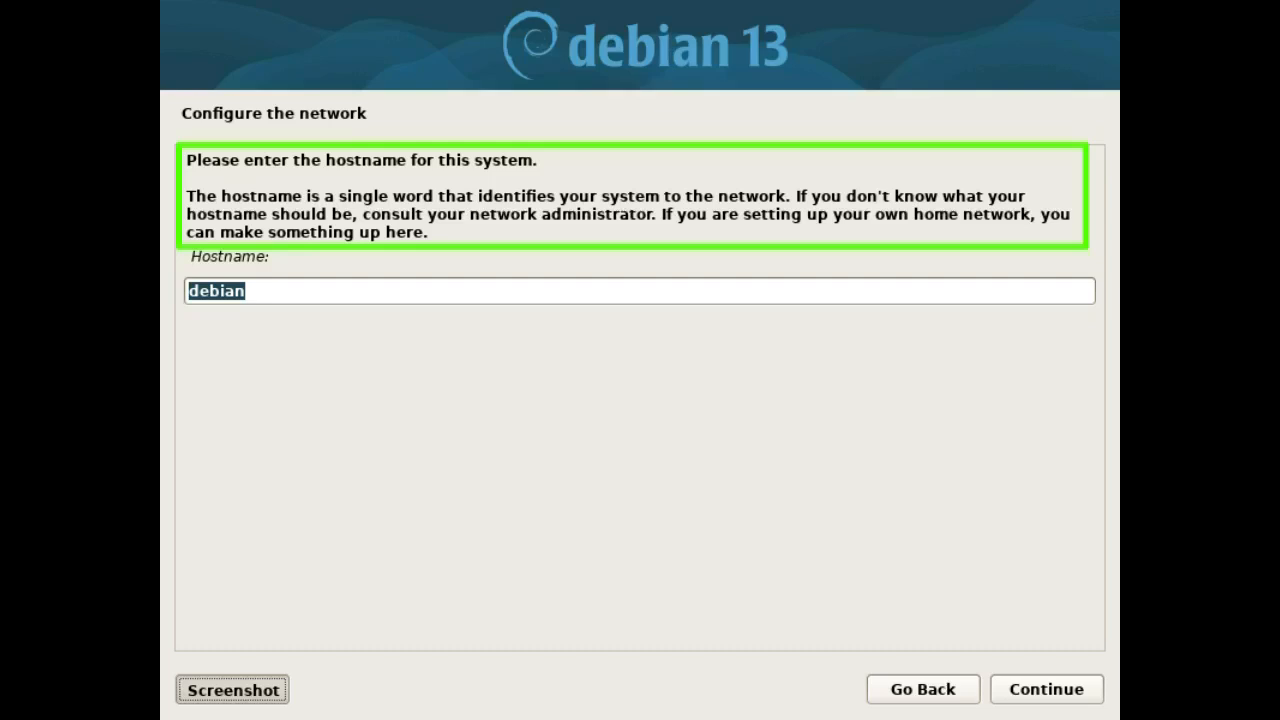
- Accept 'debian' as the hostname and continue with a blank domain name
left_click(1047, 689)
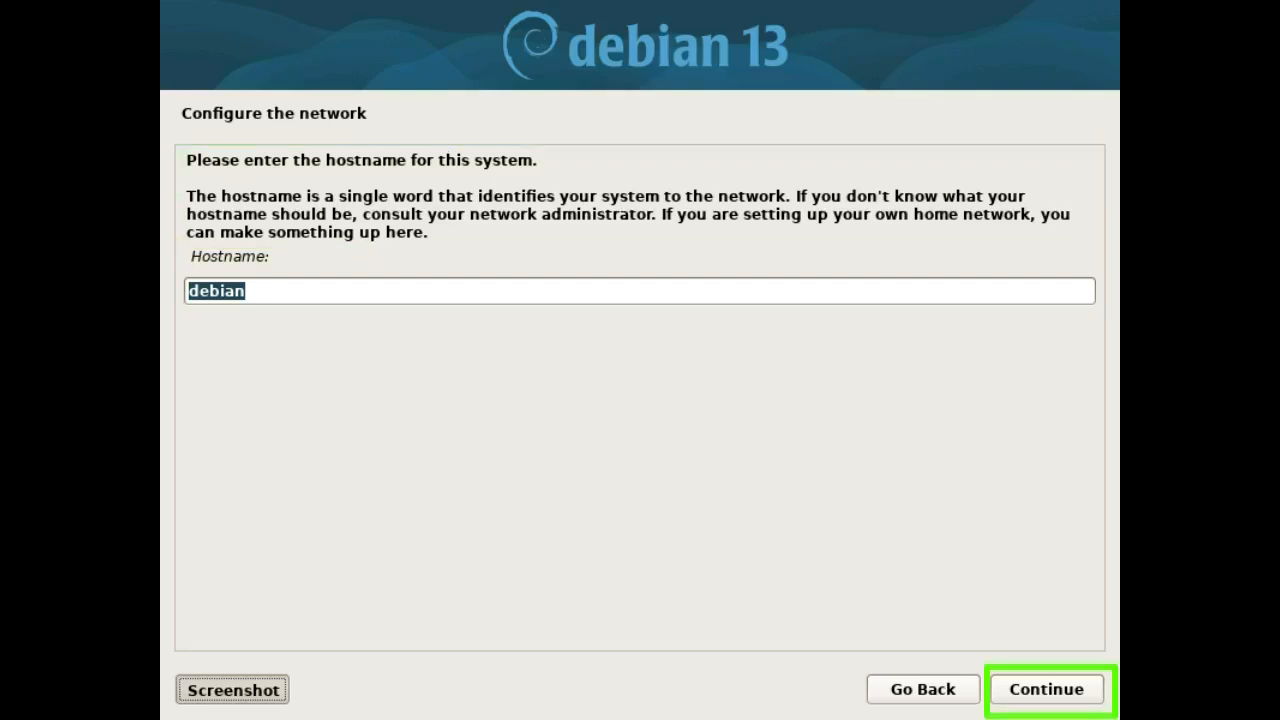
left_click(1047, 689)
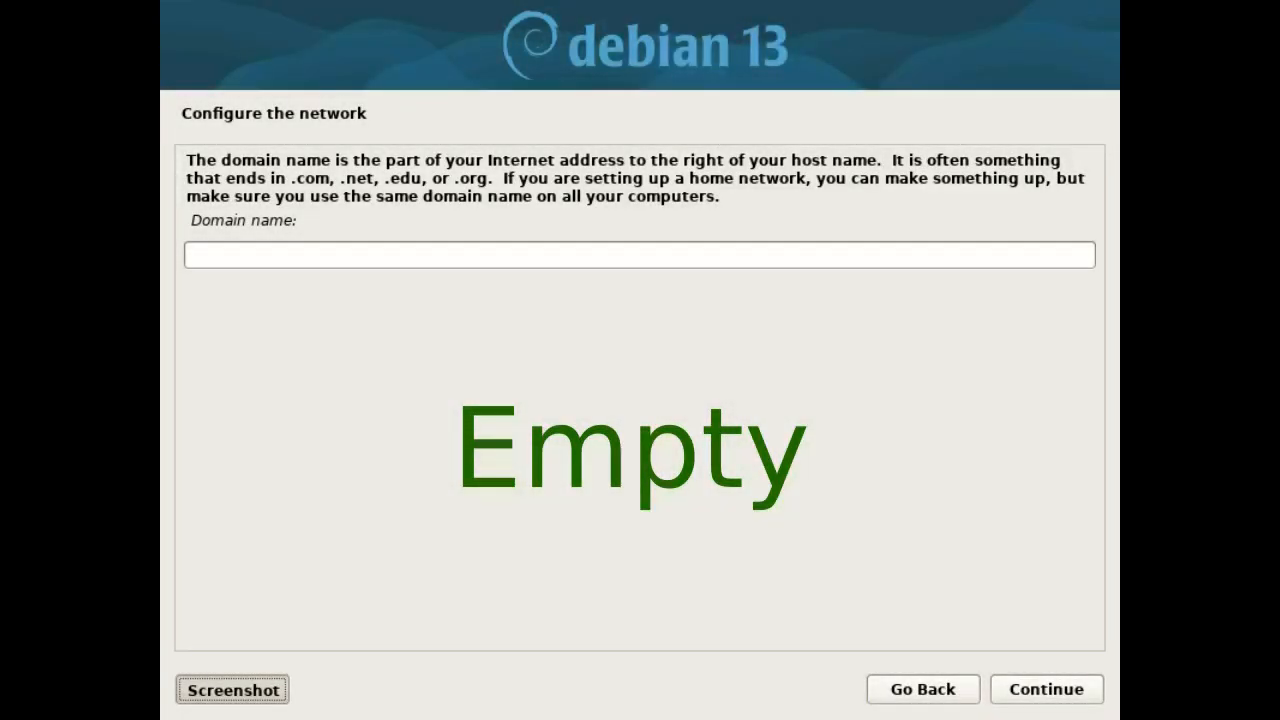
left_click(1048, 689)
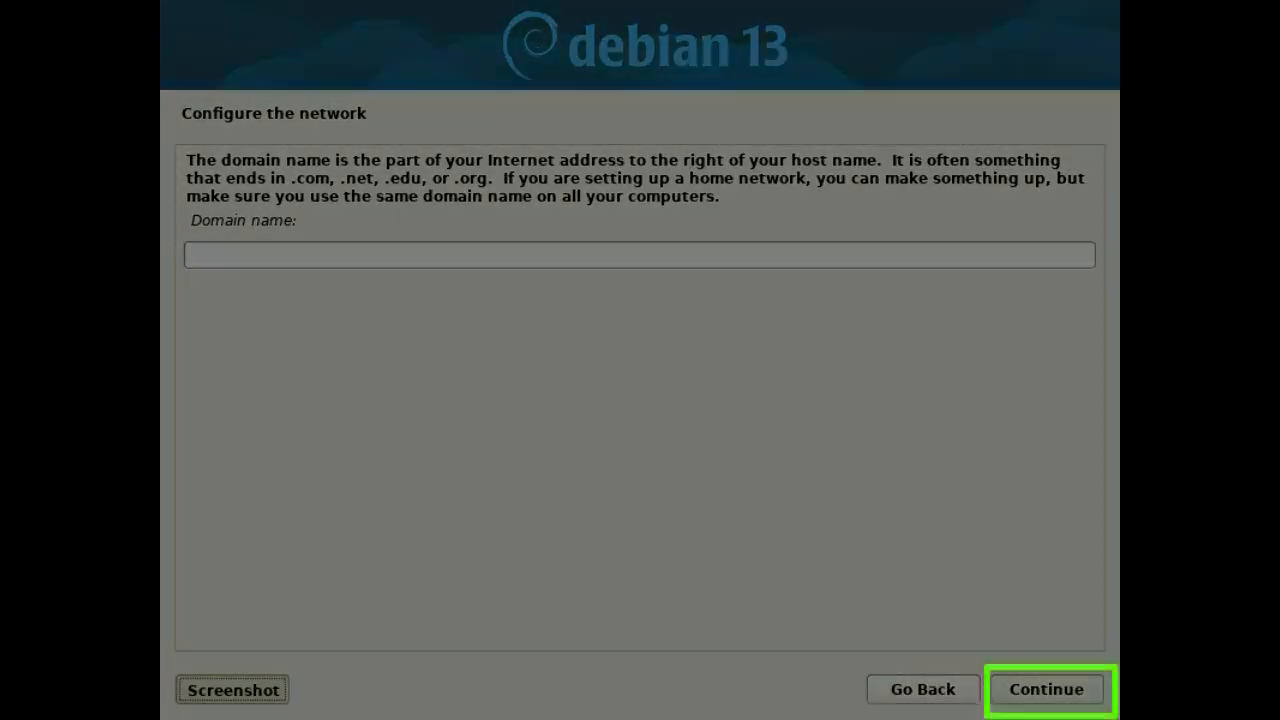
left_click(1047, 689)
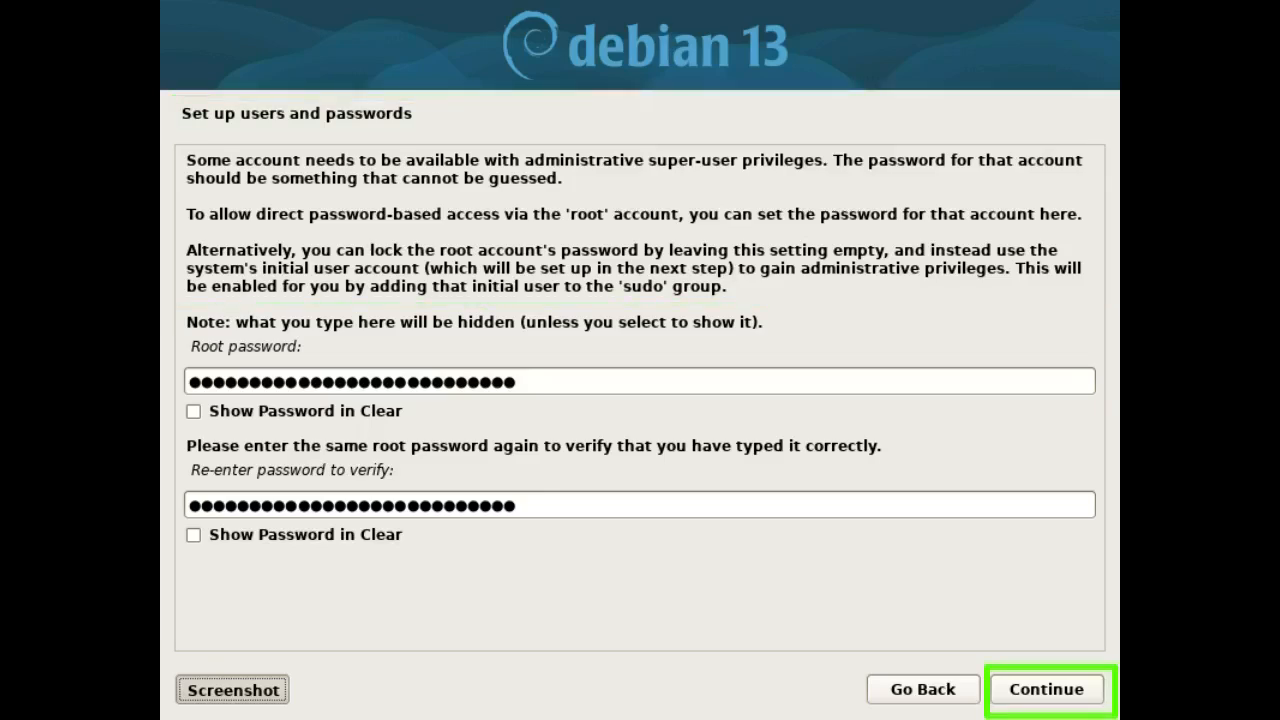
- Submit the confirmed root password, then the new user's full name
left_click(1048, 689)
type("Popeye Pikachu")
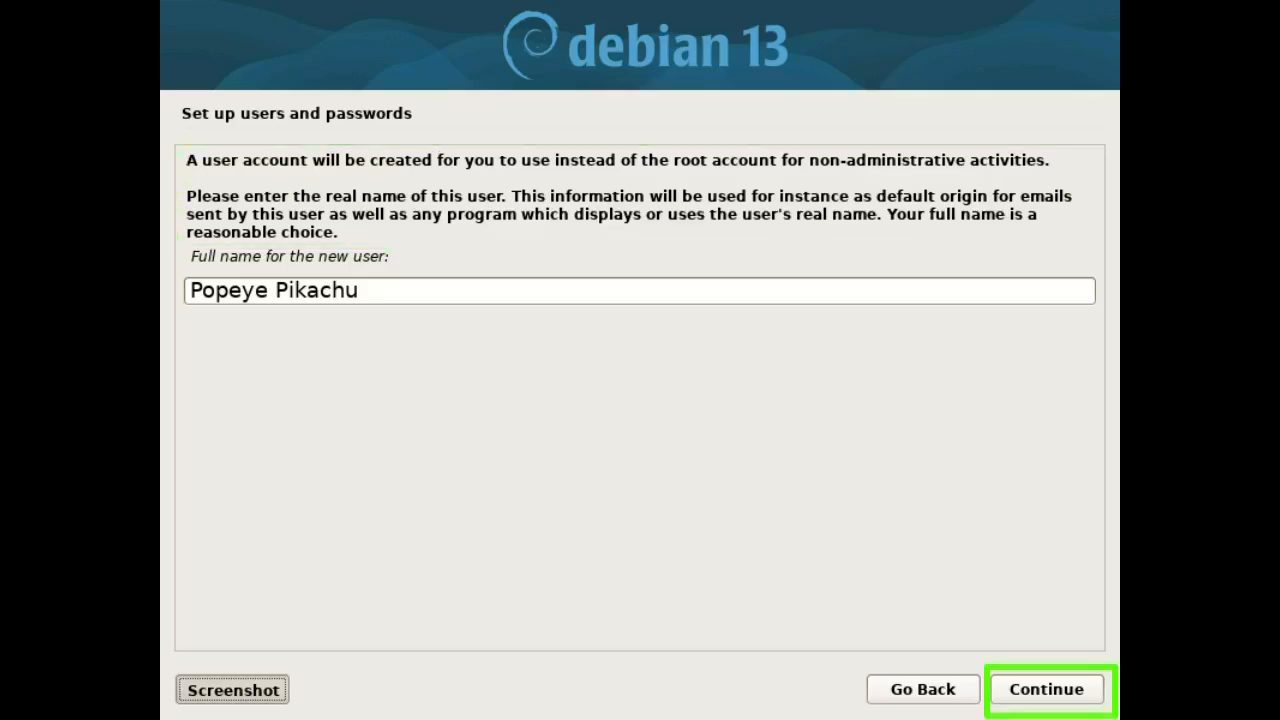
left_click(1045, 689)
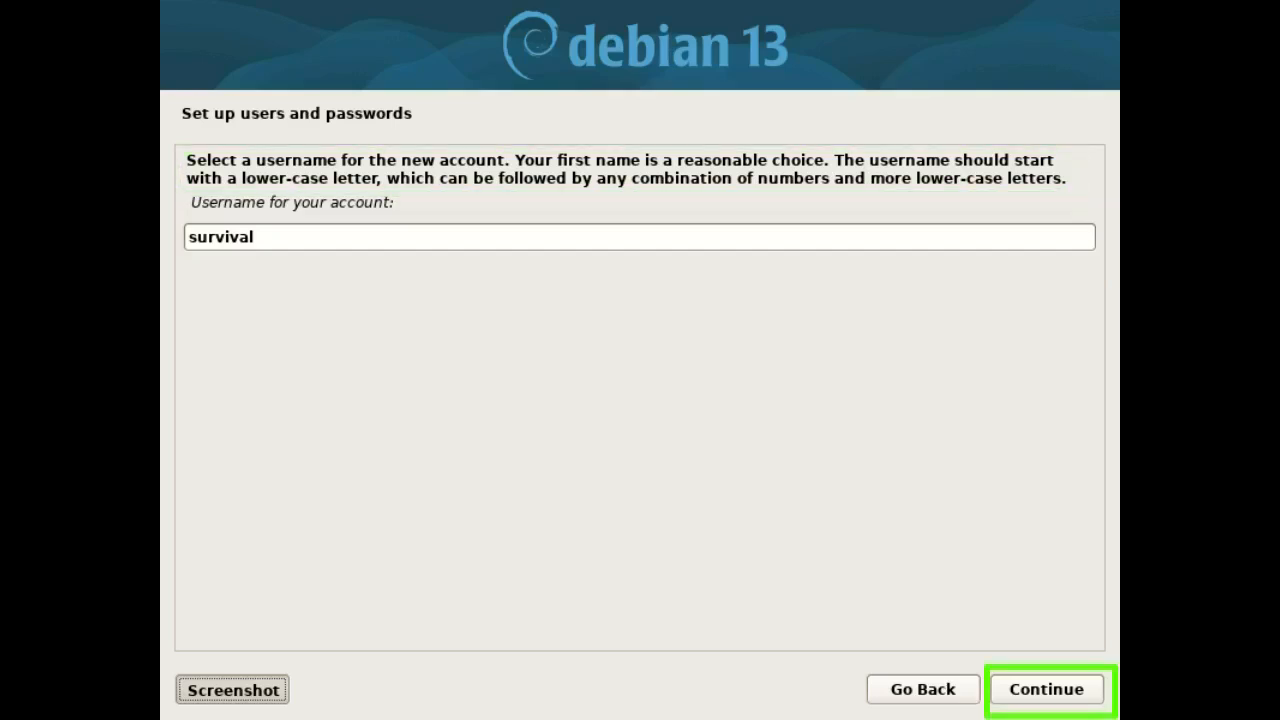
- Accept username 'survival', set the user password, and choose guided whole-disk partitioning
left_click(1047, 689)
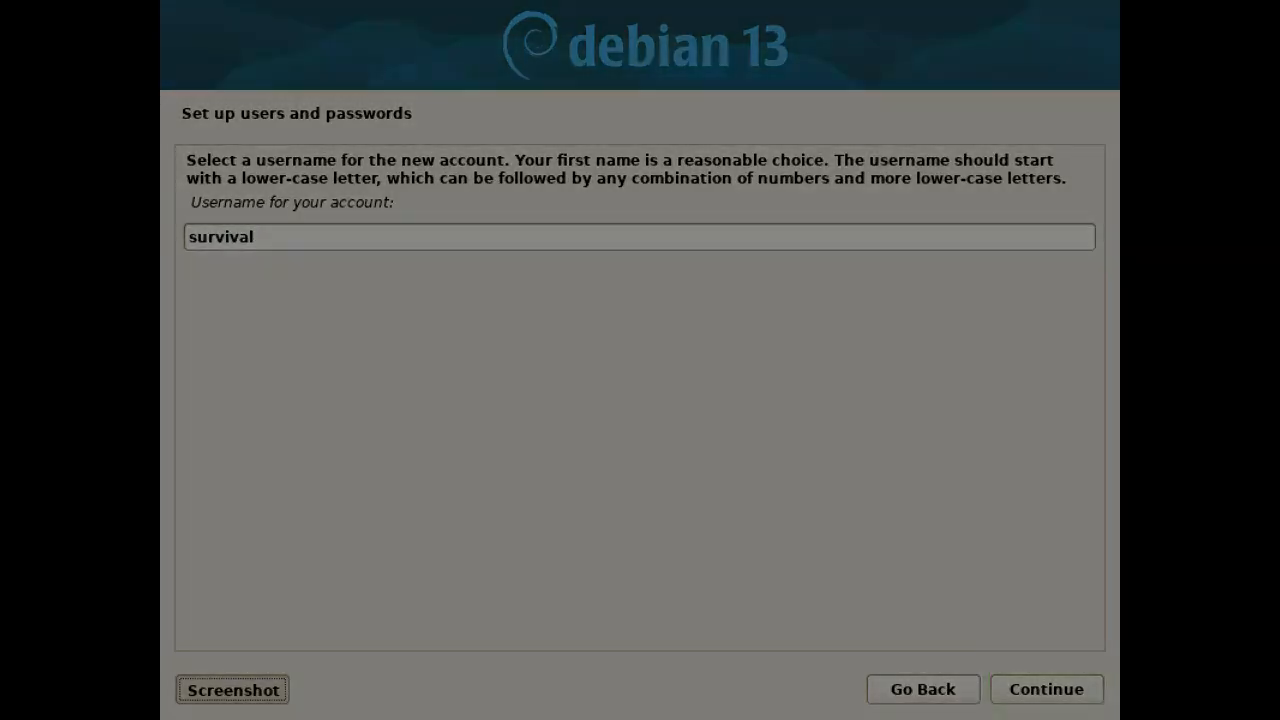
left_click(1047, 689)
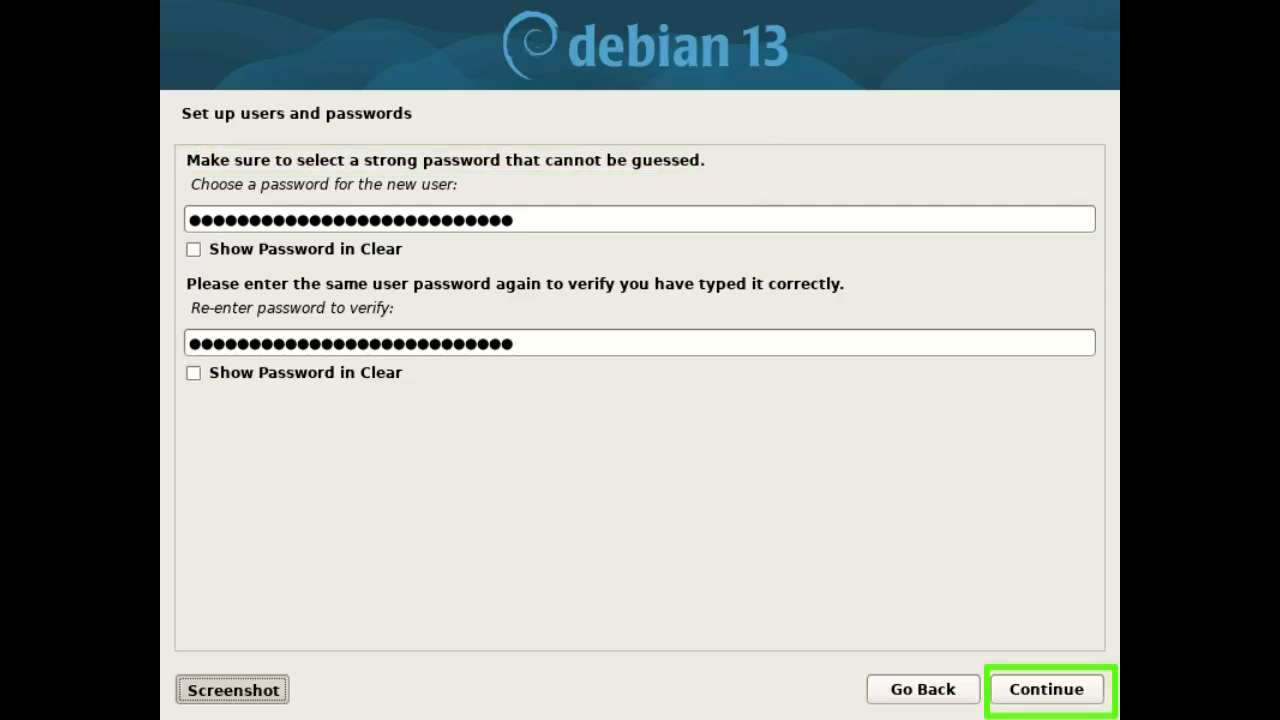
left_click(1045, 689)
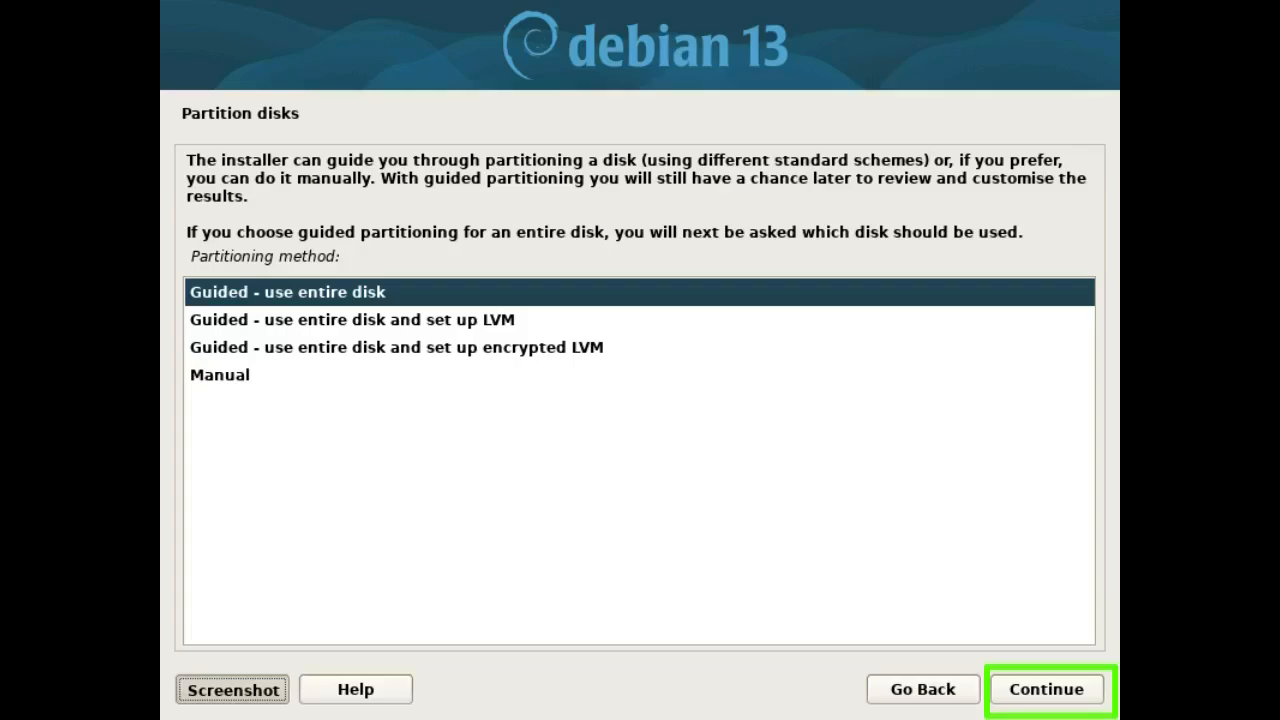
left_click(1048, 689)
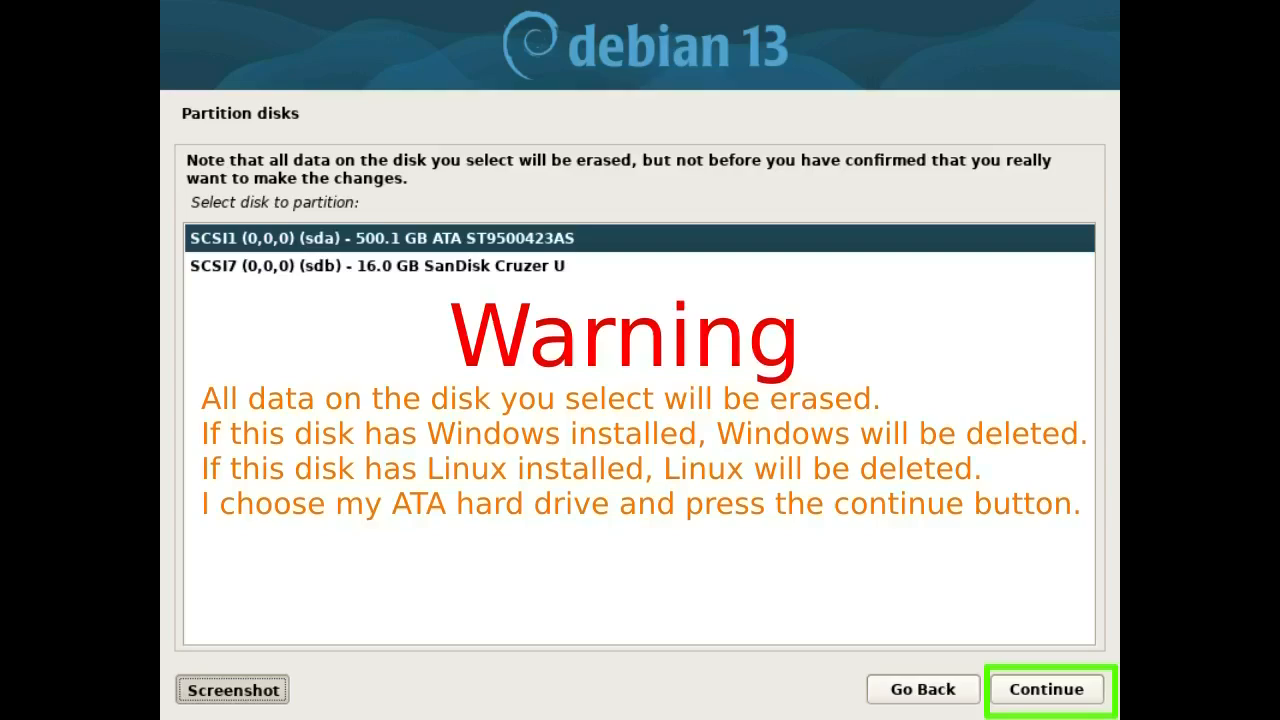
- Use the 500.1 GB ATA drive with all files in one partition and confirm writing changes
left_click(1046, 689)
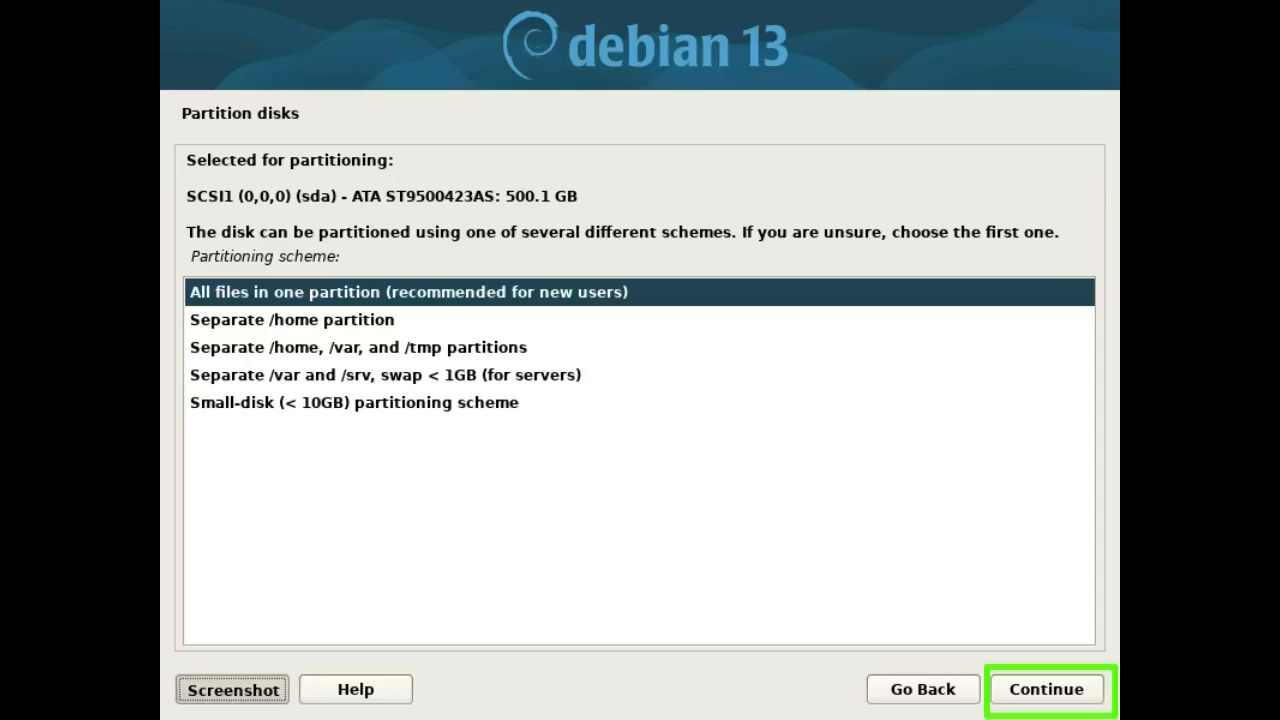
left_click(1048, 689)
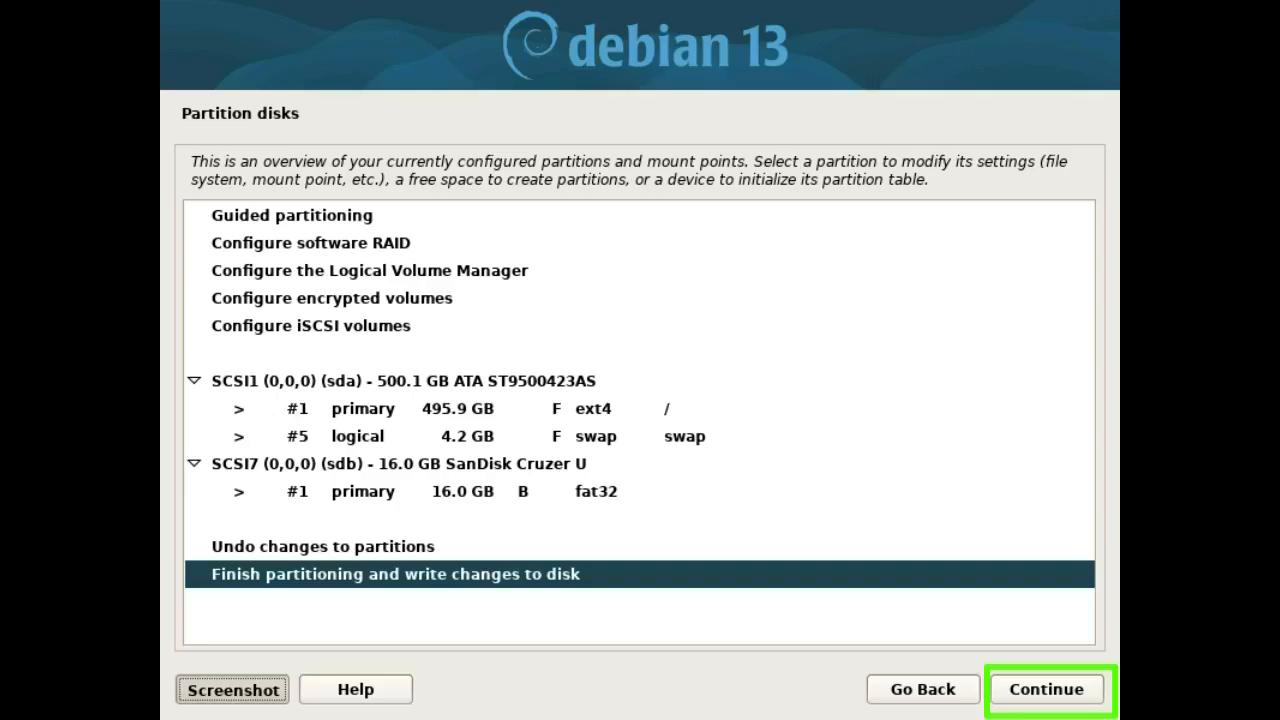
left_click(1054, 690)
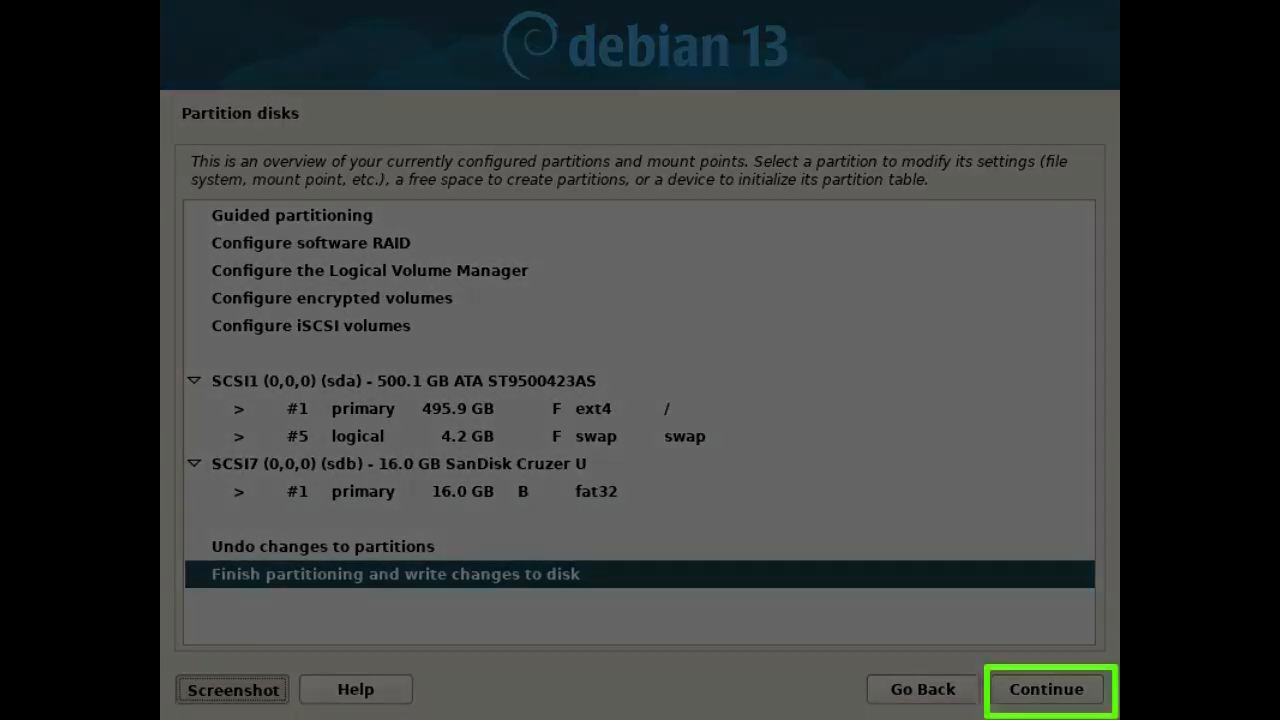
left_click(1047, 689)
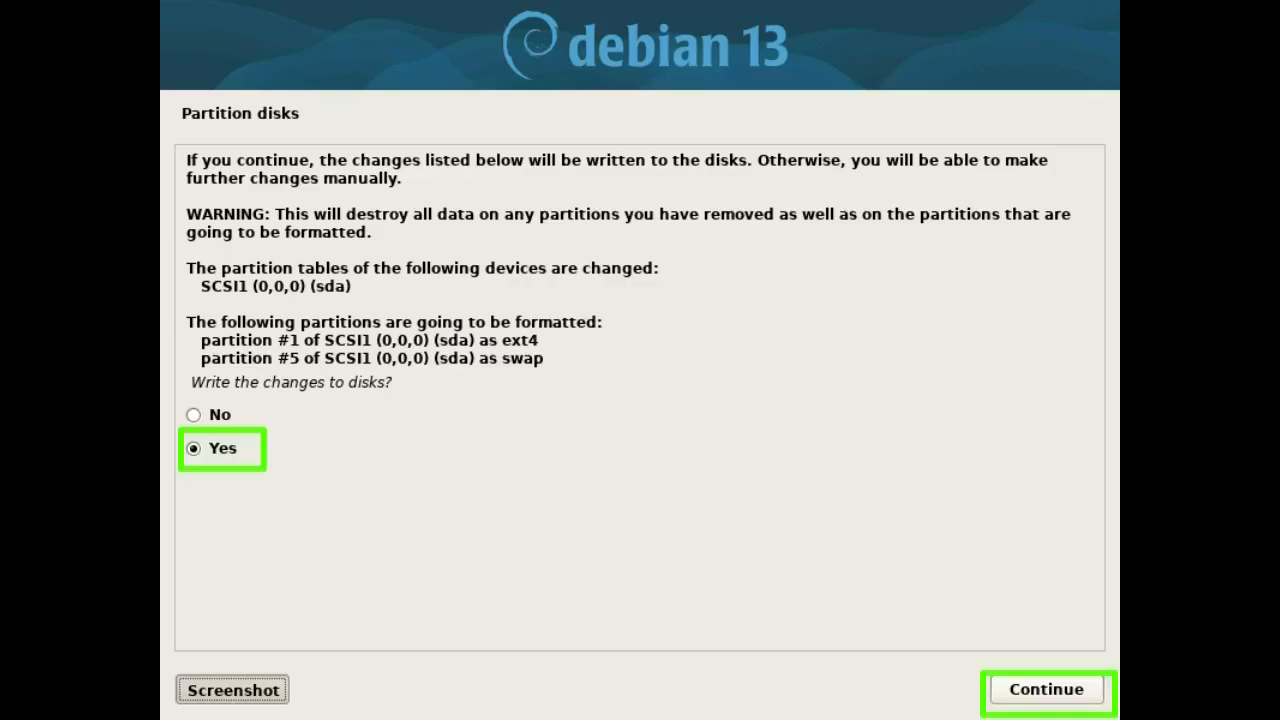
left_click(1045, 689)
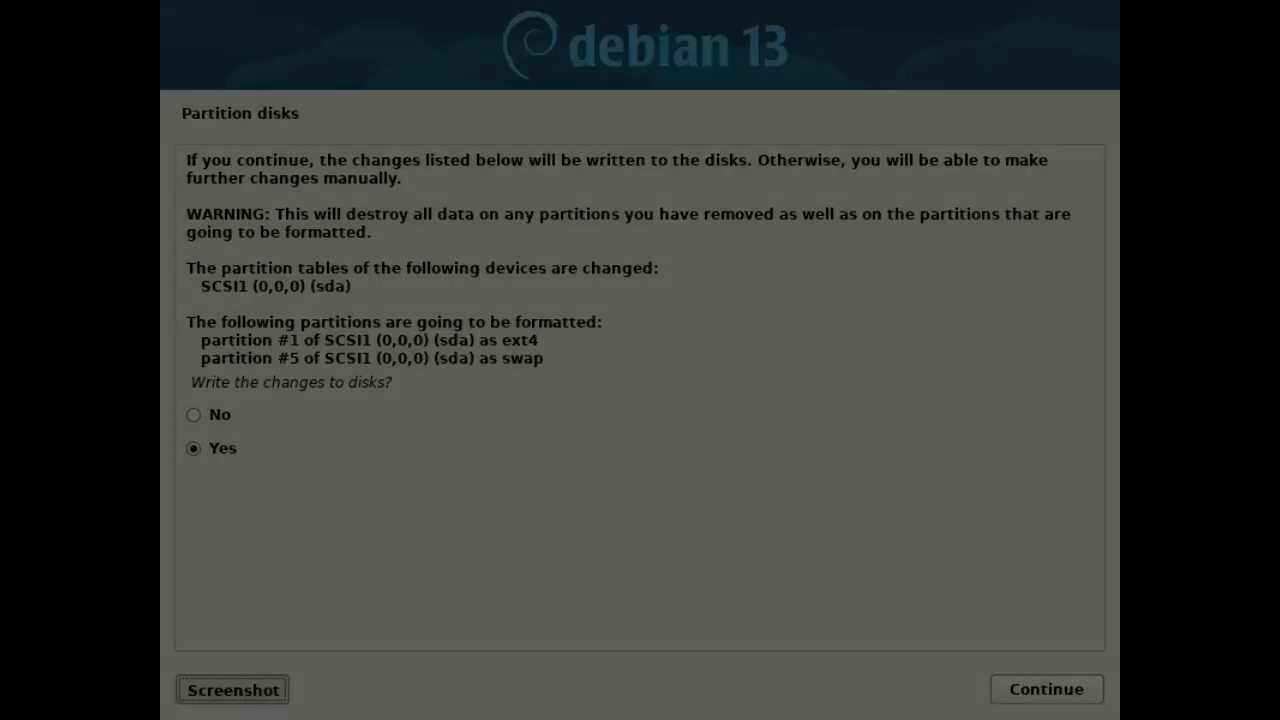
left_click(1046, 689)
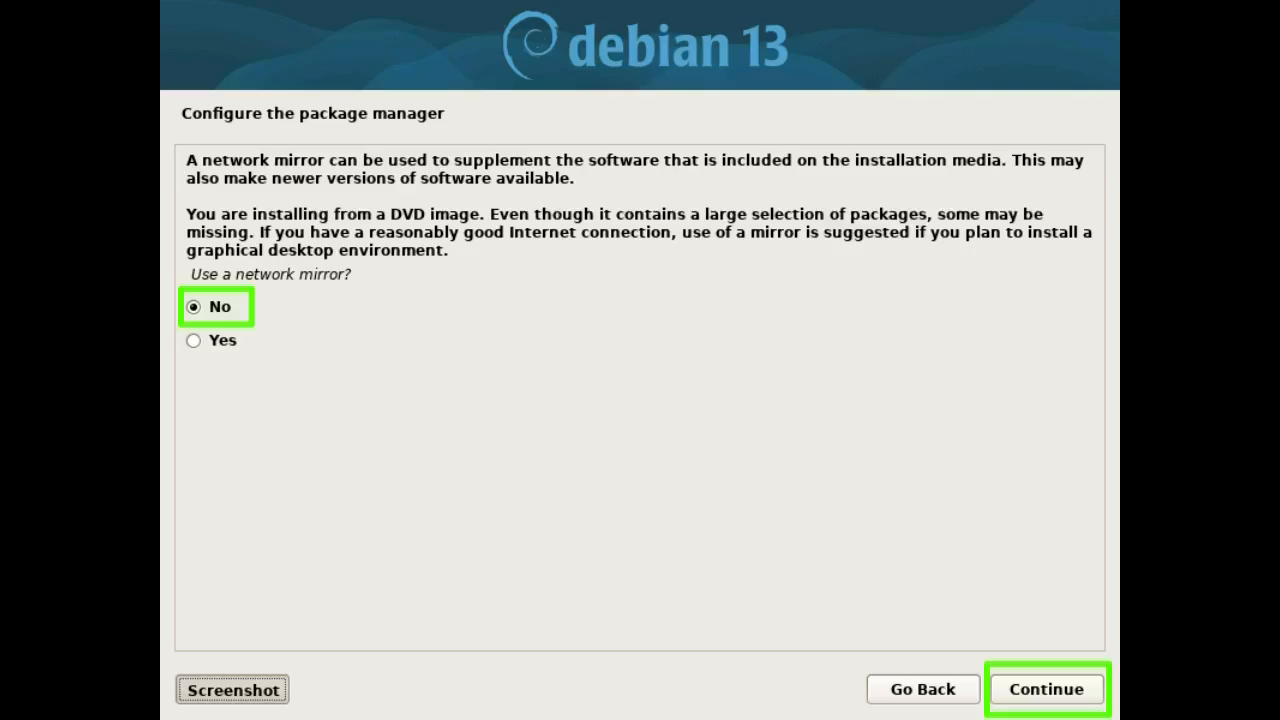
- Skip the network mirror, join popularity-contest, pick Xfce with standard utilities, install GRUB on /dev/sda
left_click(1048, 689)
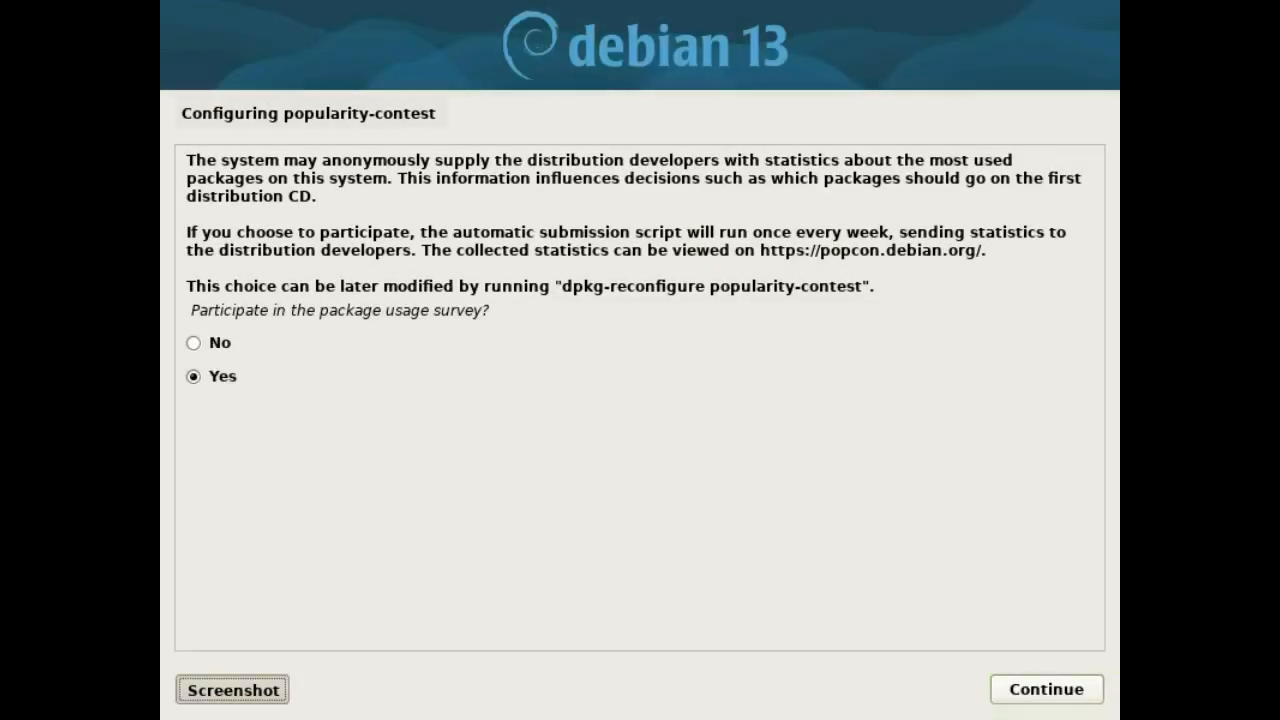
left_click(1046, 689)
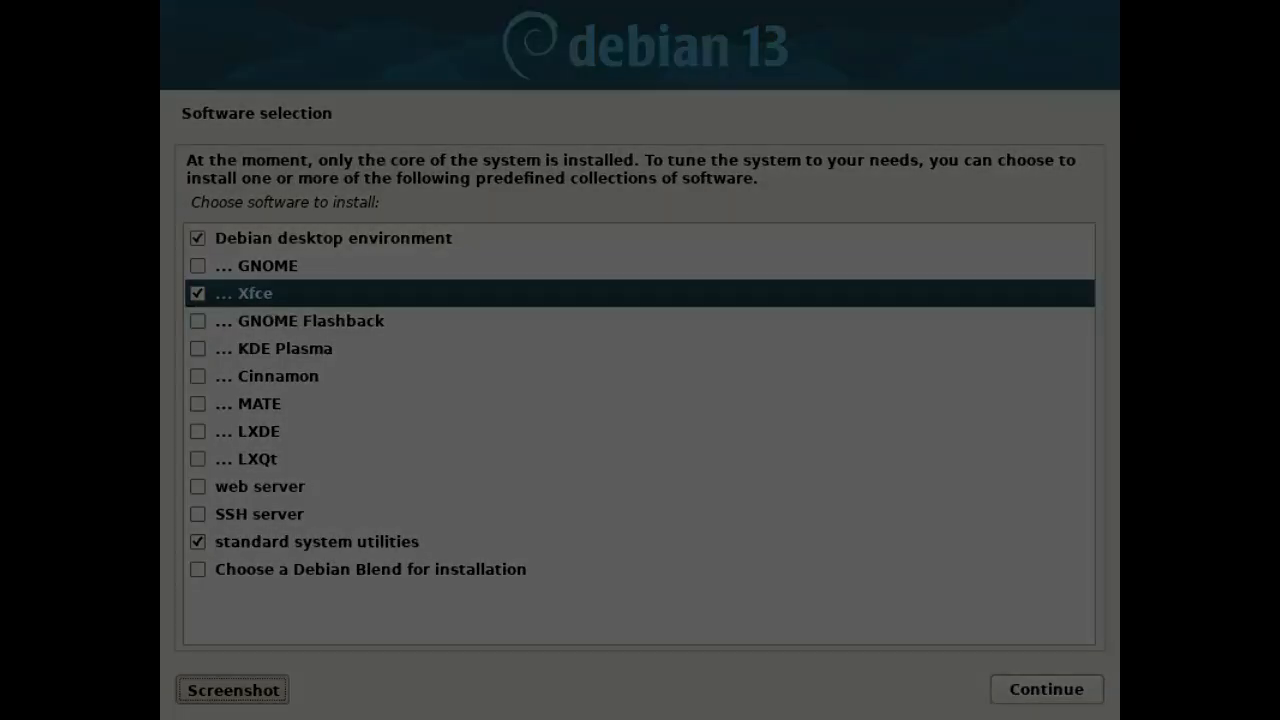
left_click(1045, 689)
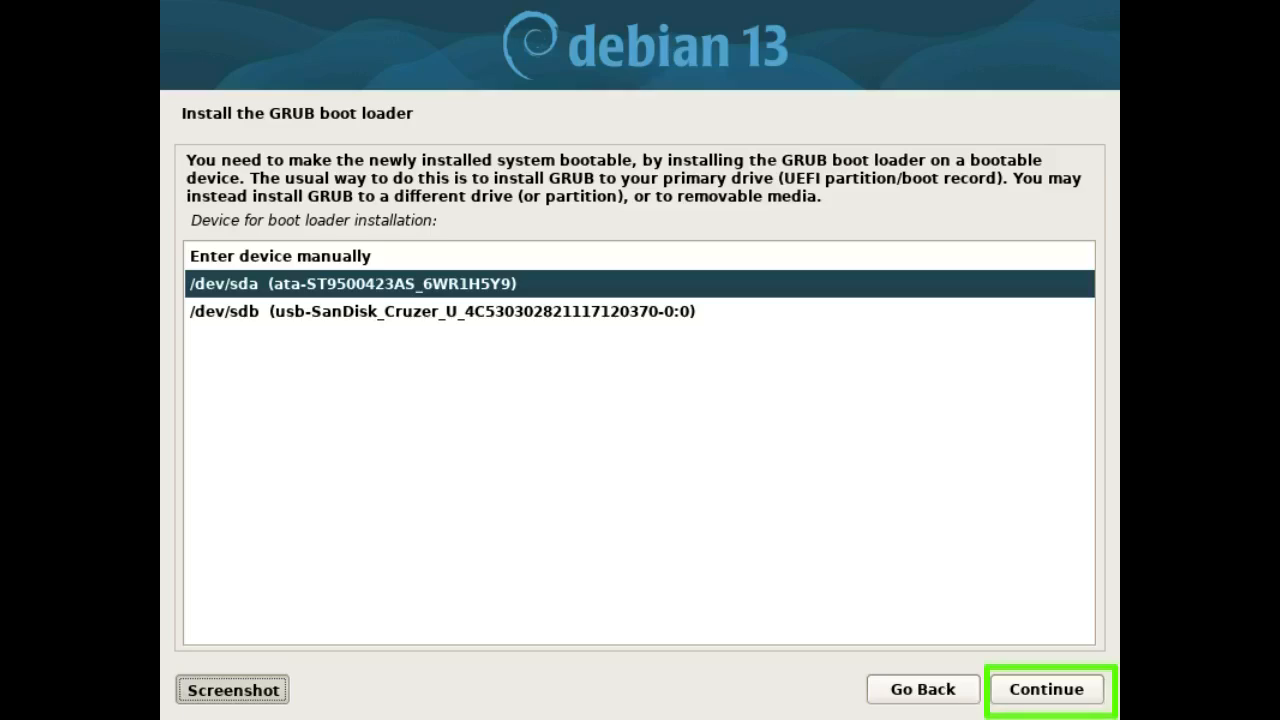
left_click(1046, 689)
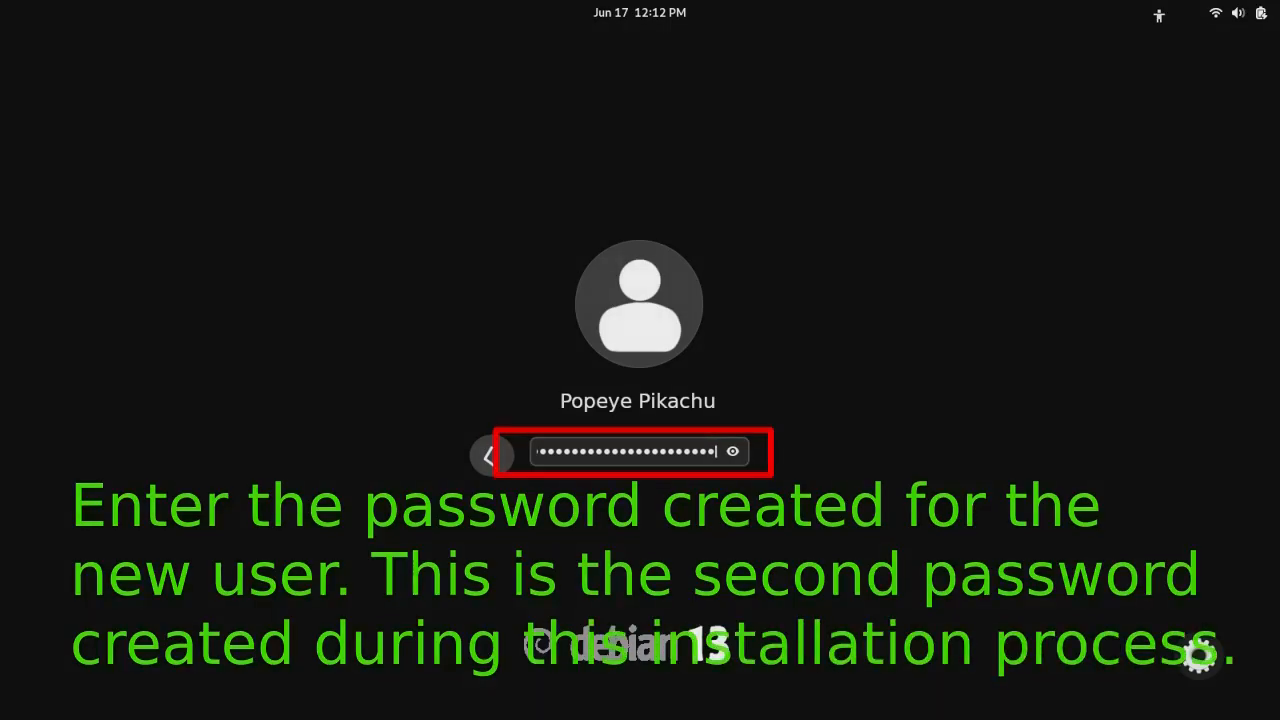
- Log in with the new user's password and launch Terminal from the app grid
key("Return")
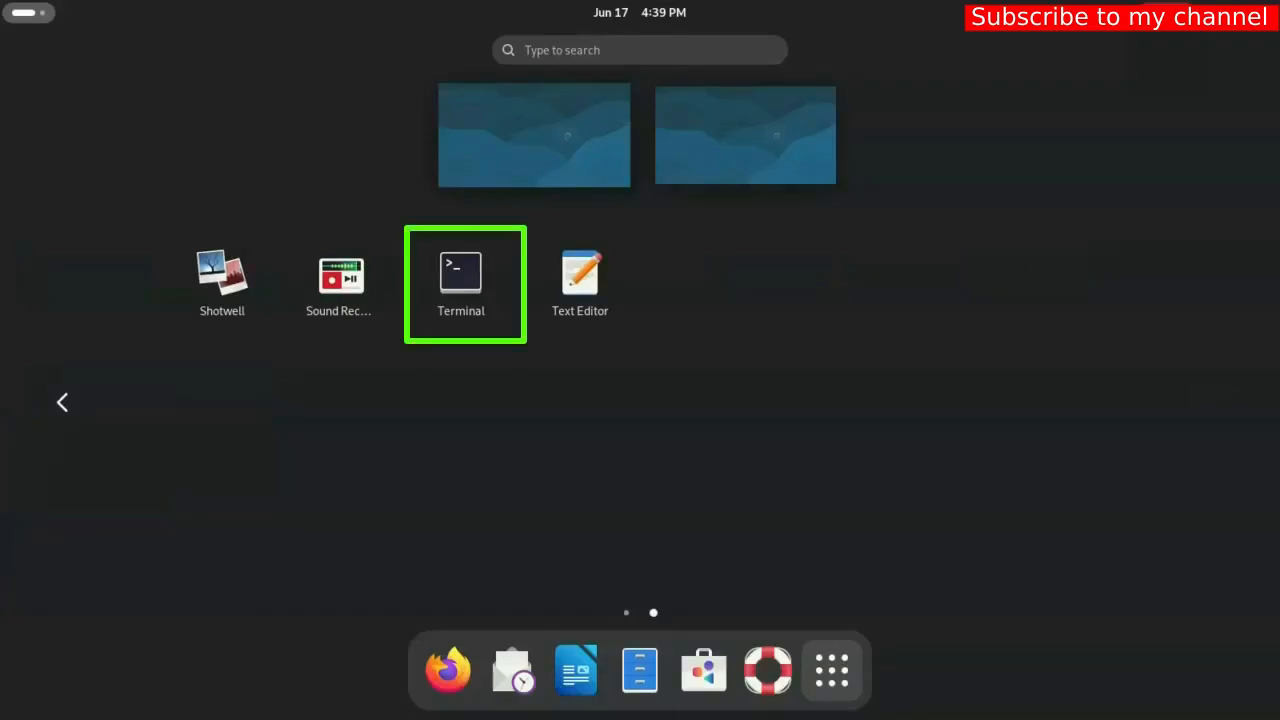
left_click(461, 271)
type("su")
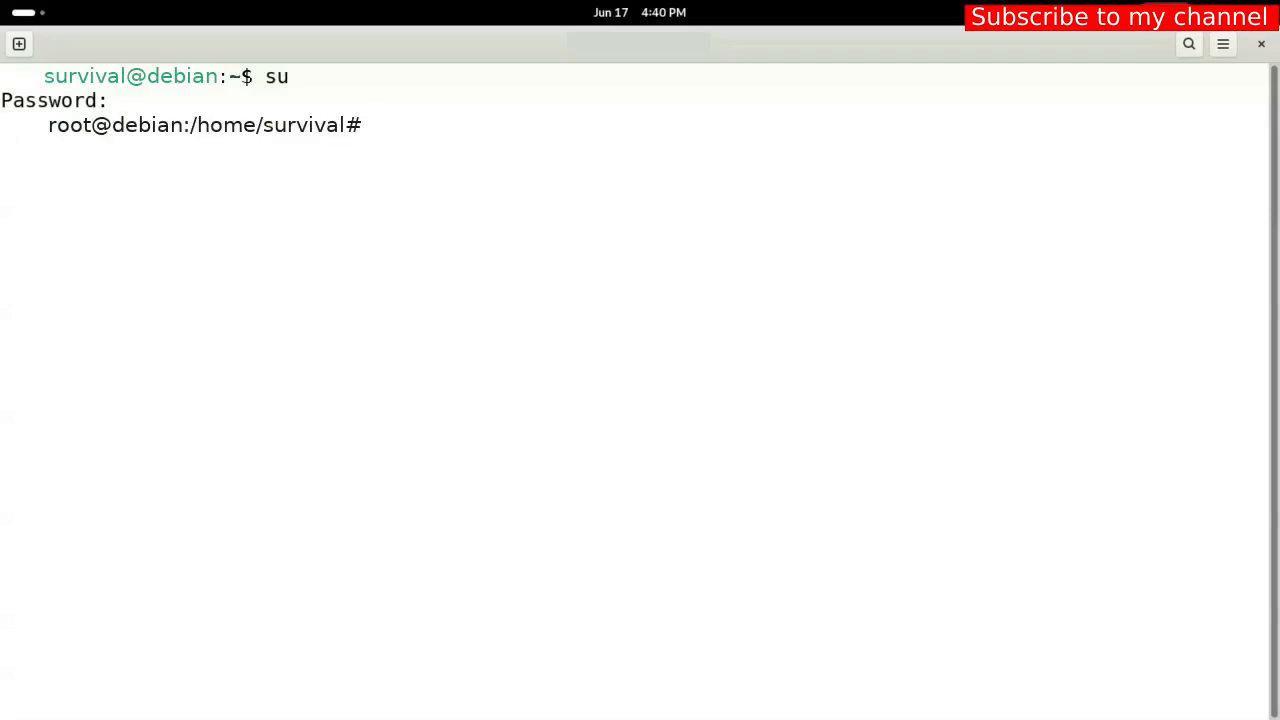
- Comment out the deb cdrom line in /etc/apt/sources.list using nano and save
type("nano")
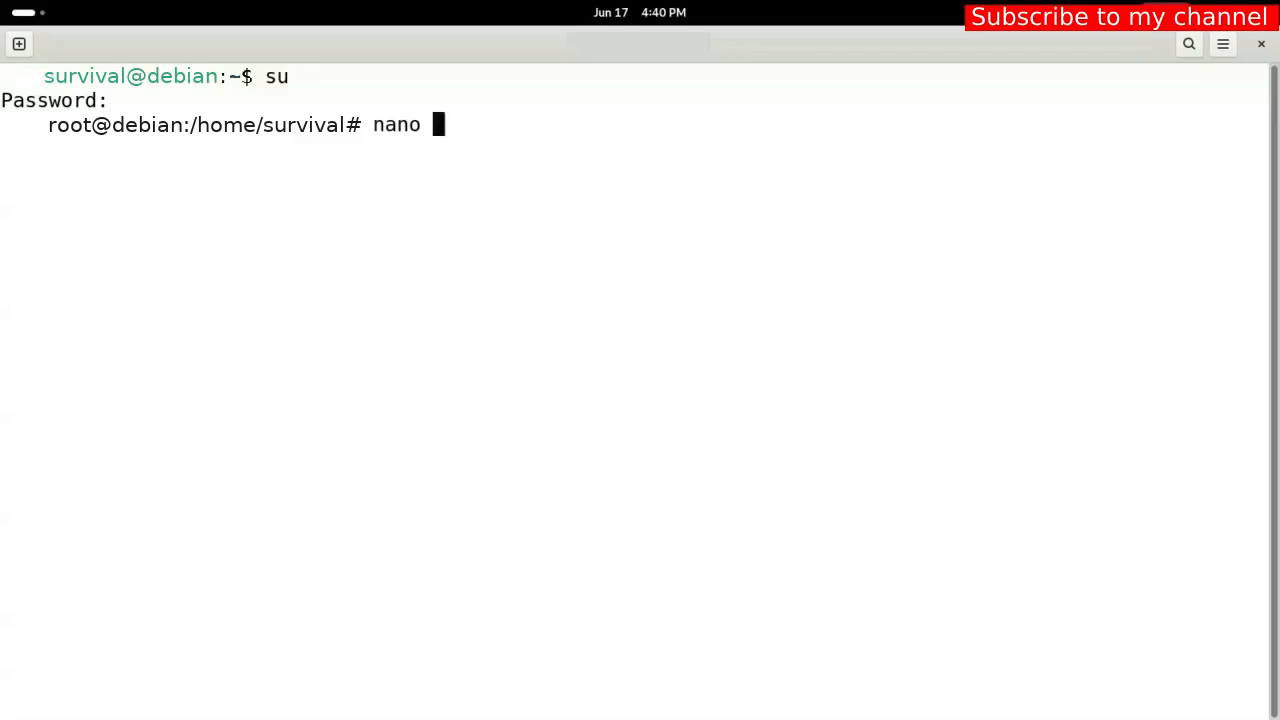
type("/et")
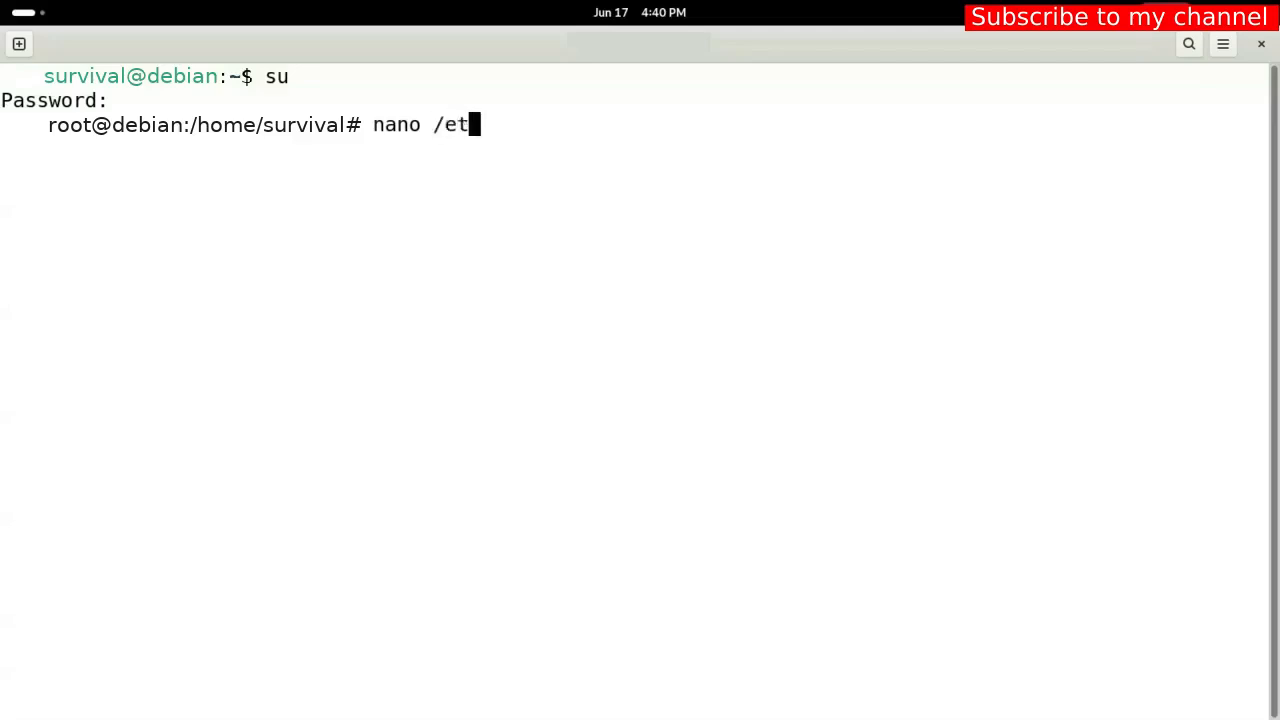
type("c/")
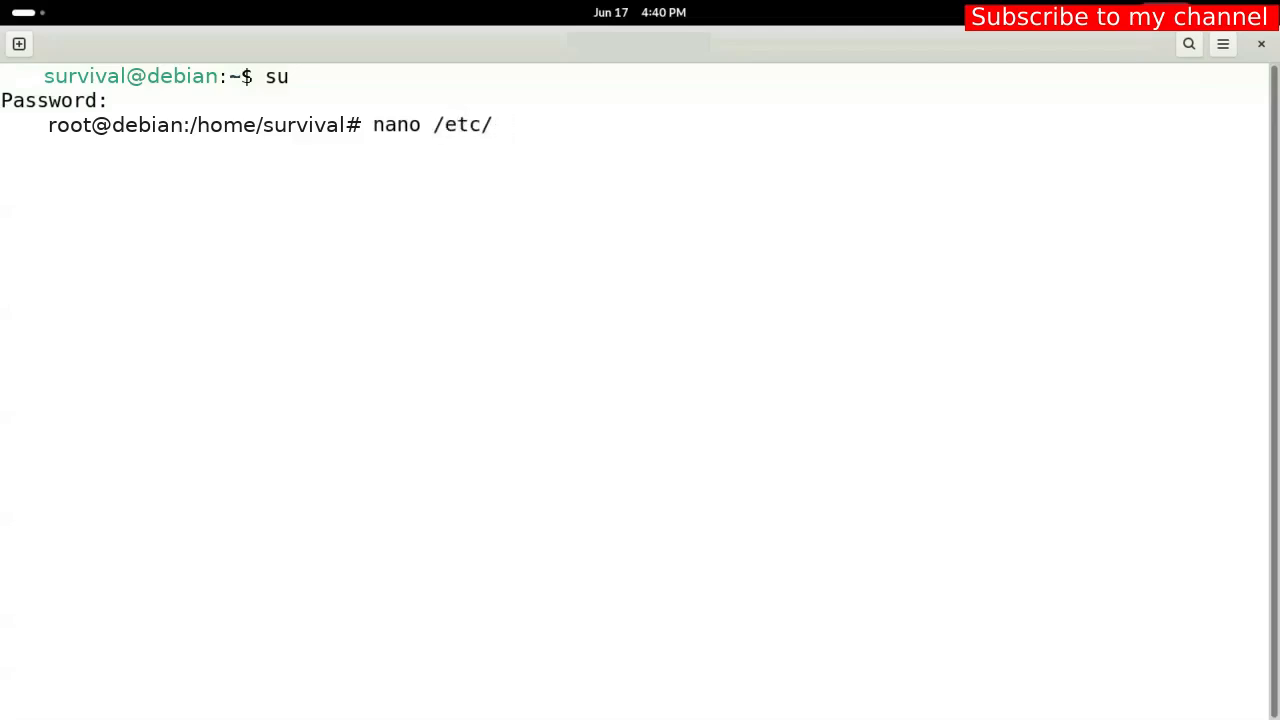
type("apt/")
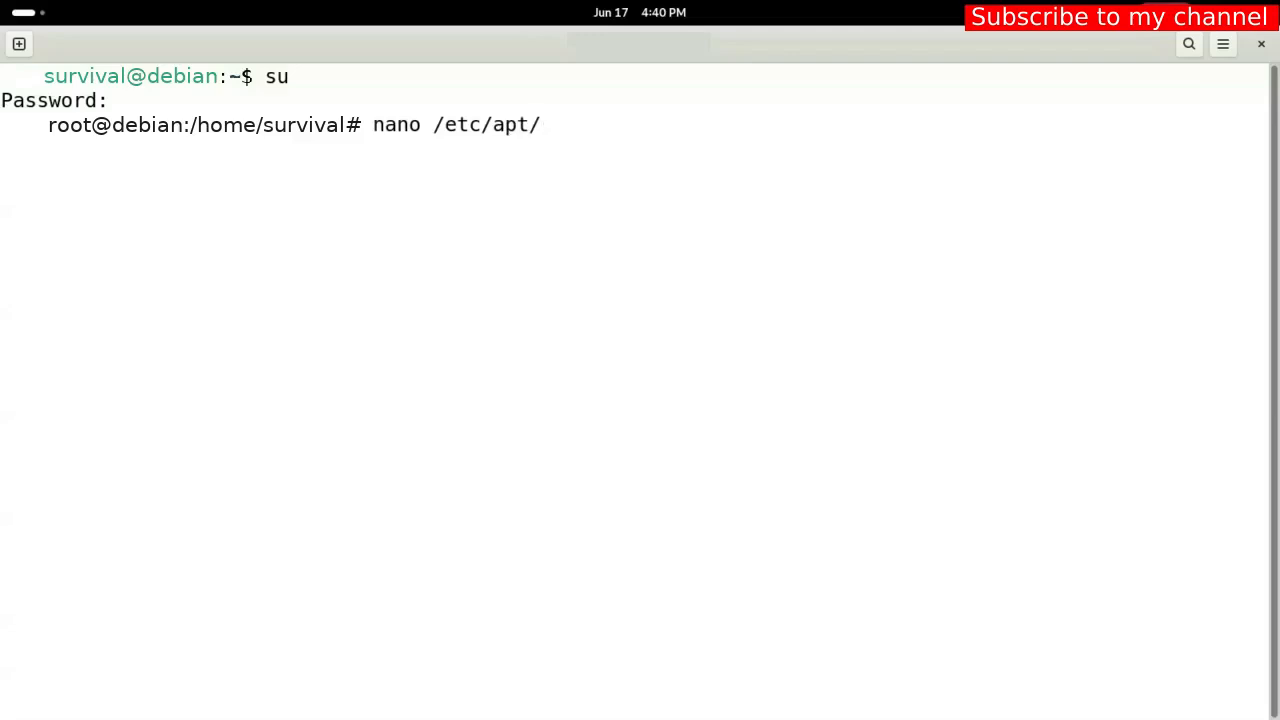
type("source")
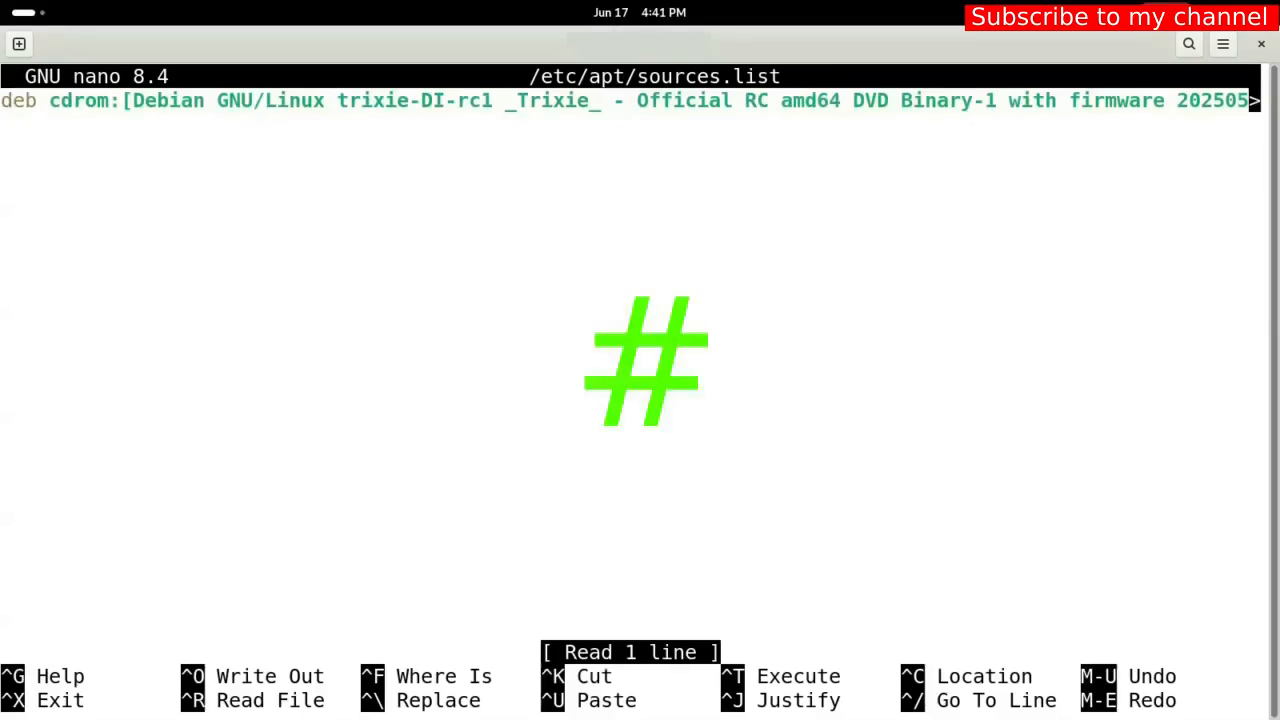
type("#")
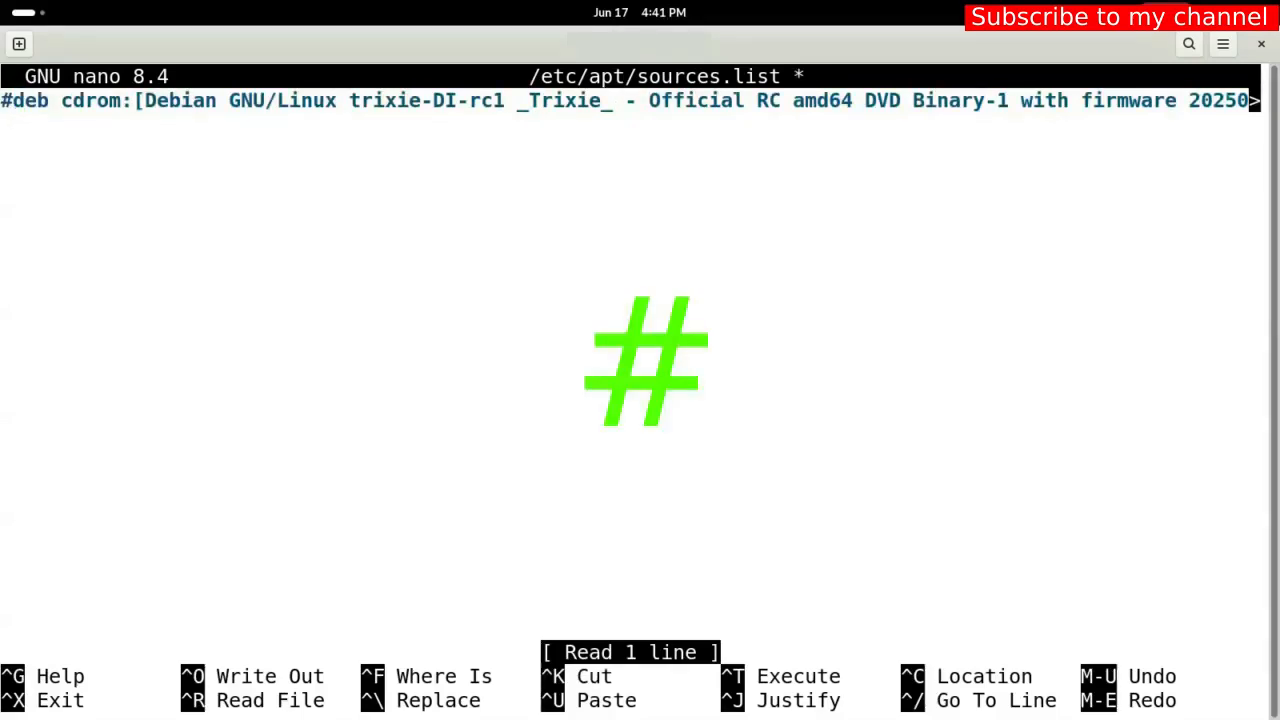
key("ctrl+o")
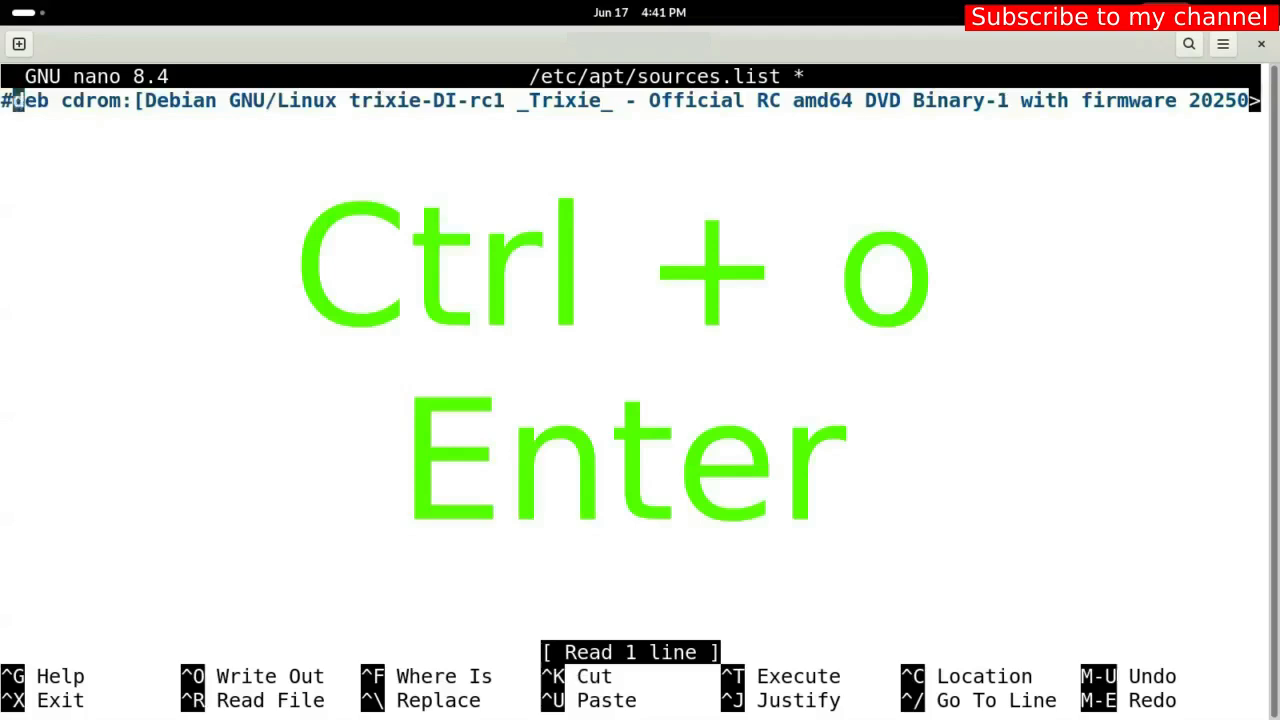
key("ctrl+o")
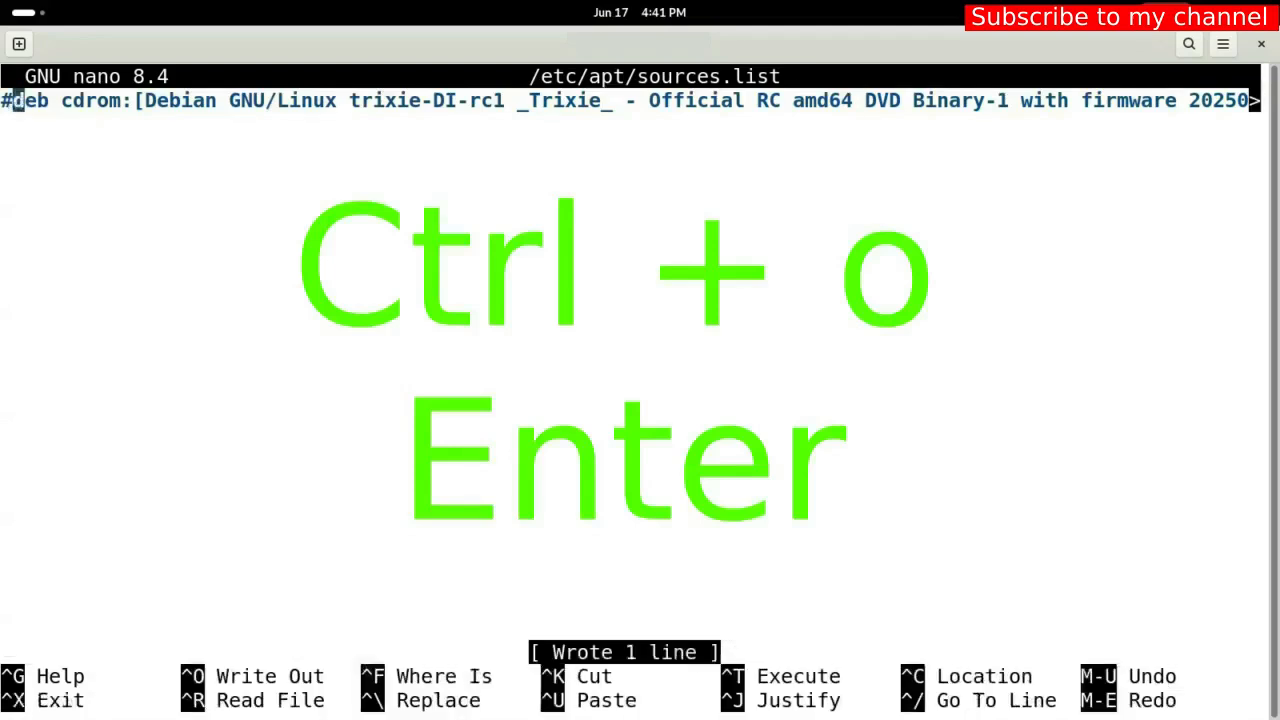
key("ctrl+x")
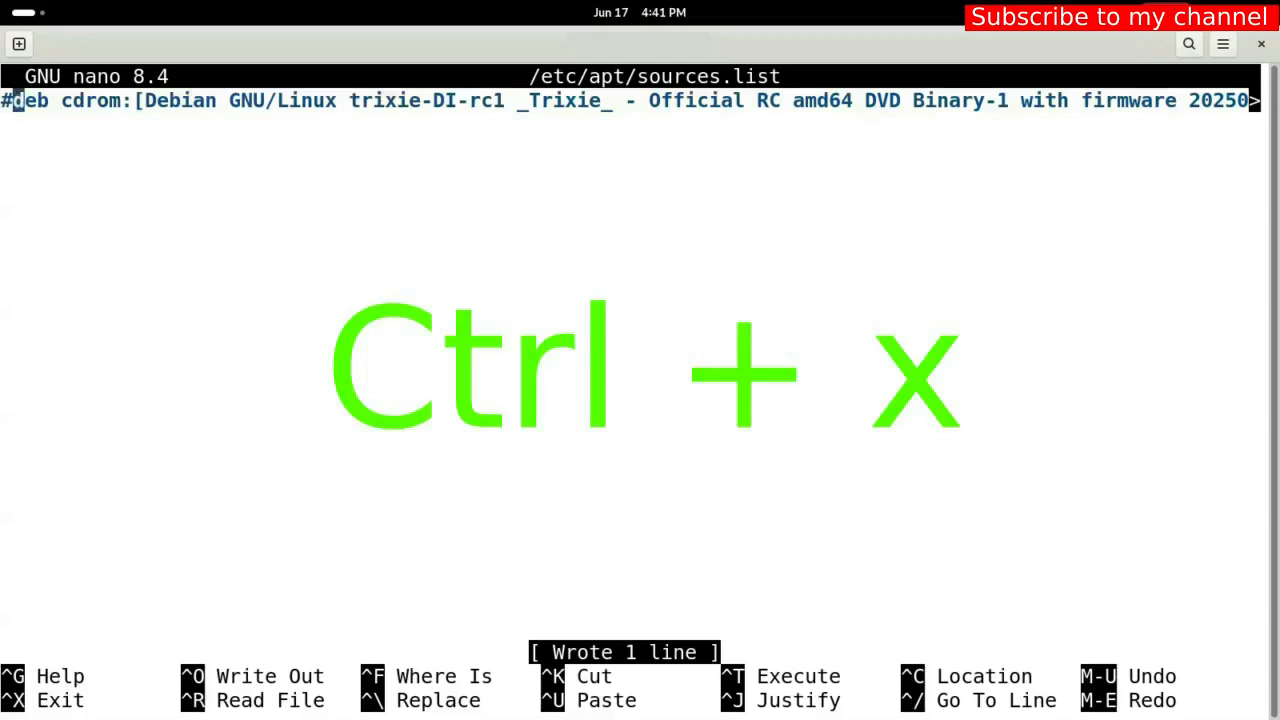
key("ctrl+x")
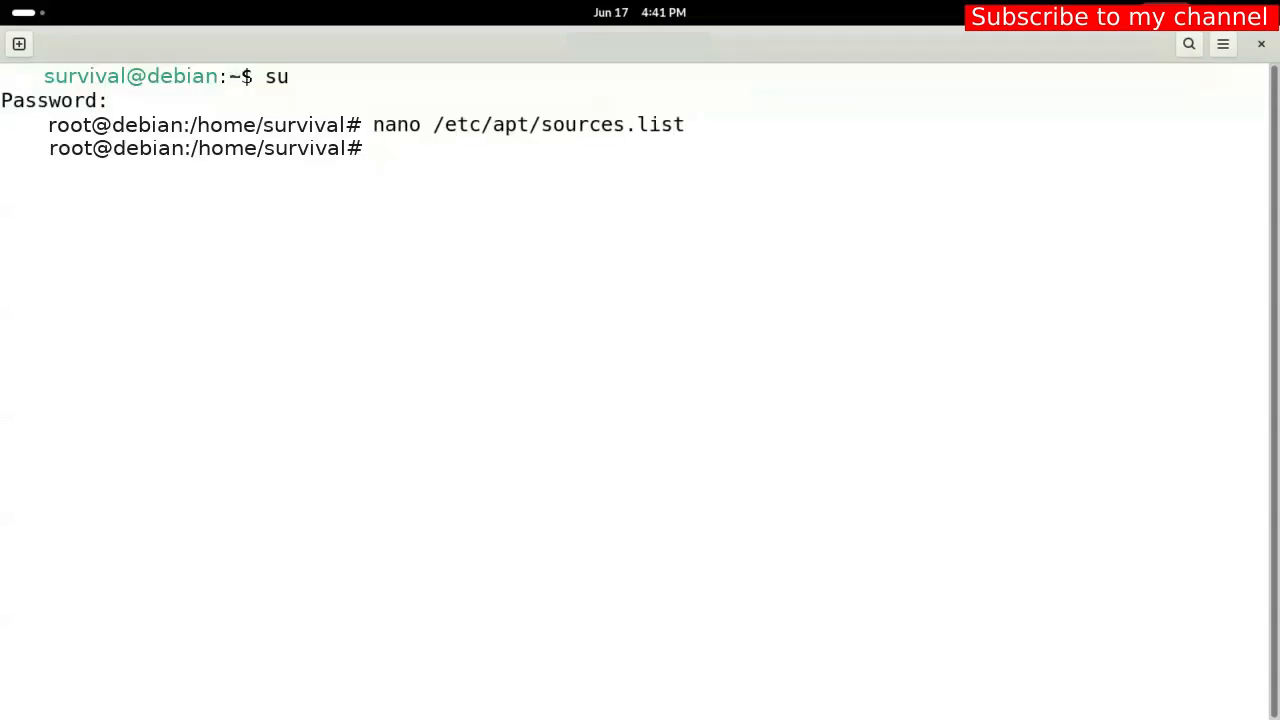
- Run apt modernize-sources to rewrite sources.list in the .sources format
type("apt")
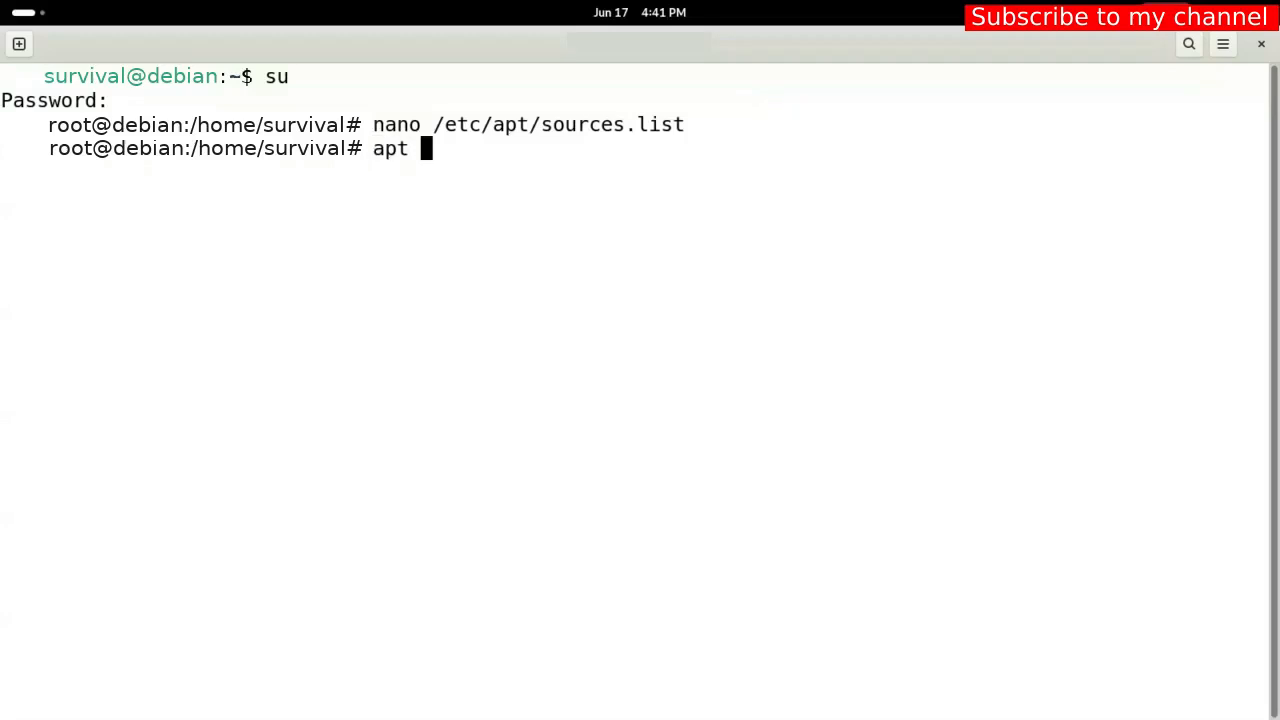
type("modernize-so")
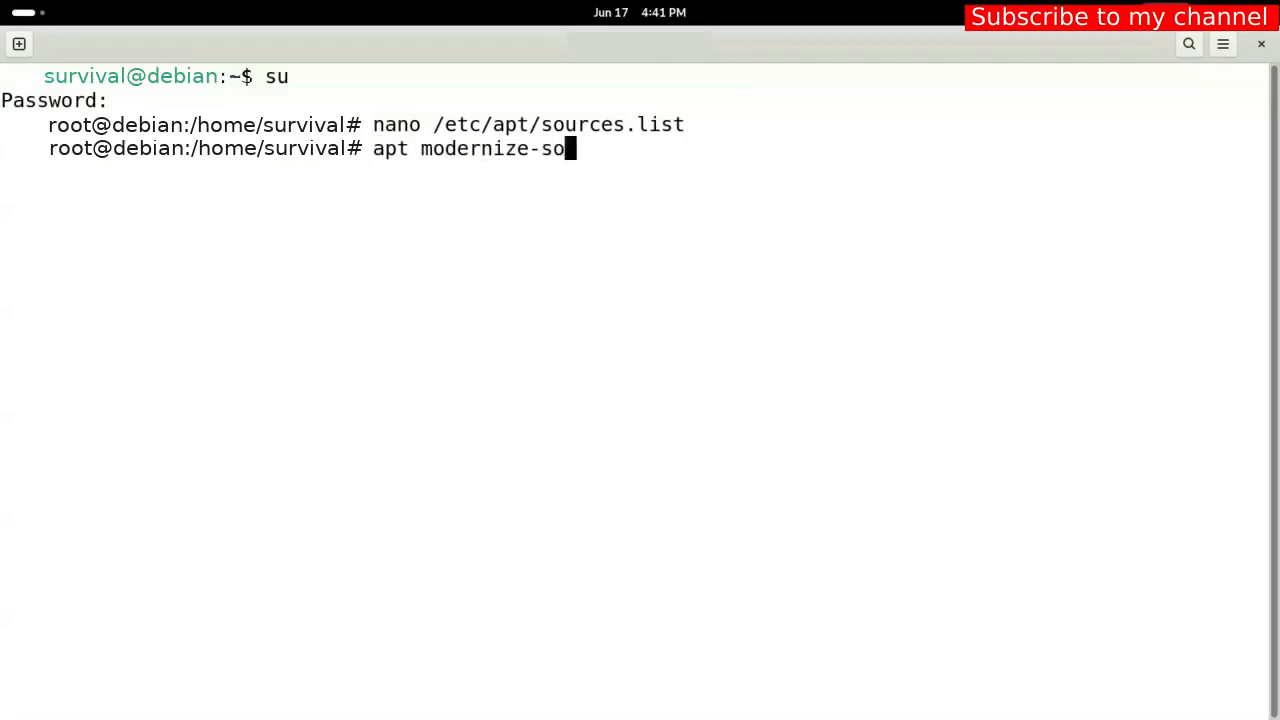
type("urces")
type("y")
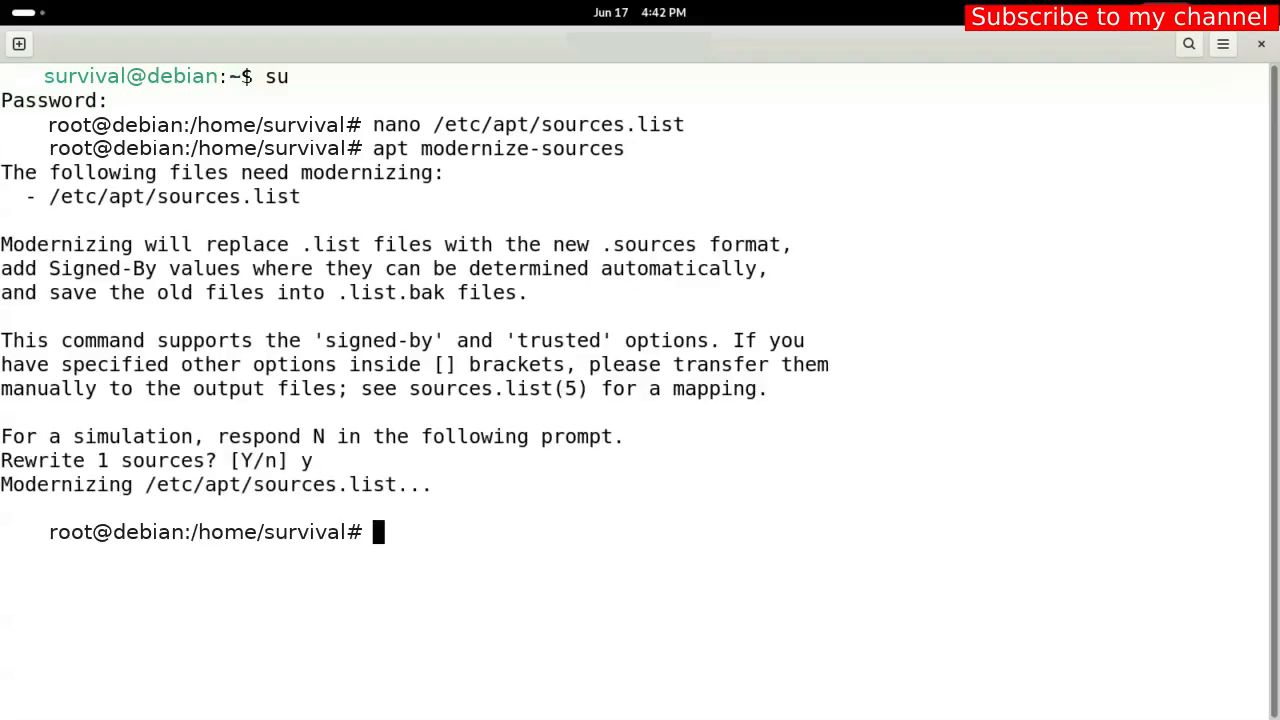
- Copy /usr/share/doc/apt/examples/debian.sources into /etc/apt/sources.list.d/
type("c")
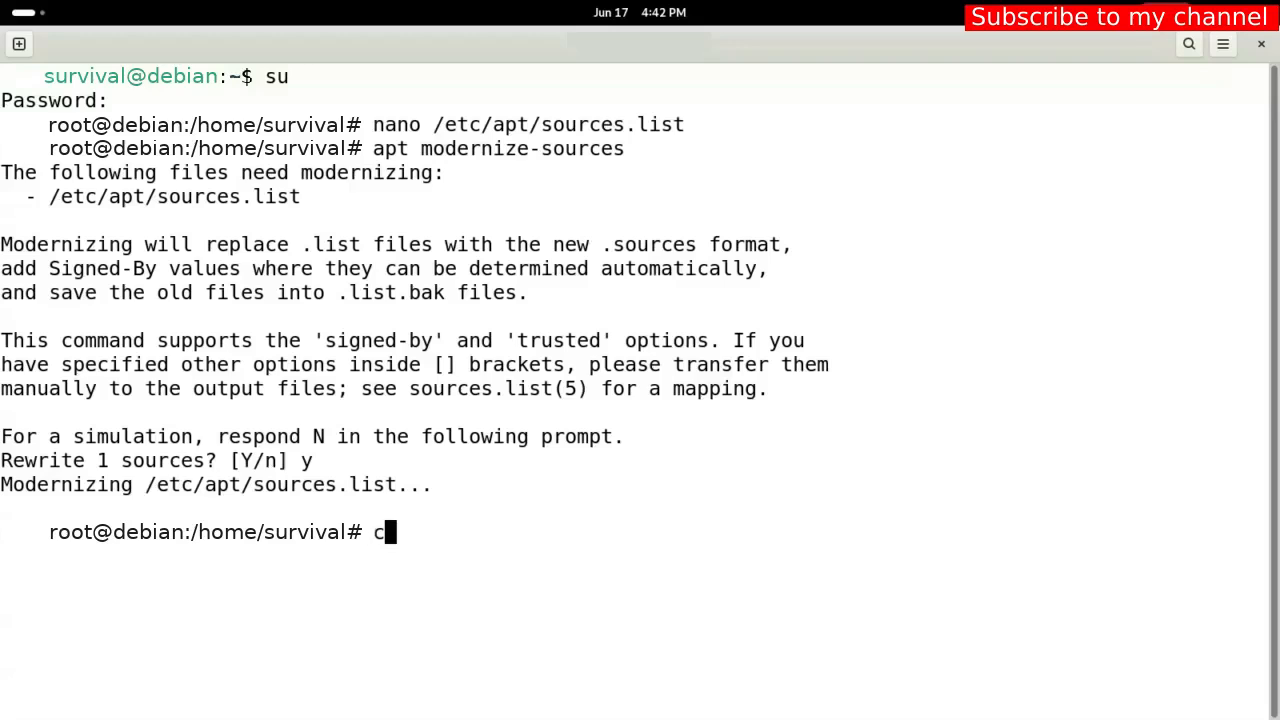
type("p /usr/")
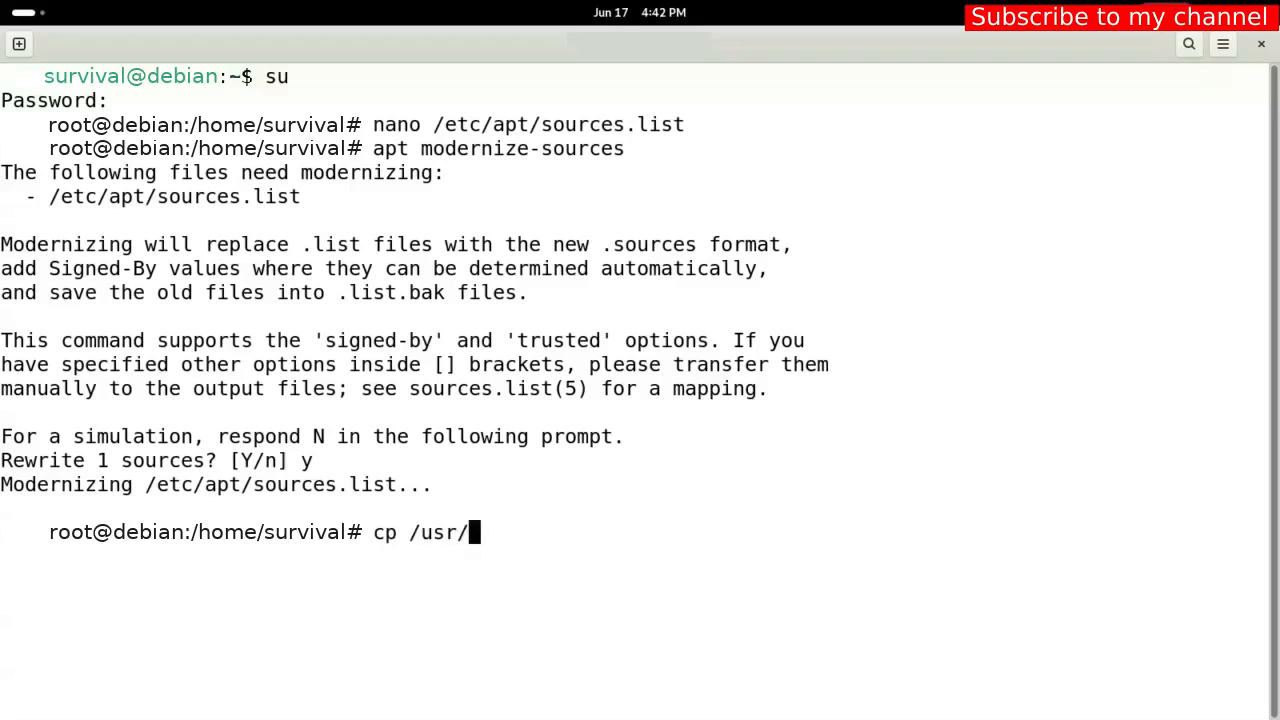
type("share/")
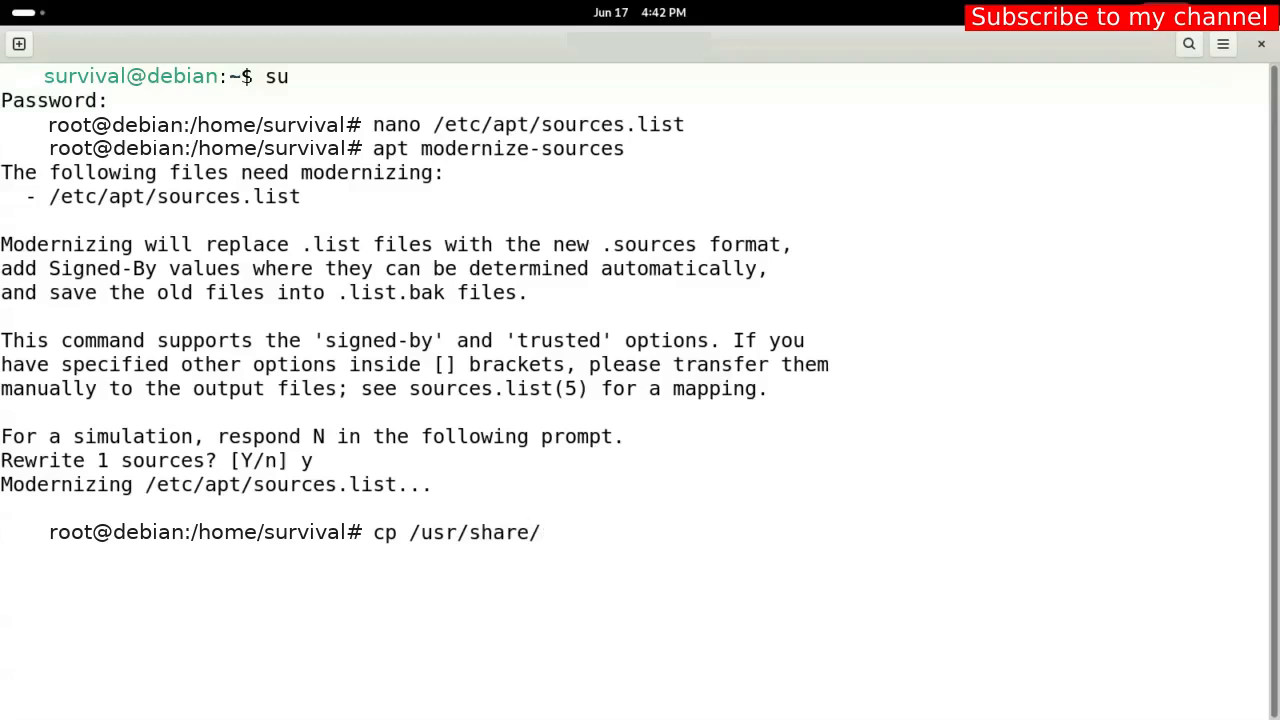
type("doc/")
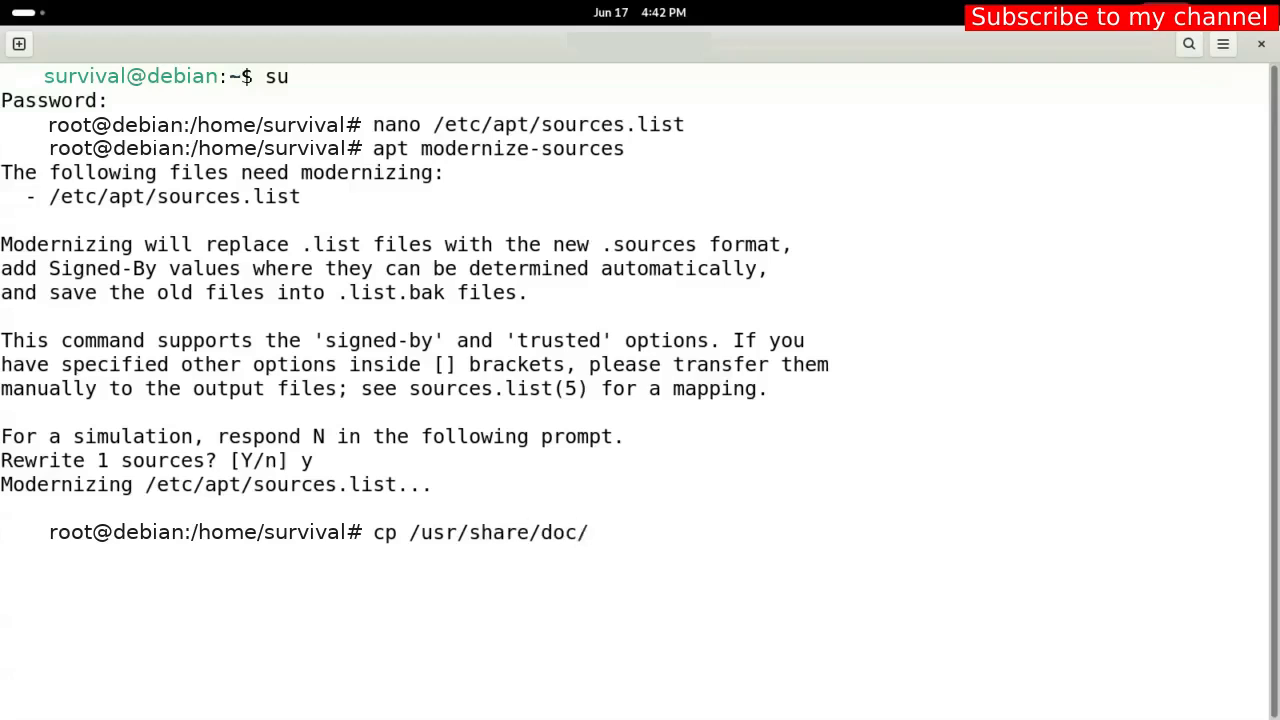
type("apt/")
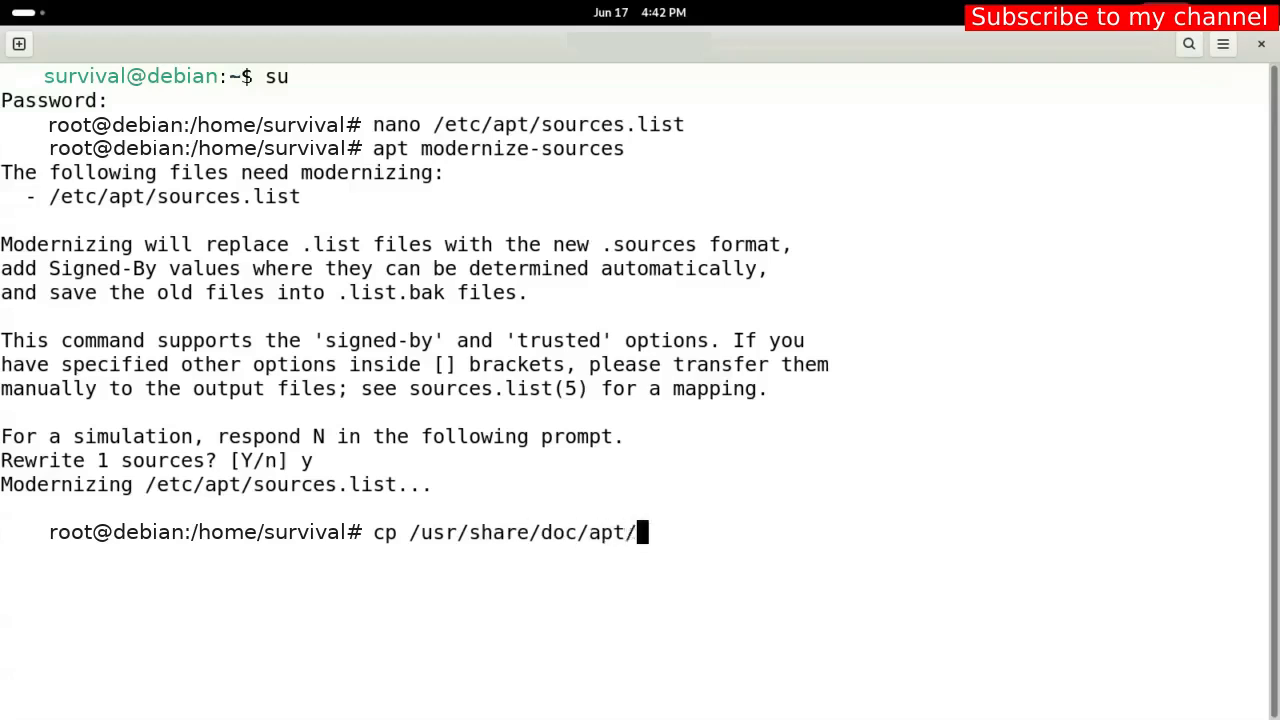
type("exam")
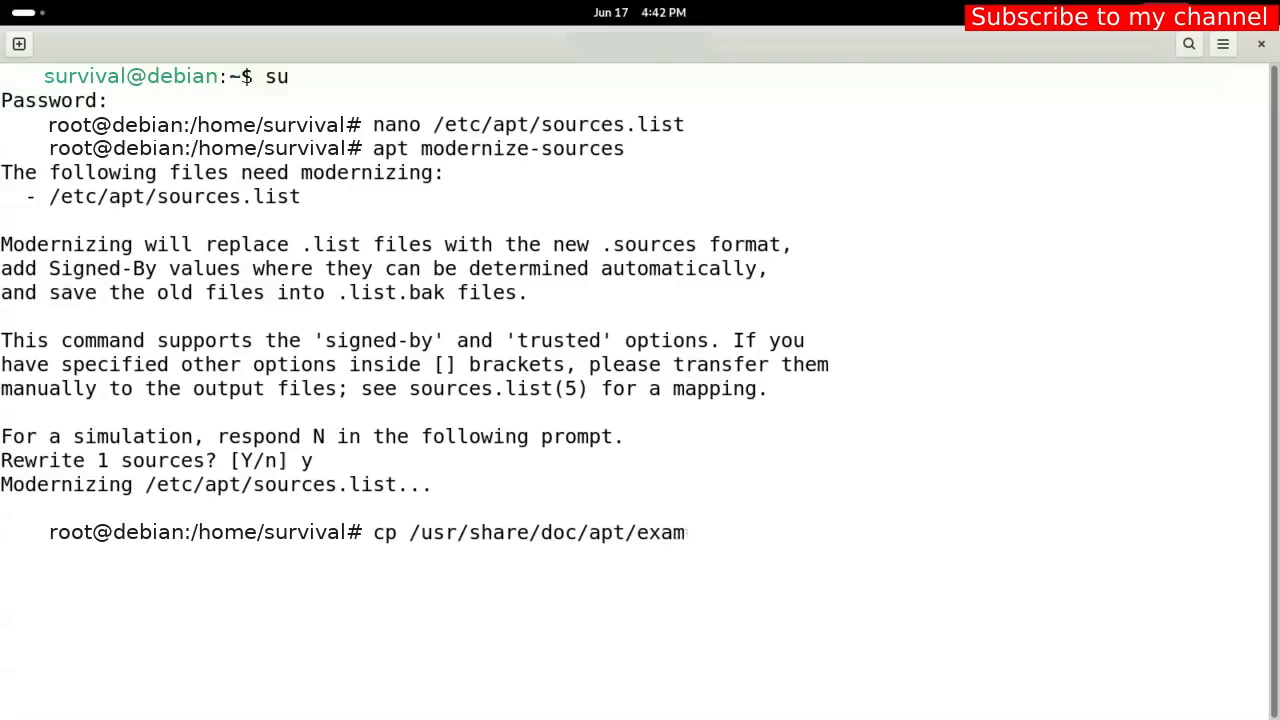
type("ples")
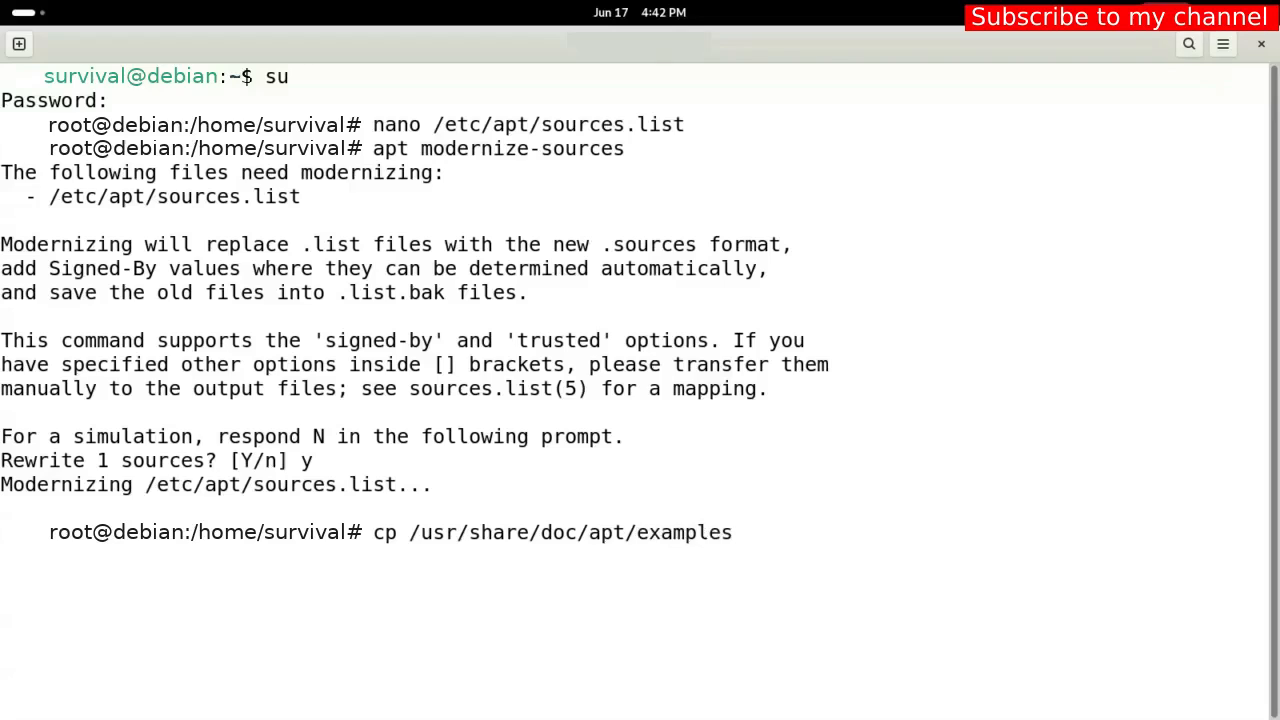
type("/debi")
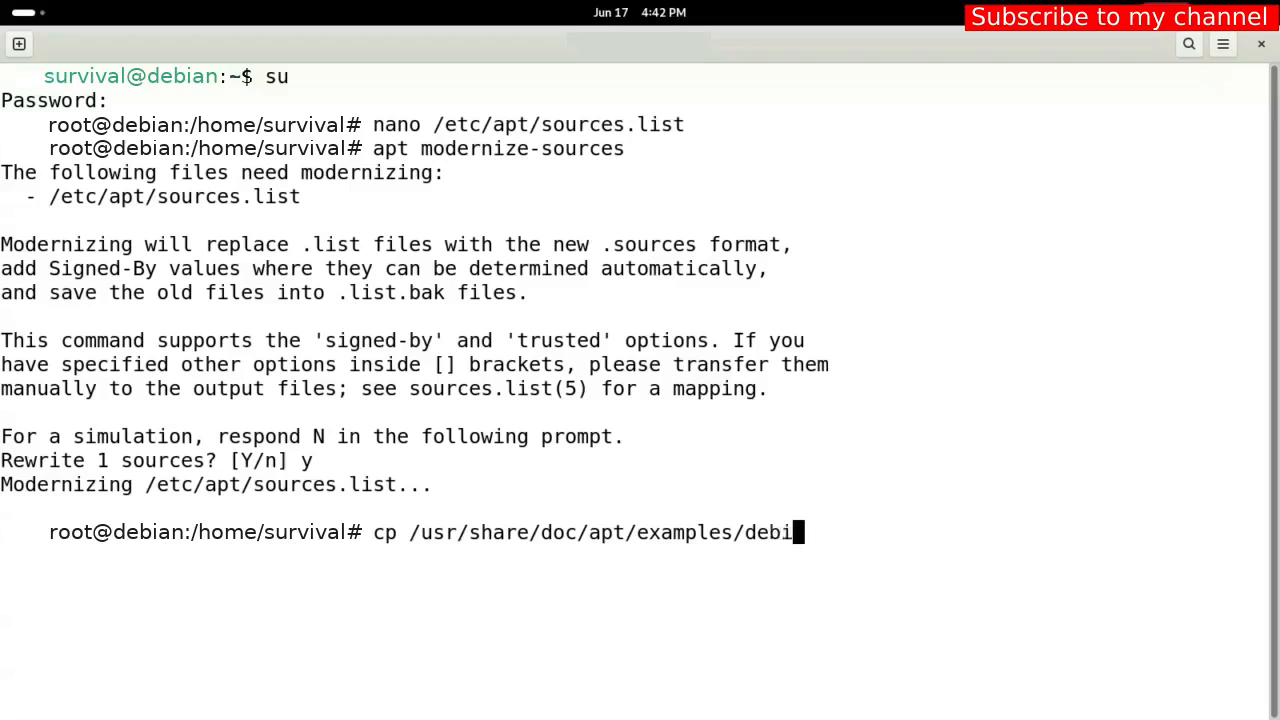
type("an.")
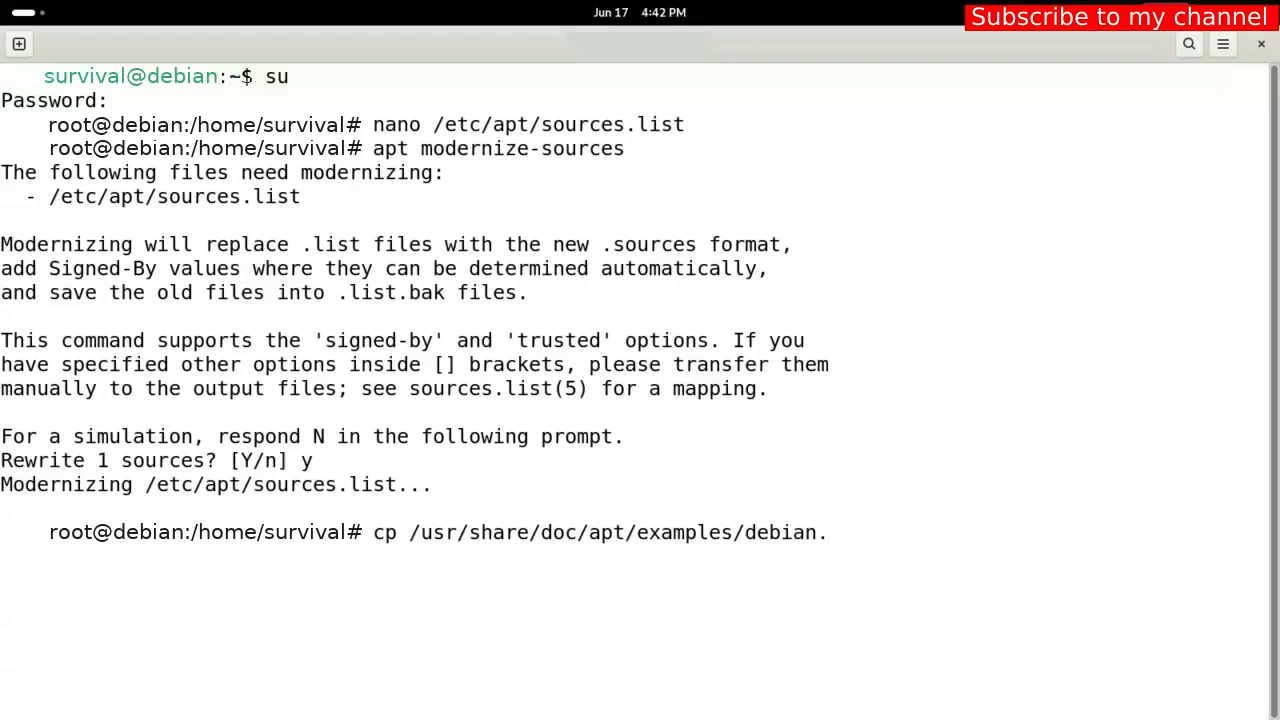
type("sources")
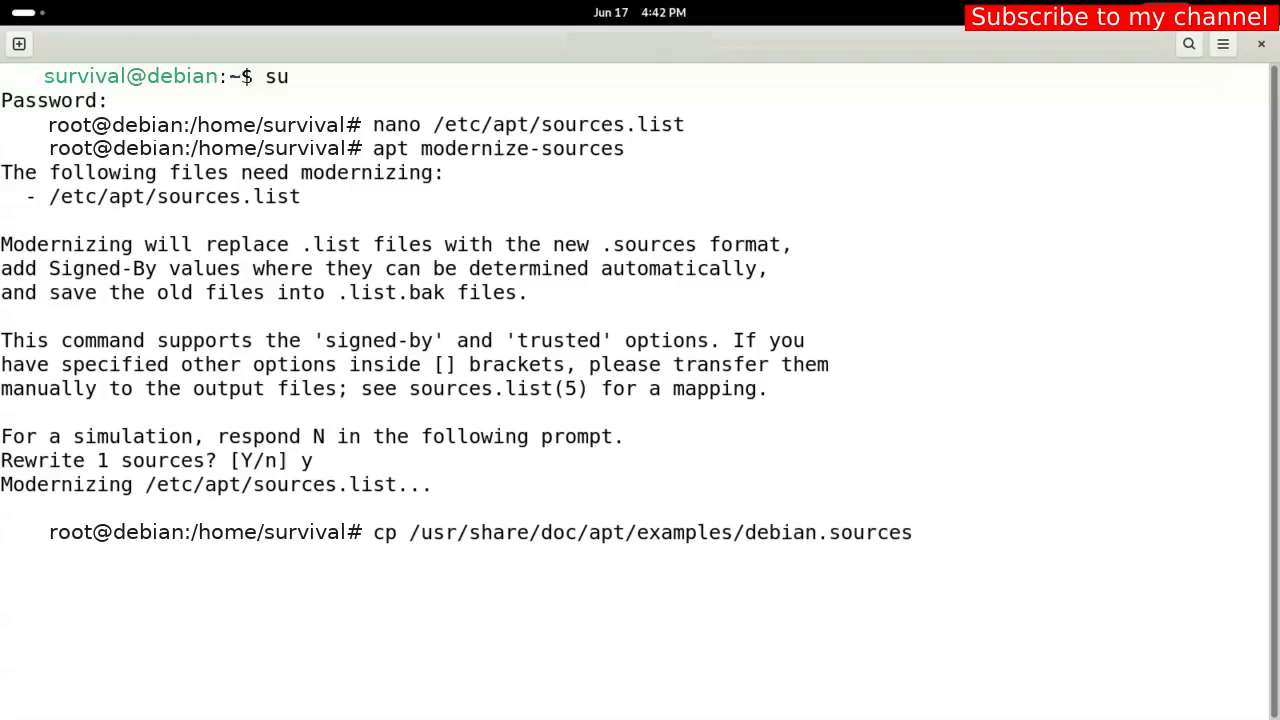
type("/et")
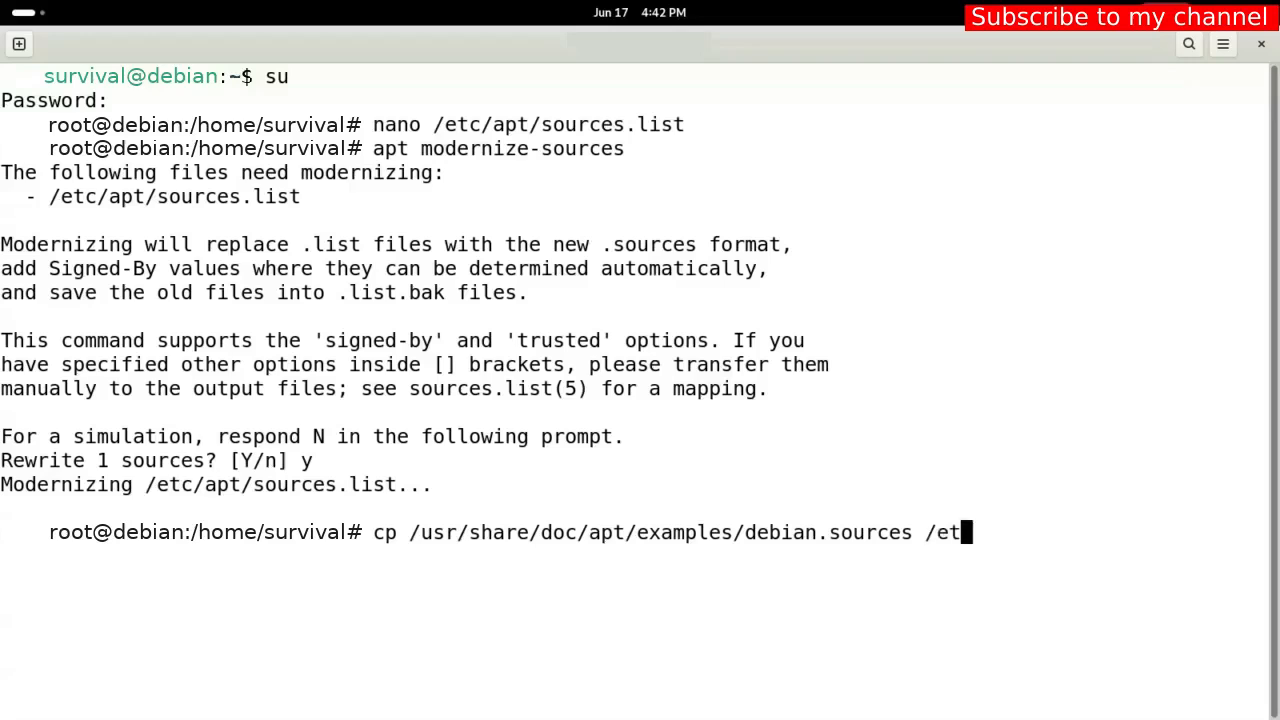
type("c/")
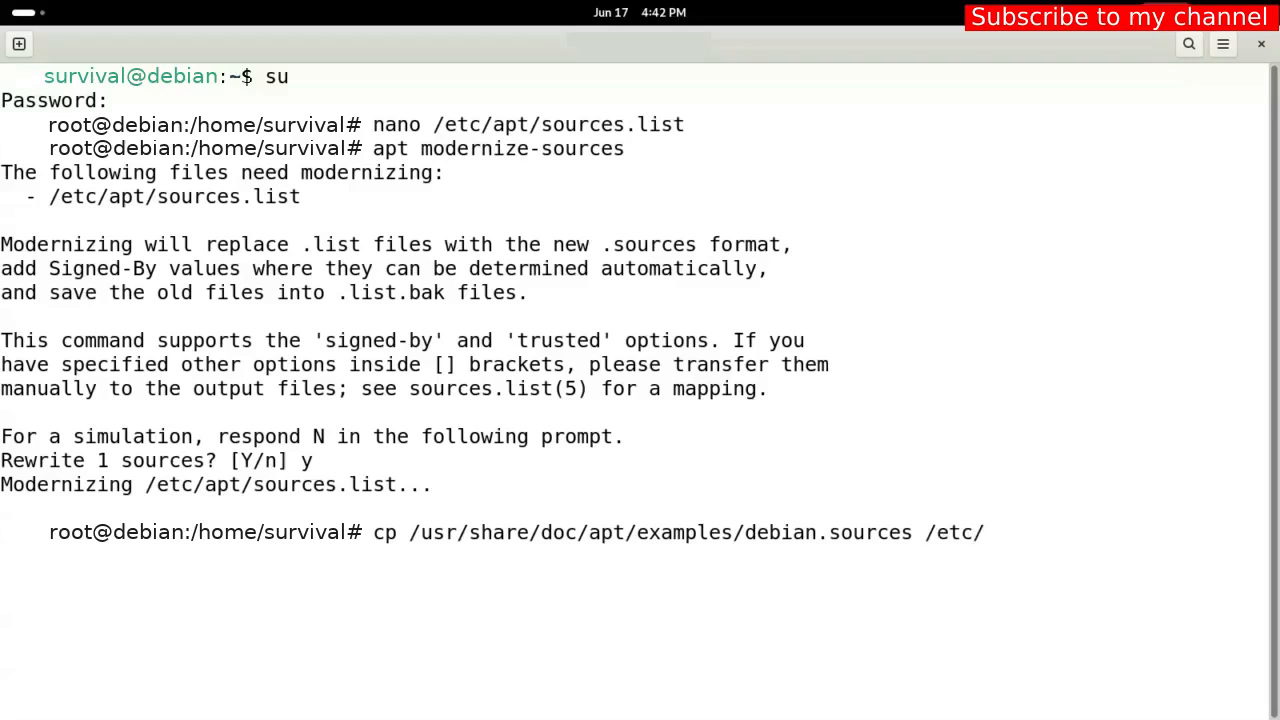
type("apt/")
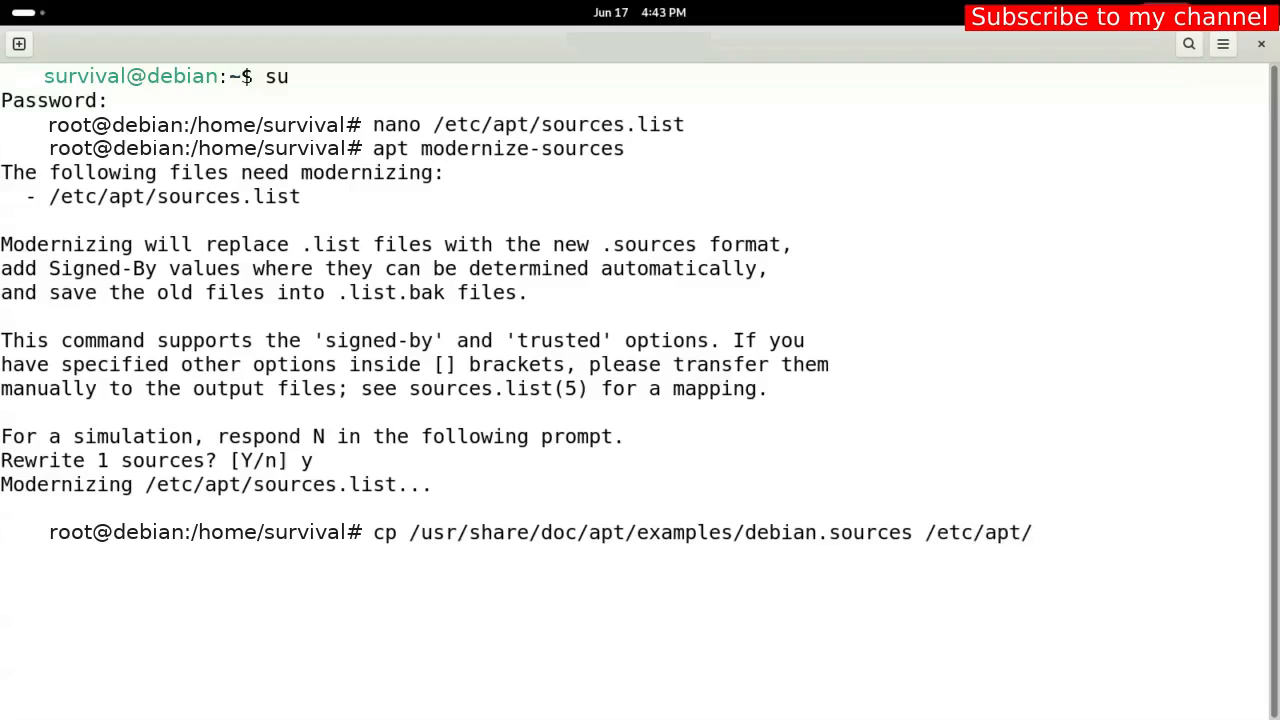
type("sources")
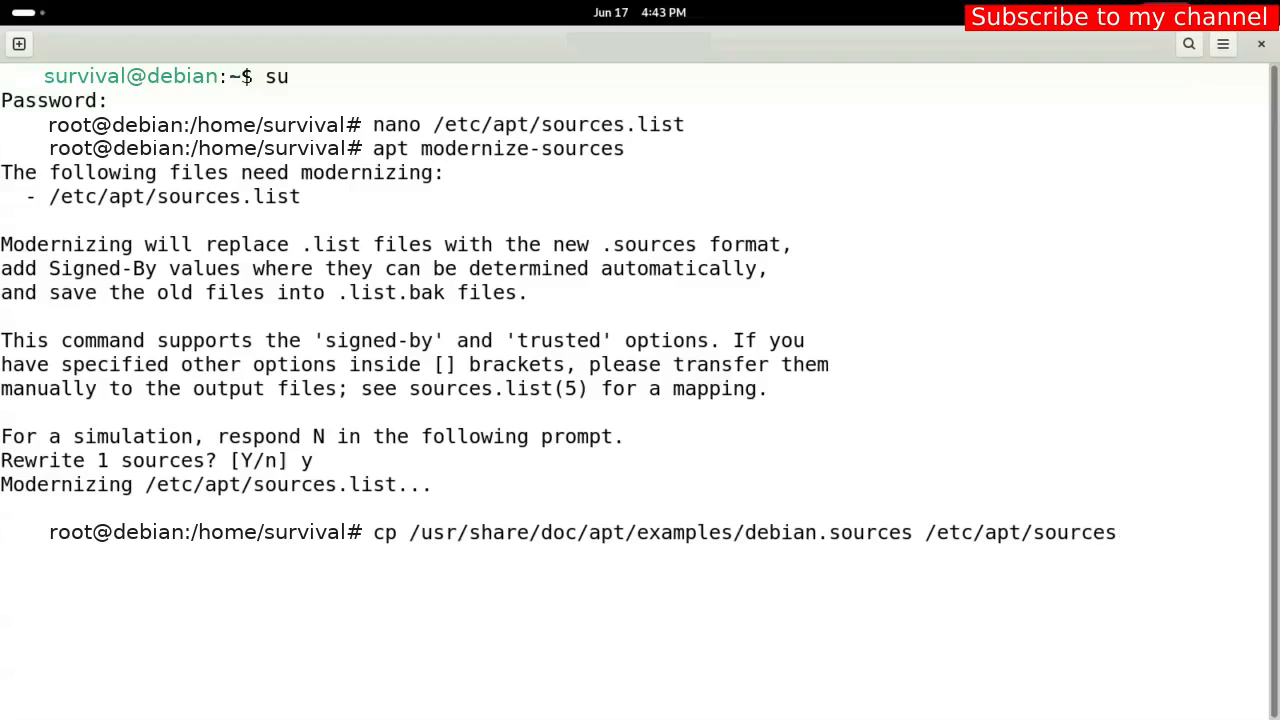
type(".lis")
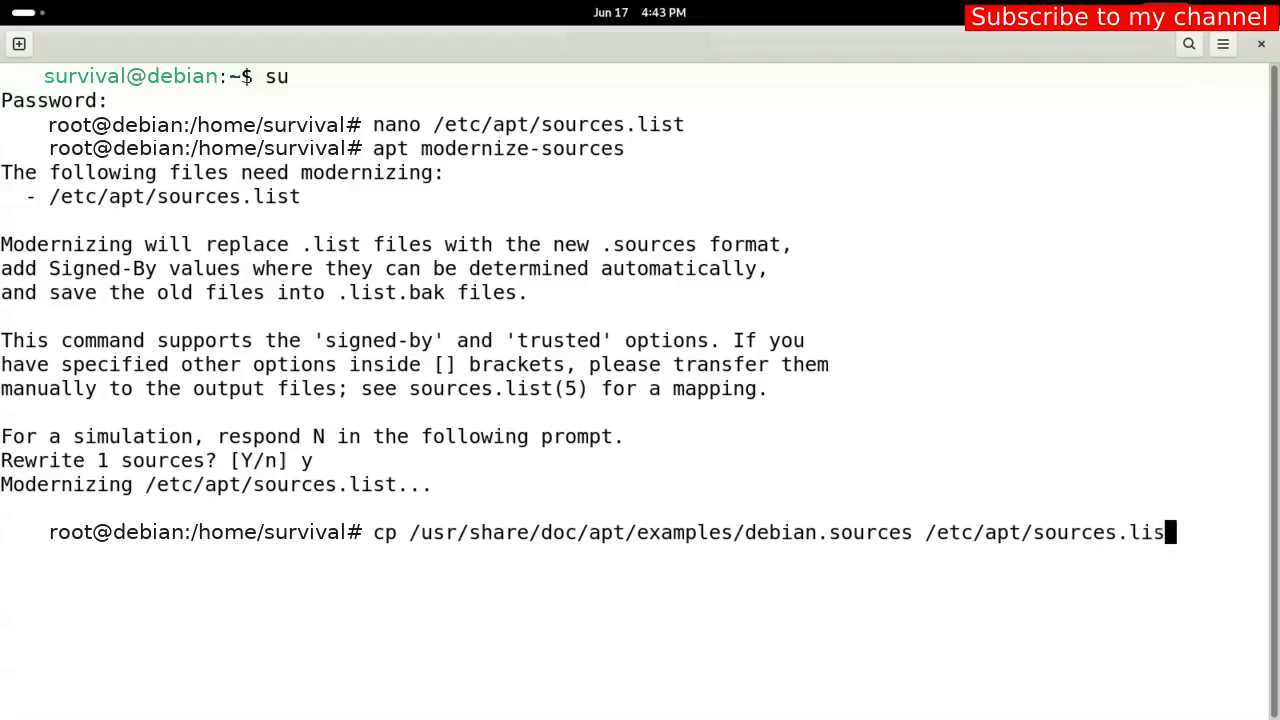
type(".d/")
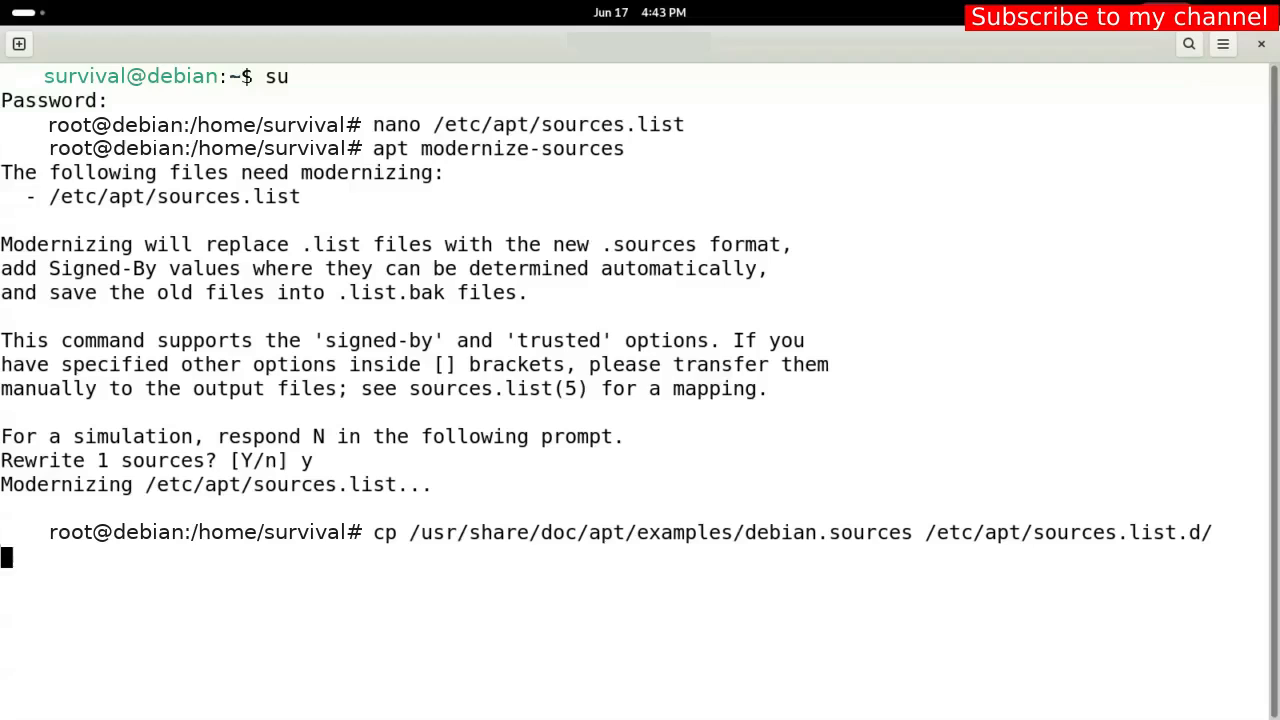
type("apt")
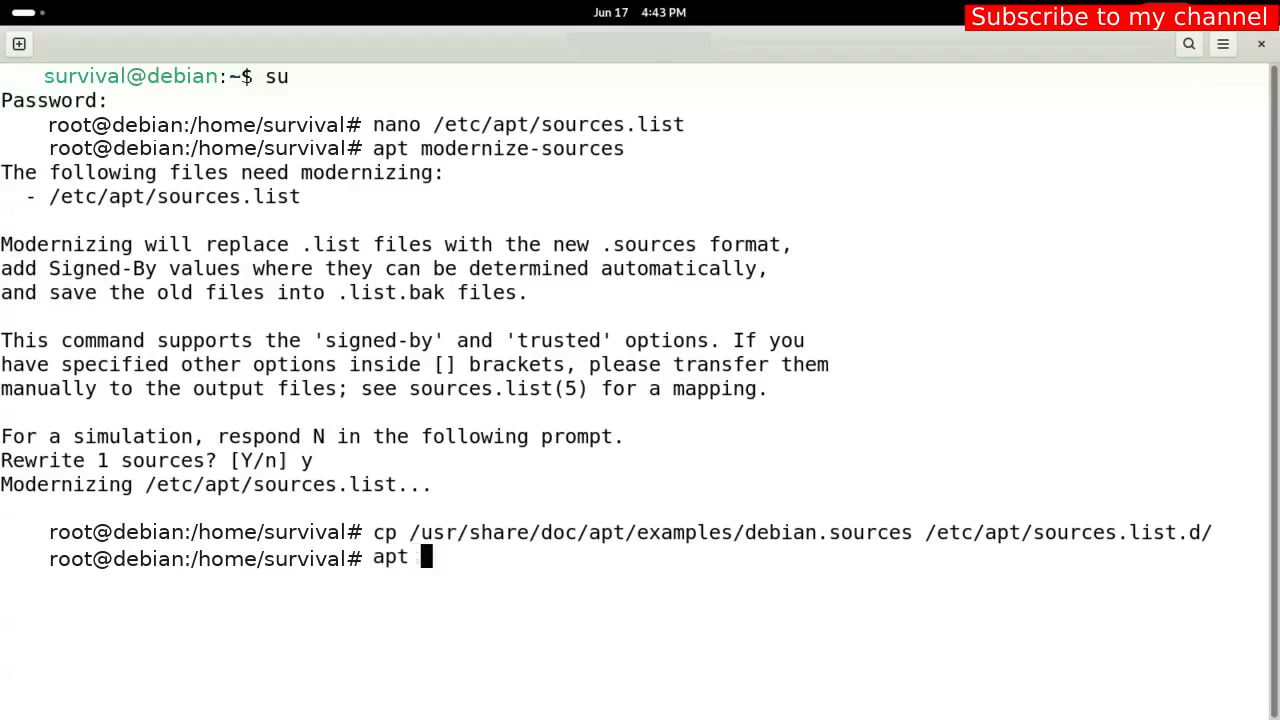
- Run apt update to refresh the package lists
type("update")
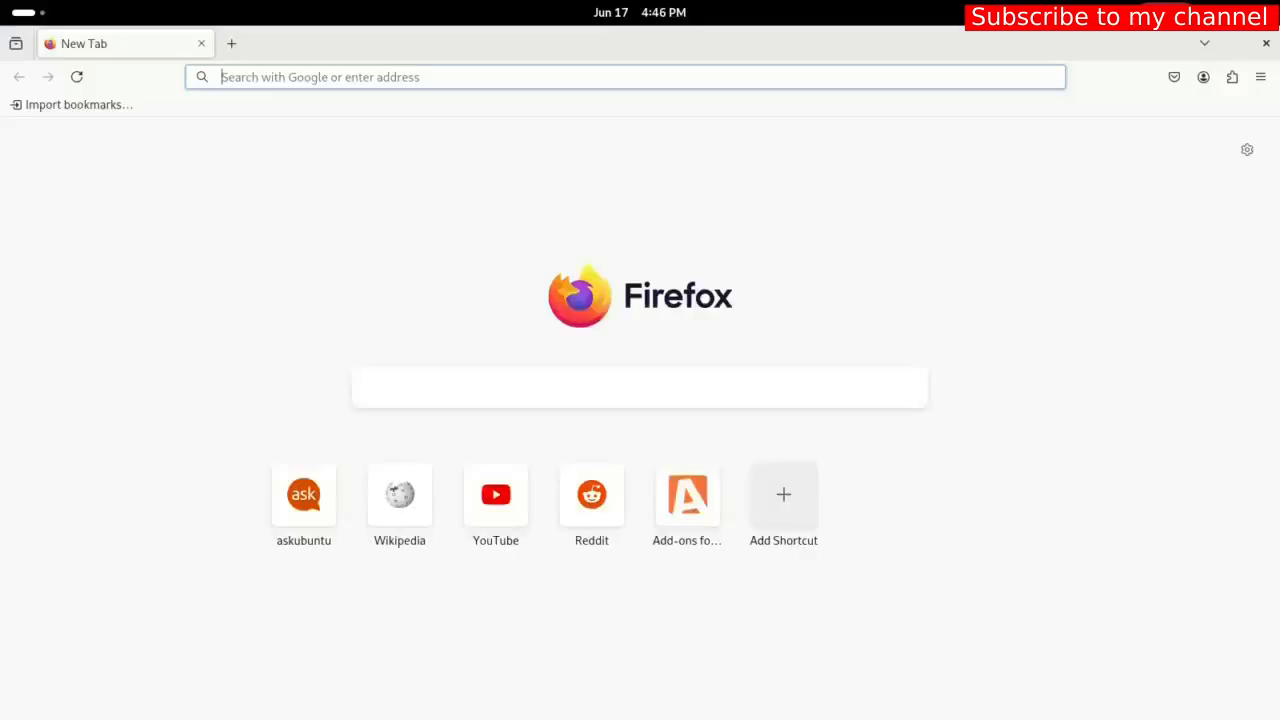
- Search YouTube for 'Survival electronics' and open the Survival Electronics channel page
left_click(495, 494)
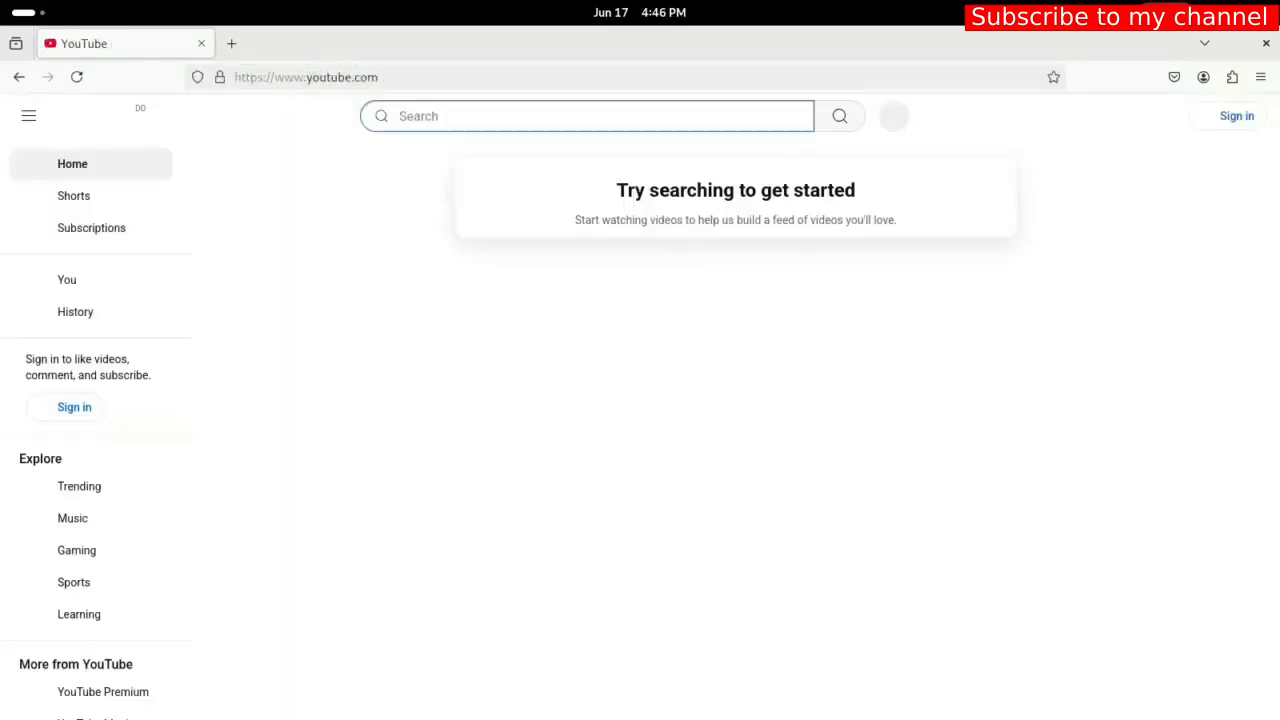
type("Survival electronic")
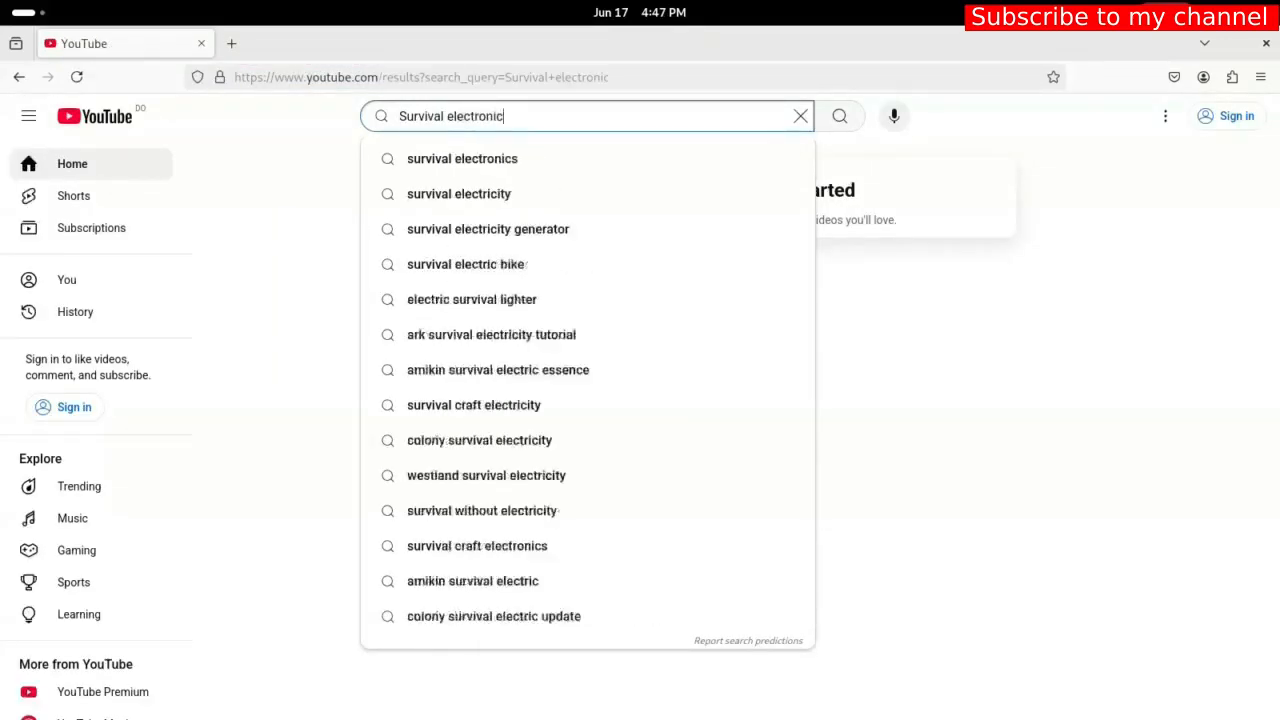
left_click(461, 158)
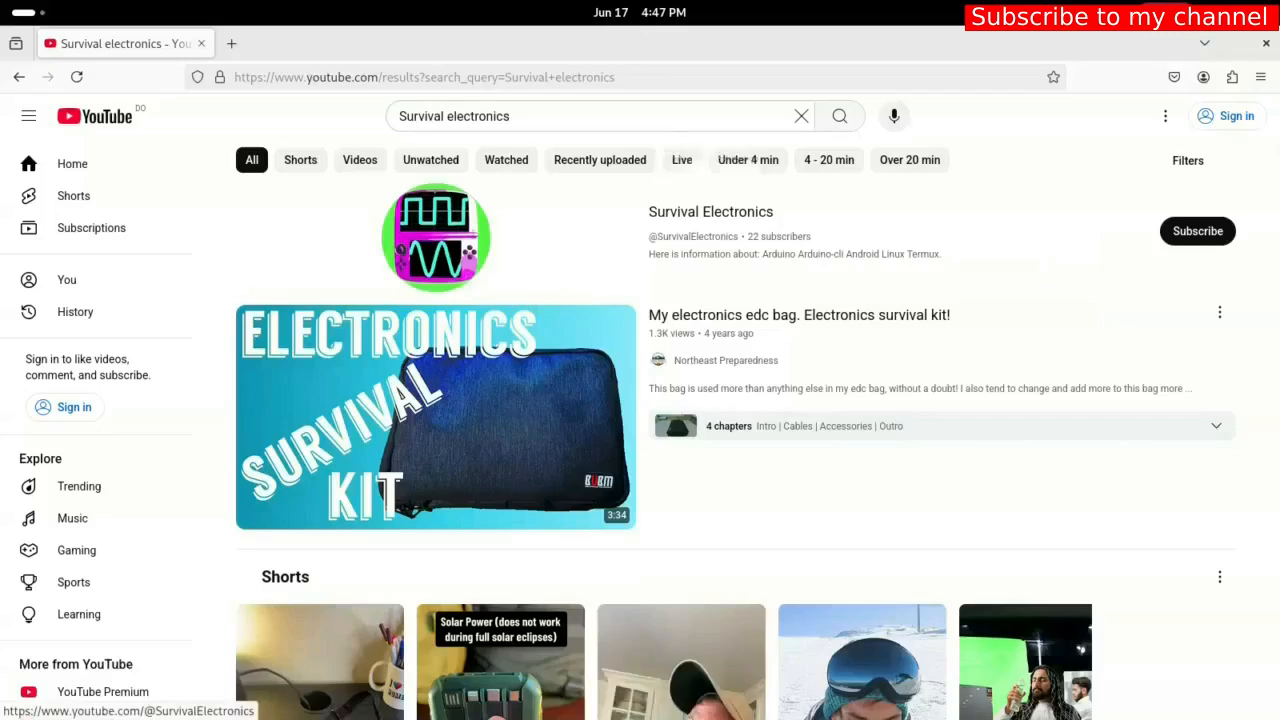
left_click(711, 211)
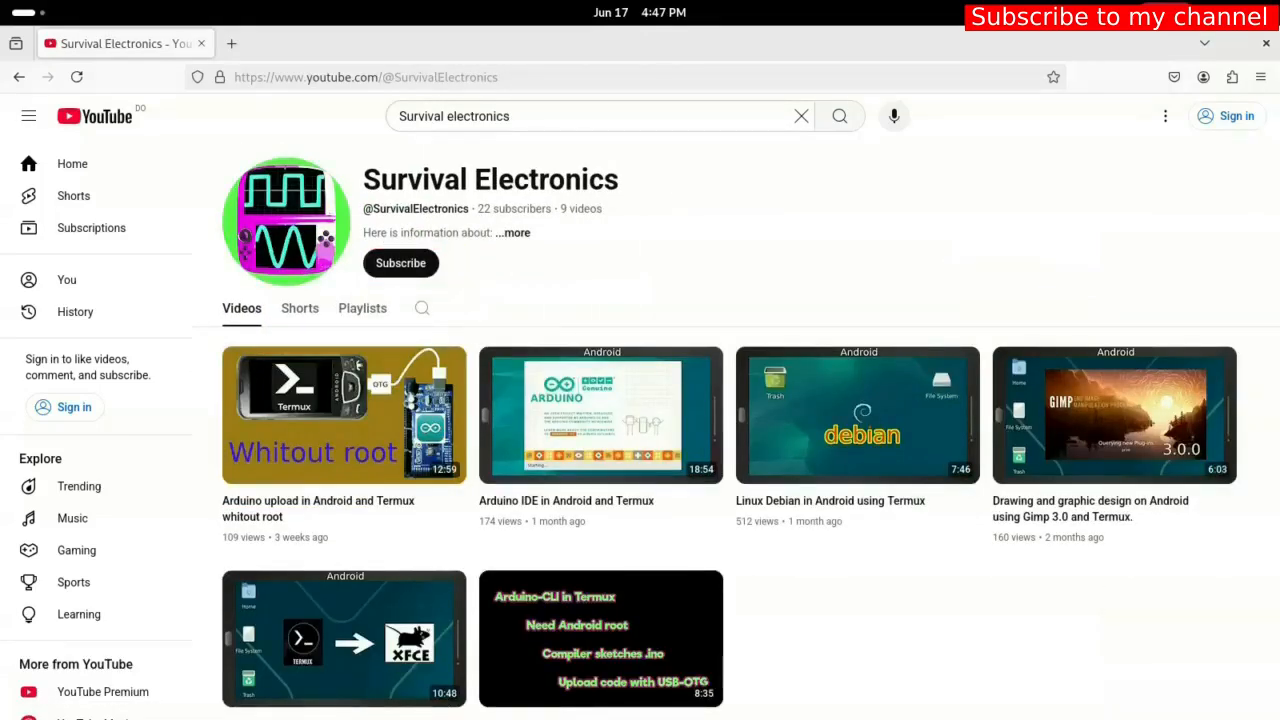